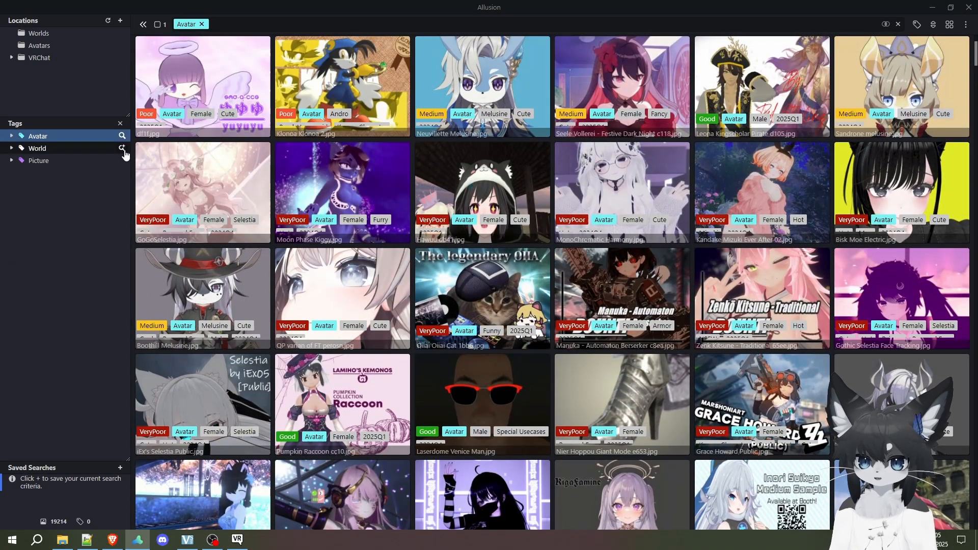
- Filter the gallery to World-tagged images and select the Fate Zero Tokiomi's Estate thumbnail
{"action": "left_click", "coordinate": [122, 148]}
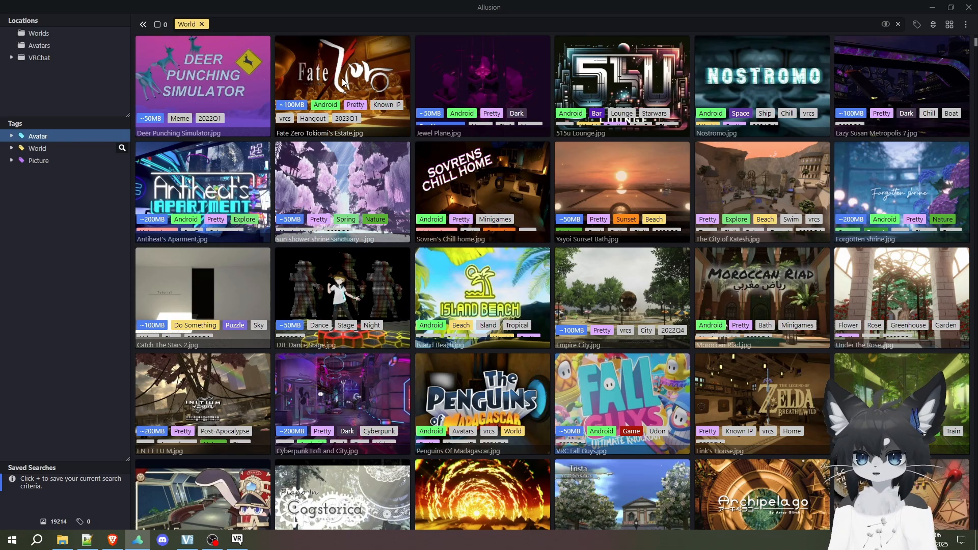
{"action": "left_click", "coordinate": [342, 81]}
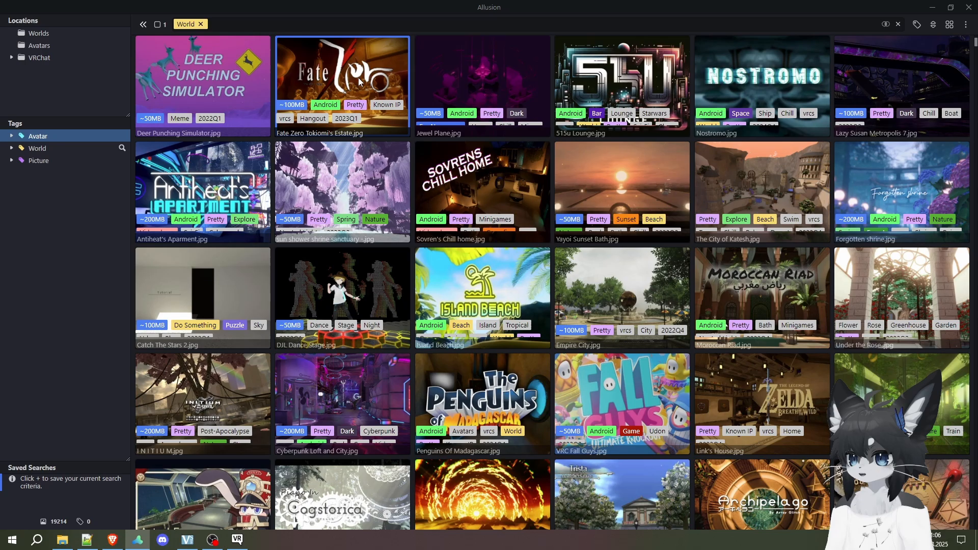
{"action": "mouse_move", "coordinate": [242, 100]}
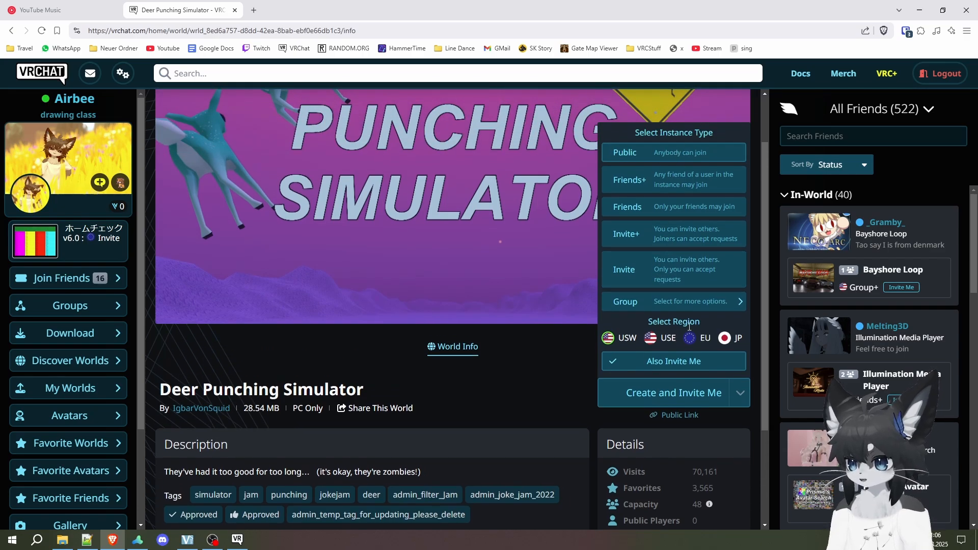
- Create a public EU Deer Punching Simulator instance, invite yourself, and view the invite in VRChat
{"action": "left_click", "coordinate": [690, 338]}
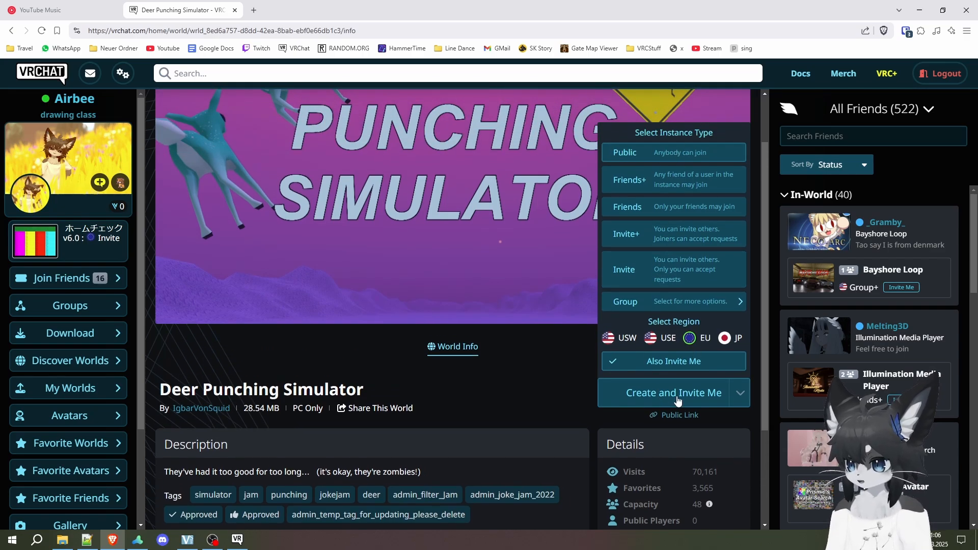
{"action": "left_click", "coordinate": [673, 393]}
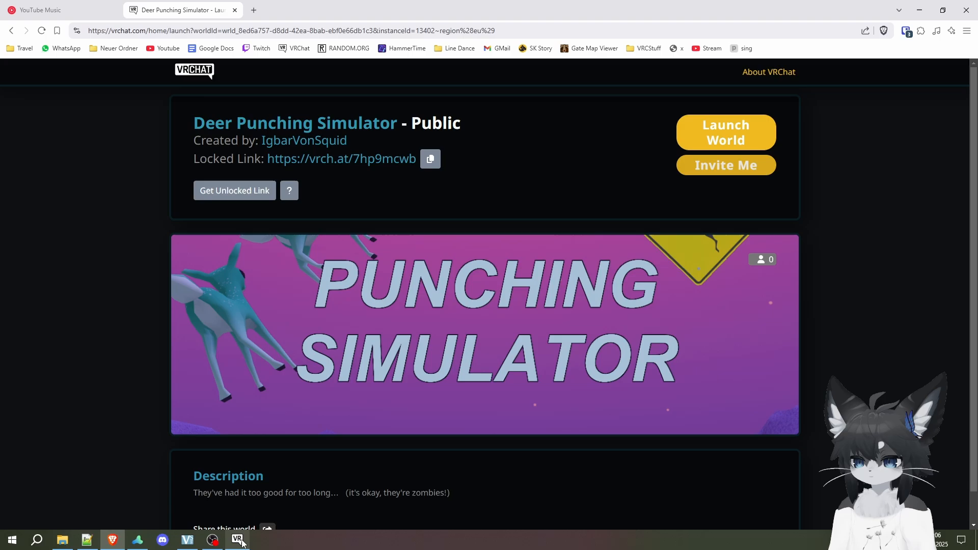
{"action": "left_click", "coordinate": [237, 539]}
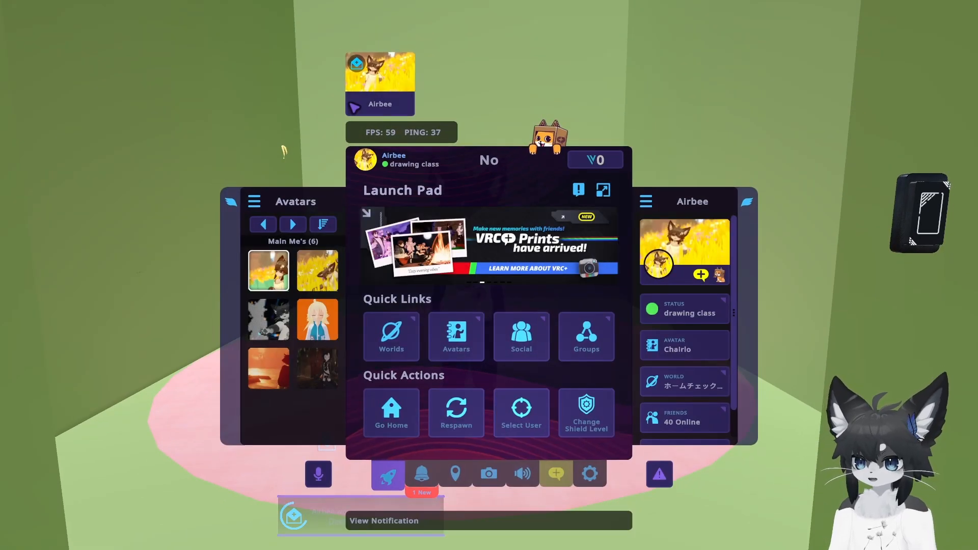
{"action": "left_click", "coordinate": [421, 474]}
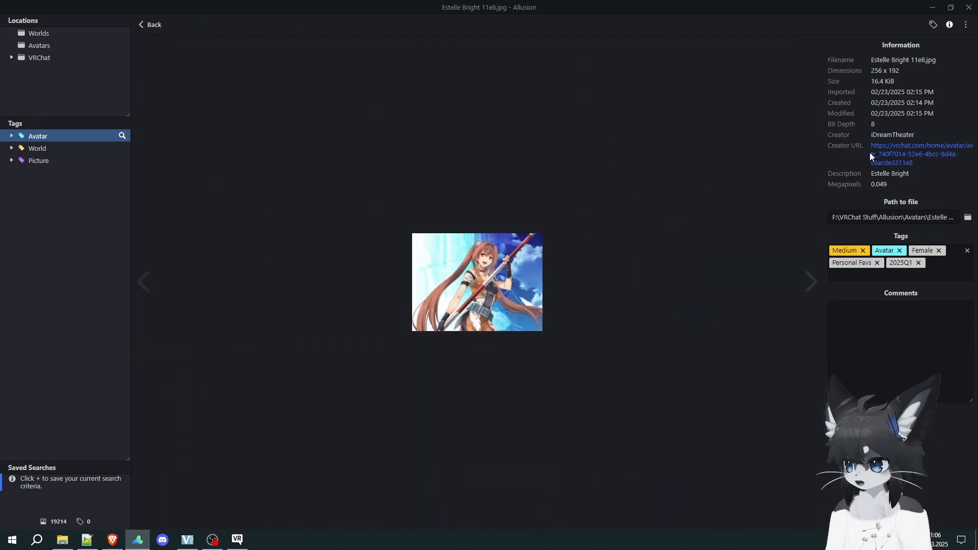
- Open Estelle Bright's avatar page from the Creator URL and switch into that avatar in VRChat
{"action": "left_click", "coordinate": [920, 150]}
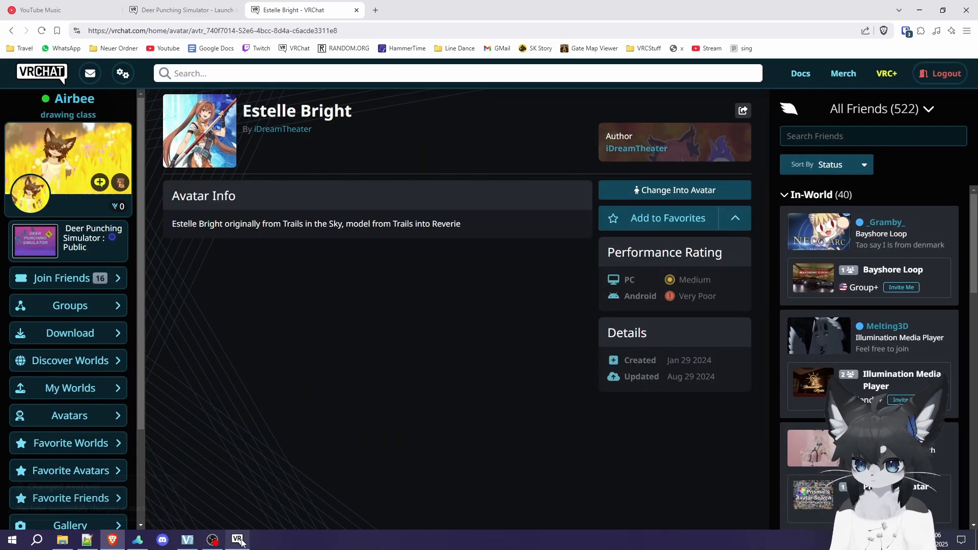
{"action": "left_click", "coordinate": [237, 539]}
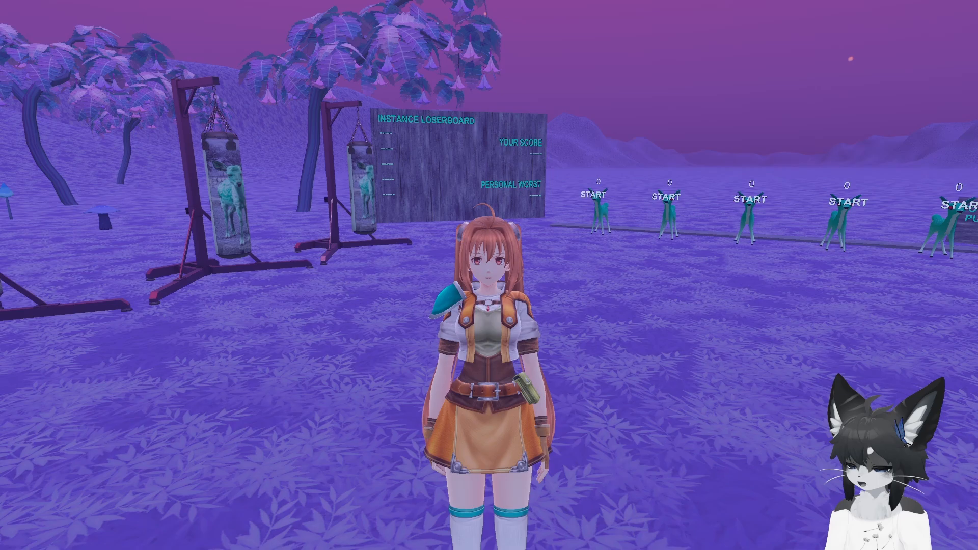
{"action": "key", "text": "escape"}
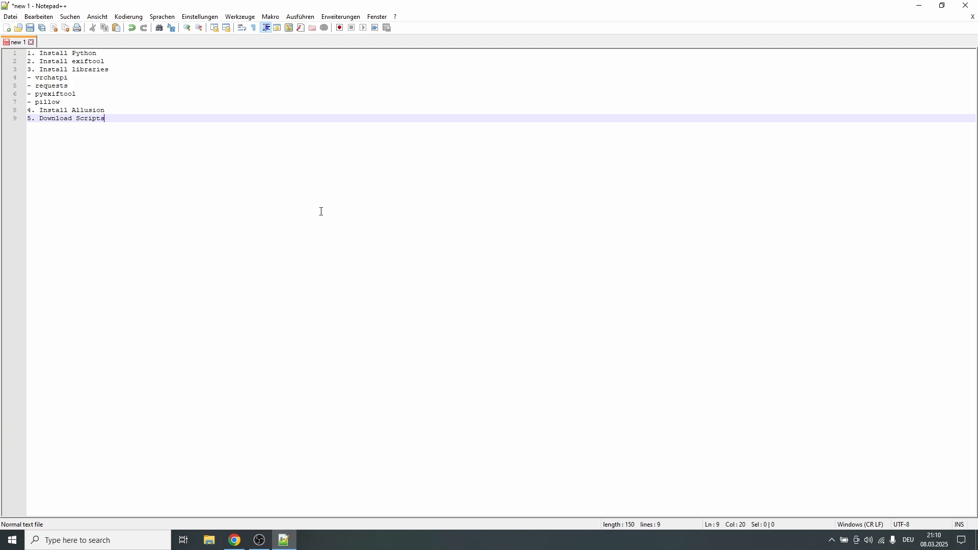
{"action": "mouse_move", "coordinate": [355, 172]}
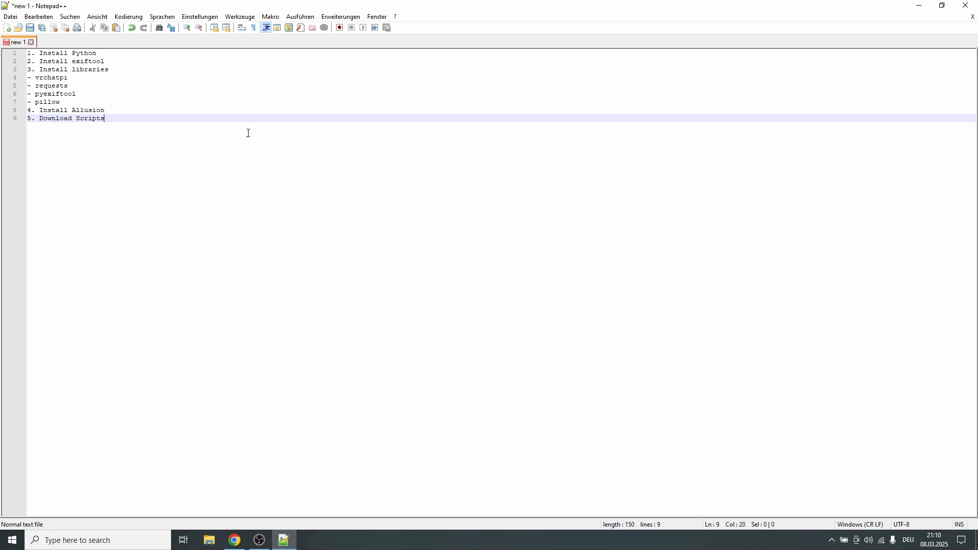
{"action": "mouse_move", "coordinate": [161, 117]}
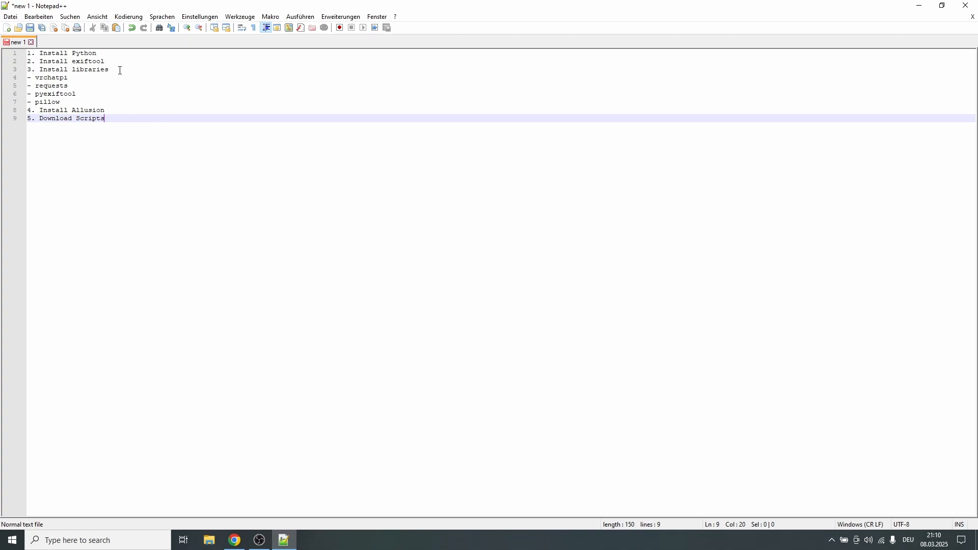
{"action": "mouse_move", "coordinate": [118, 53]}
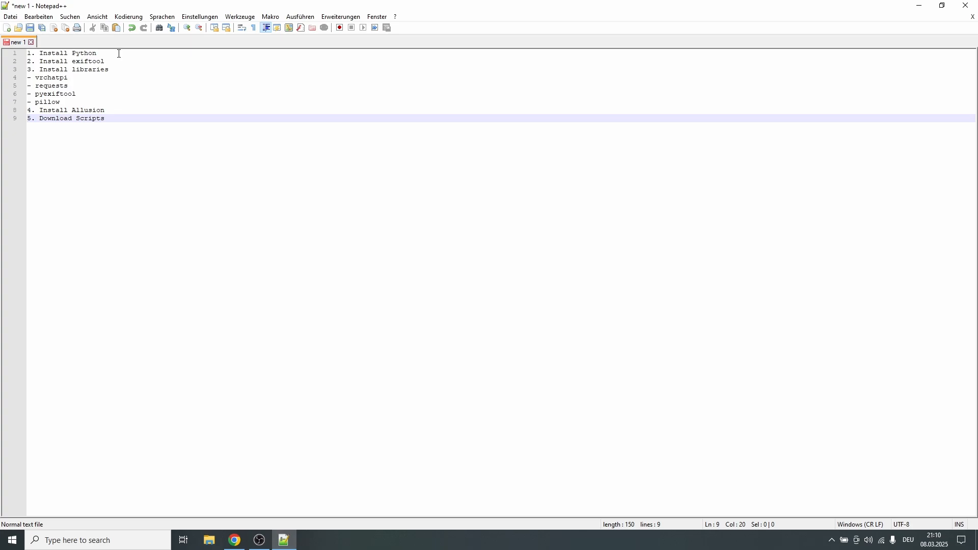
{"action": "mouse_move", "coordinate": [117, 56]}
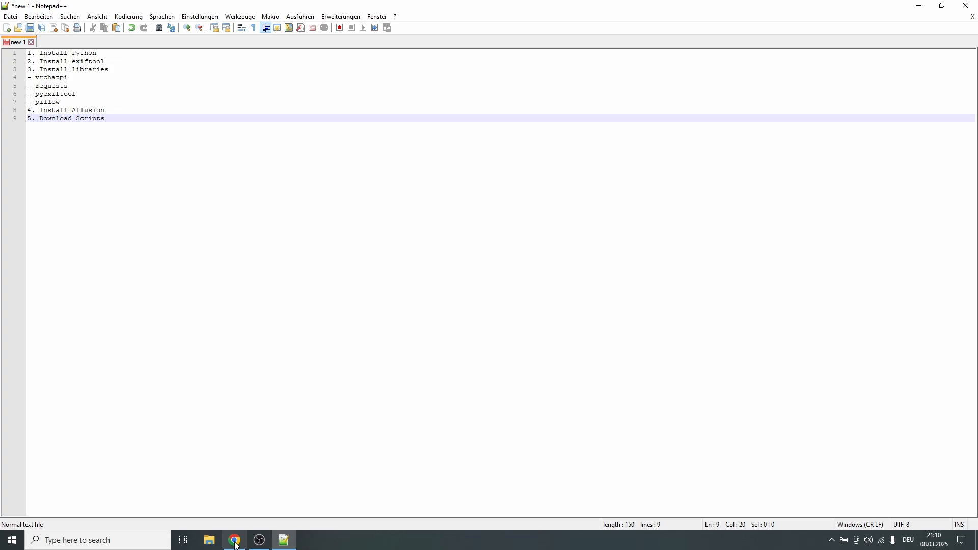
- Download the Python 3.13.2 installer and install it with python.exe added to PATH
{"action": "left_click", "coordinate": [234, 540]}
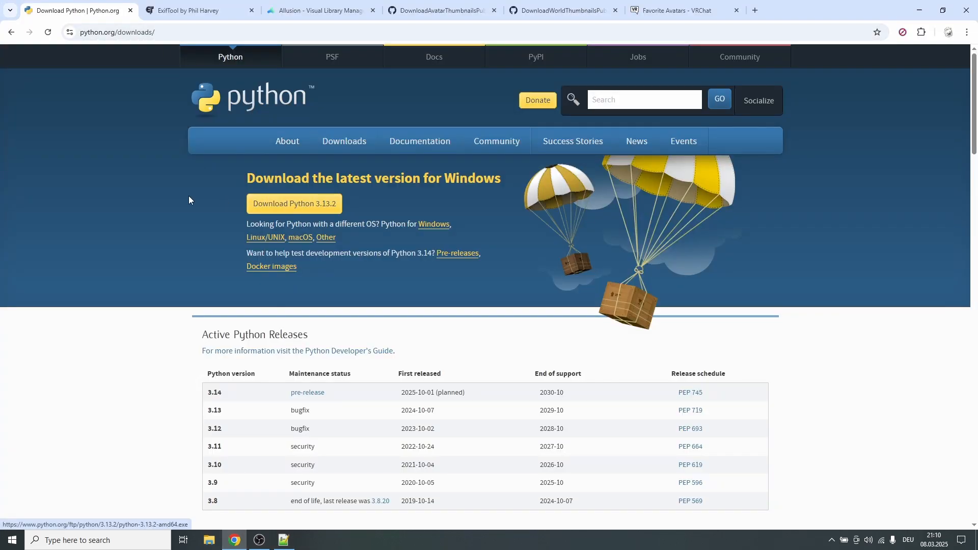
{"action": "left_click", "coordinate": [930, 31]}
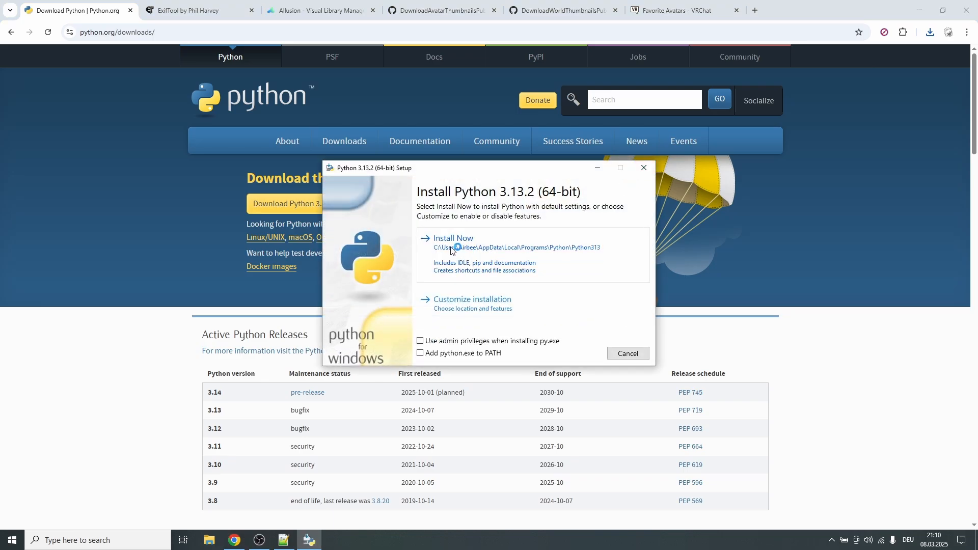
{"action": "left_click", "coordinate": [420, 352]}
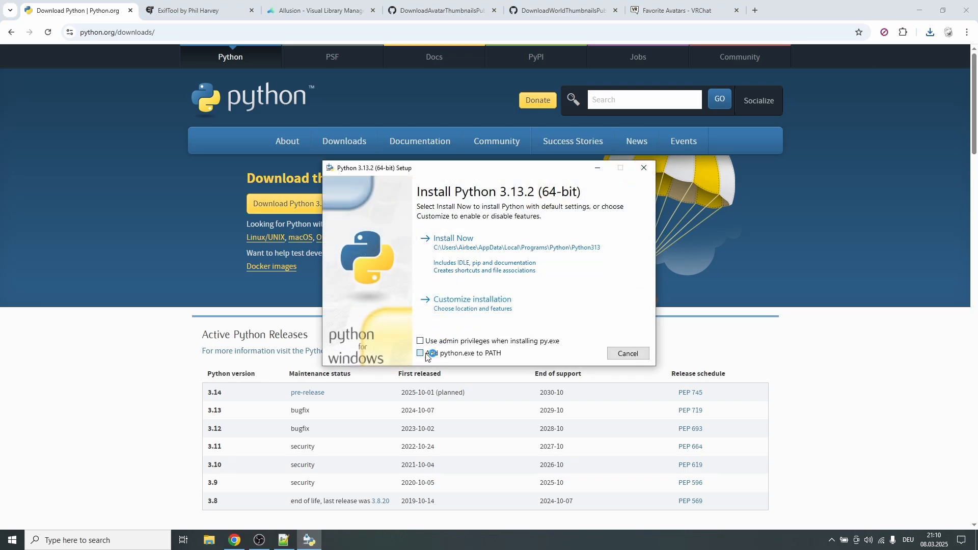
{"action": "left_click", "coordinate": [421, 353]}
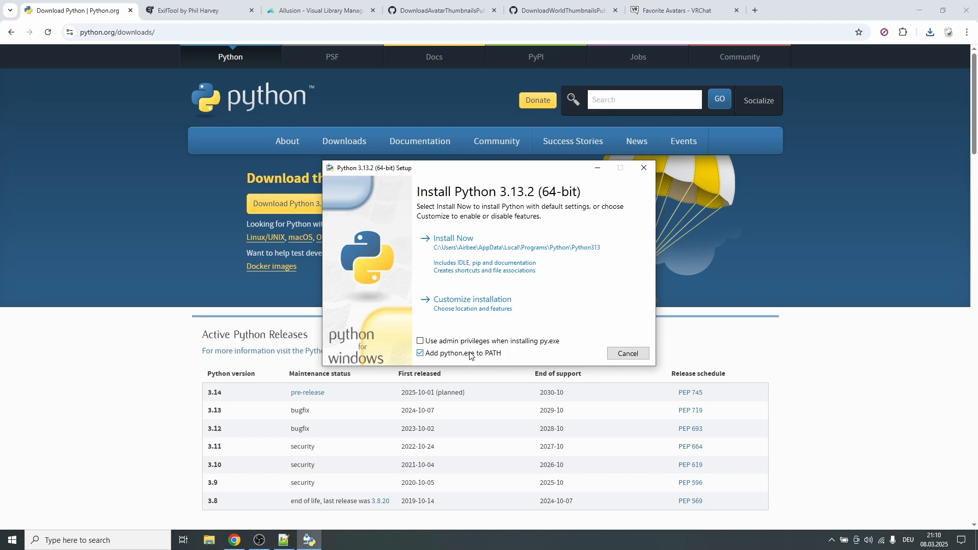
{"action": "left_click", "coordinate": [454, 239]}
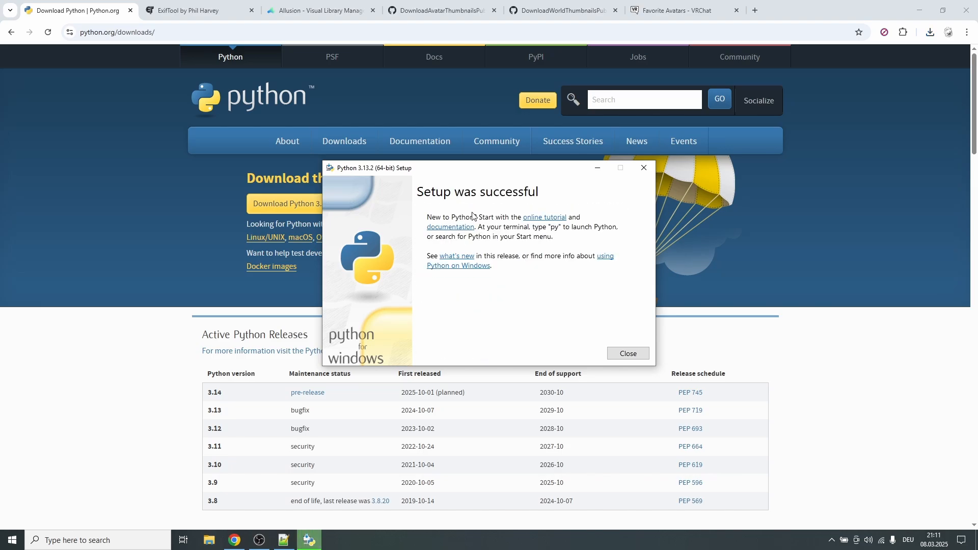
- Download the 64-bit Windows ExifTool zip and show it in its folder
{"action": "left_click", "coordinate": [194, 10]}
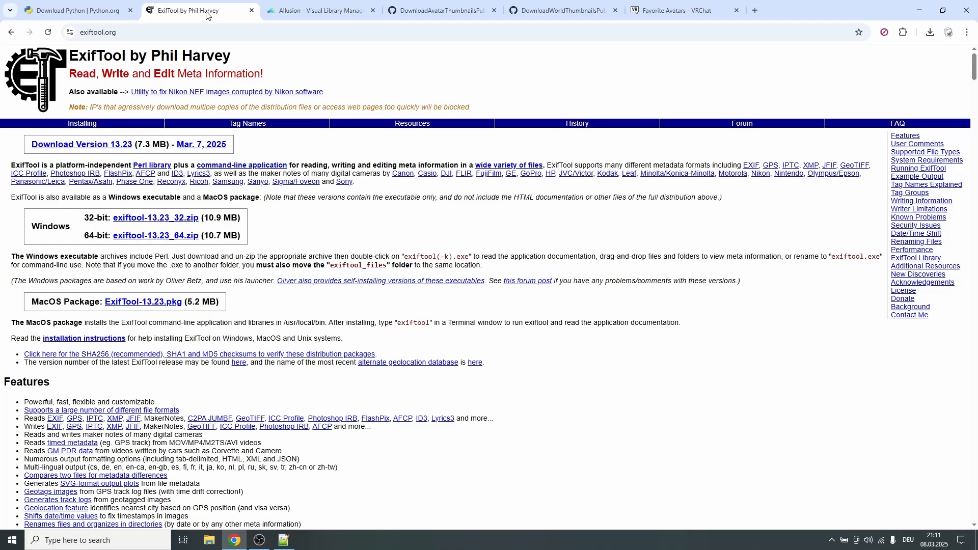
{"action": "mouse_move", "coordinate": [300, 67]}
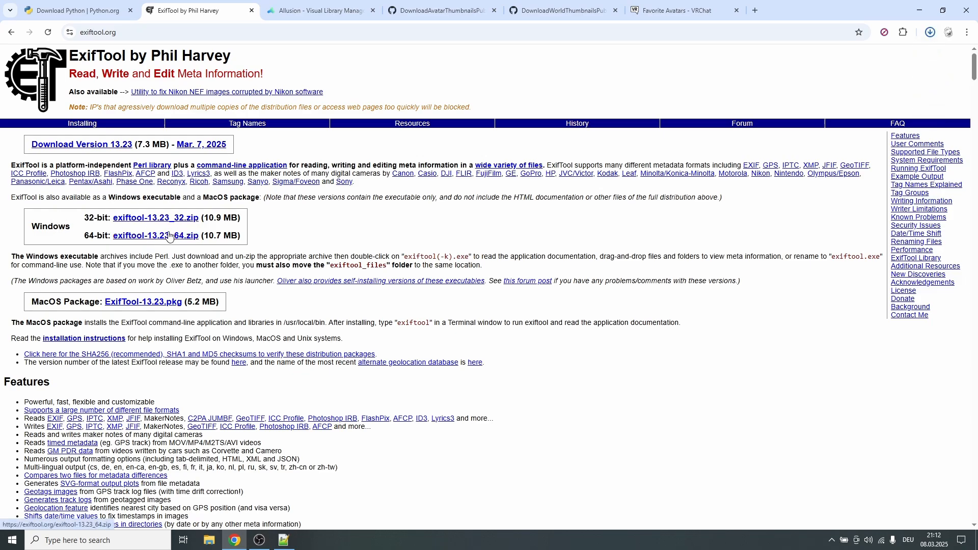
{"action": "left_click", "coordinate": [155, 235]}
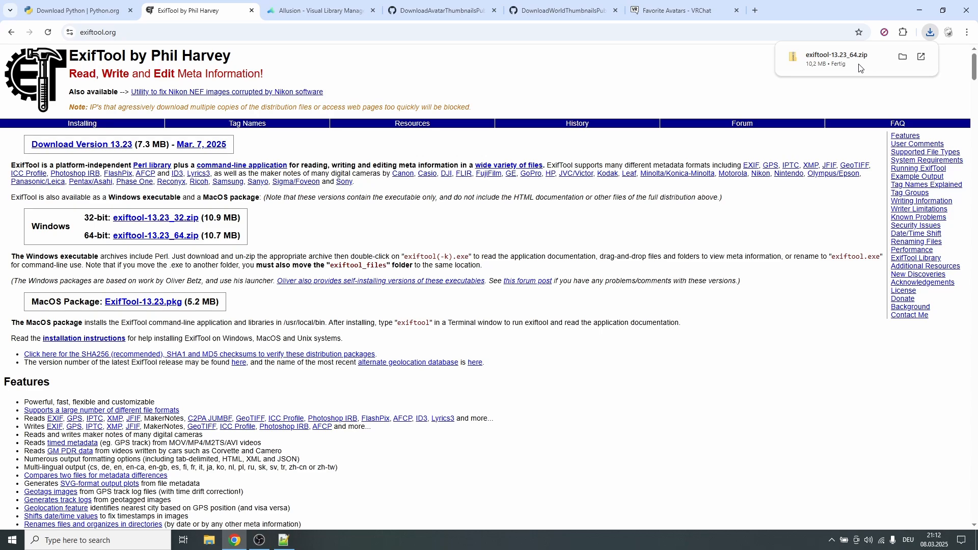
{"action": "mouse_move", "coordinate": [845, 60]}
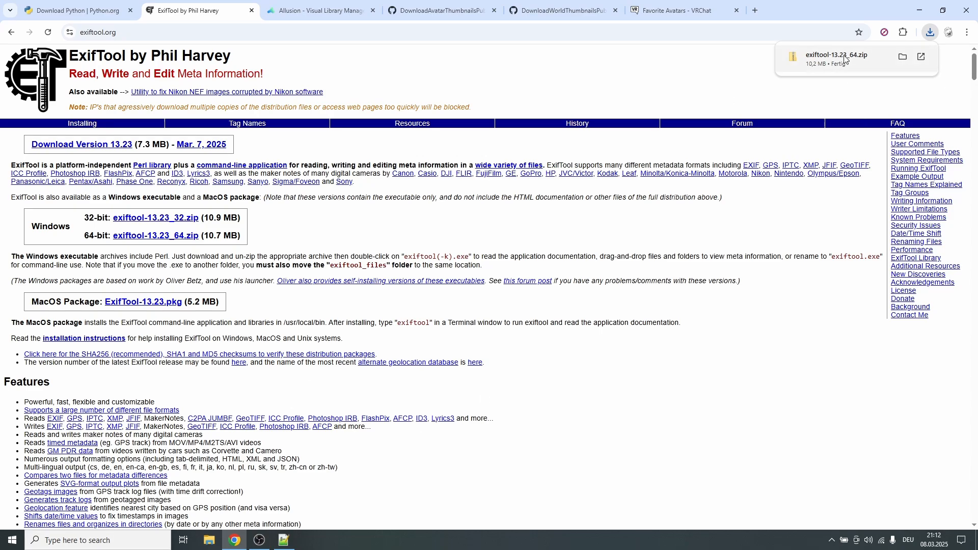
{"action": "left_click", "coordinate": [903, 57]}
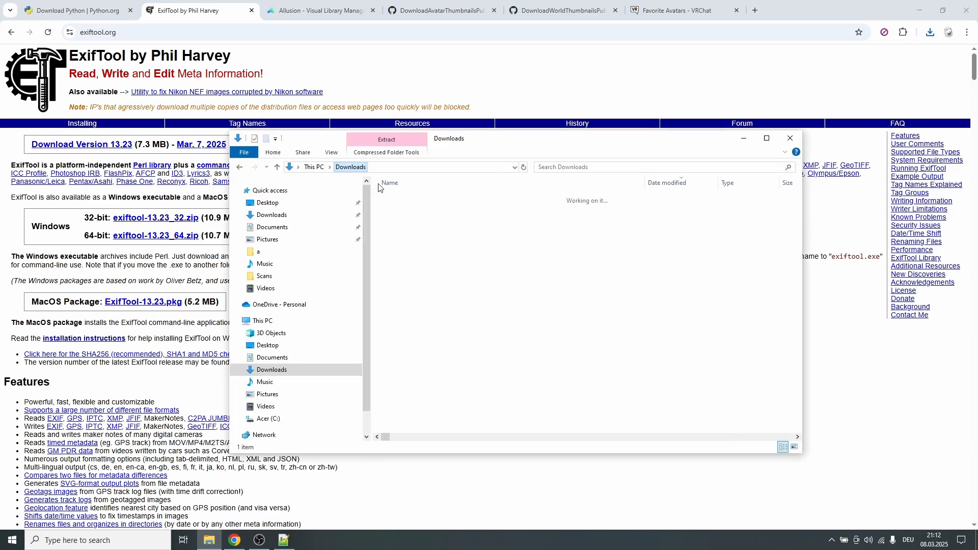
- Extract the ExifTool zip into Downloads and rename exiftool(-k).exe to exiftool.exe
{"action": "right_click", "coordinate": [420, 211]}
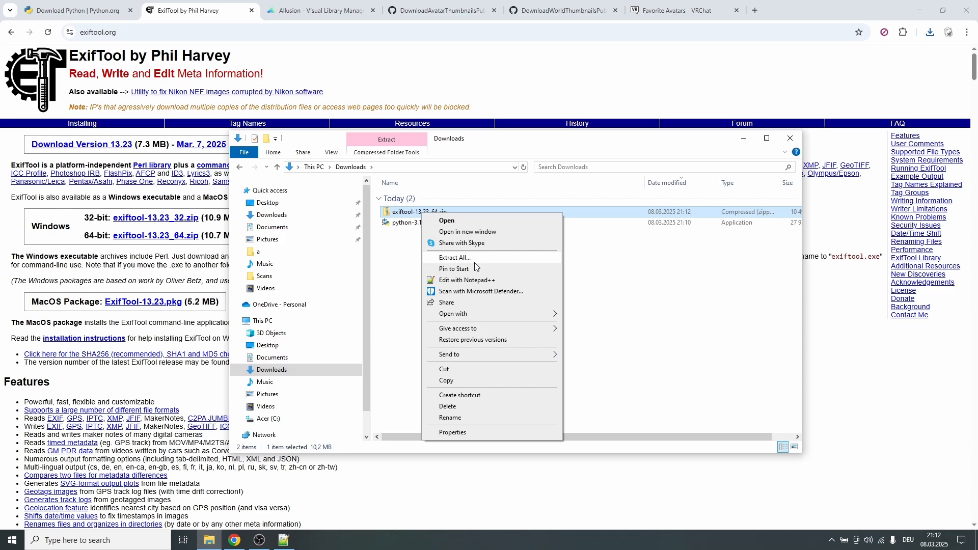
{"action": "left_click", "coordinate": [454, 258]}
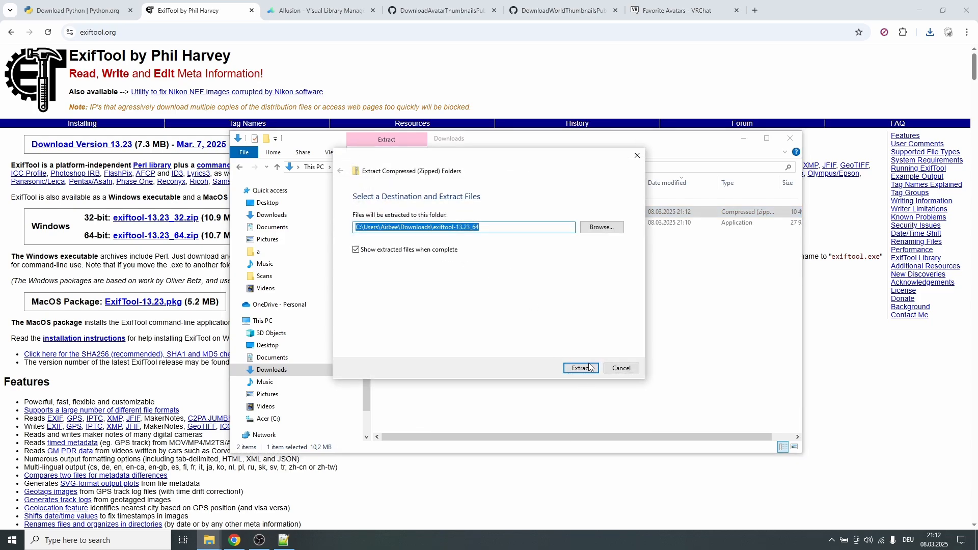
{"action": "left_click", "coordinate": [578, 367]}
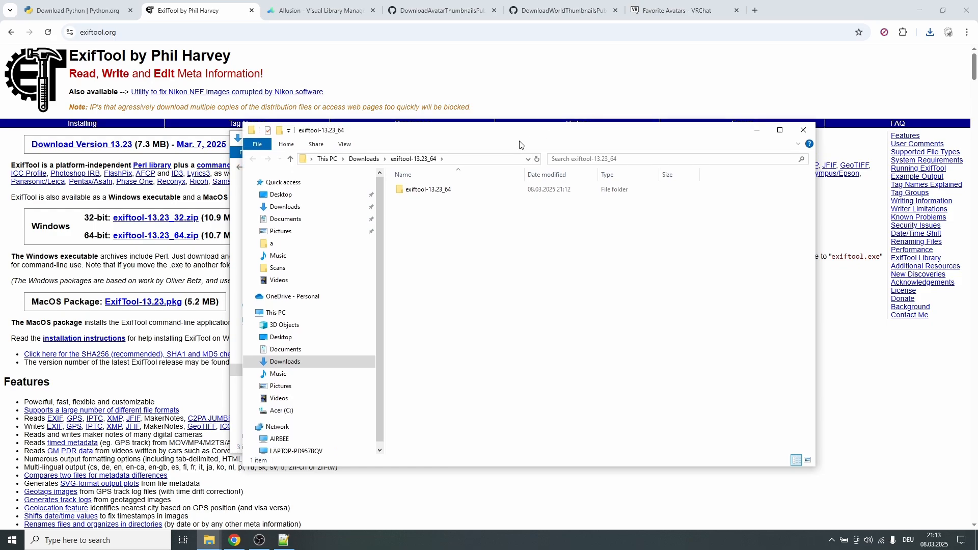
{"action": "double_click", "coordinate": [428, 189]}
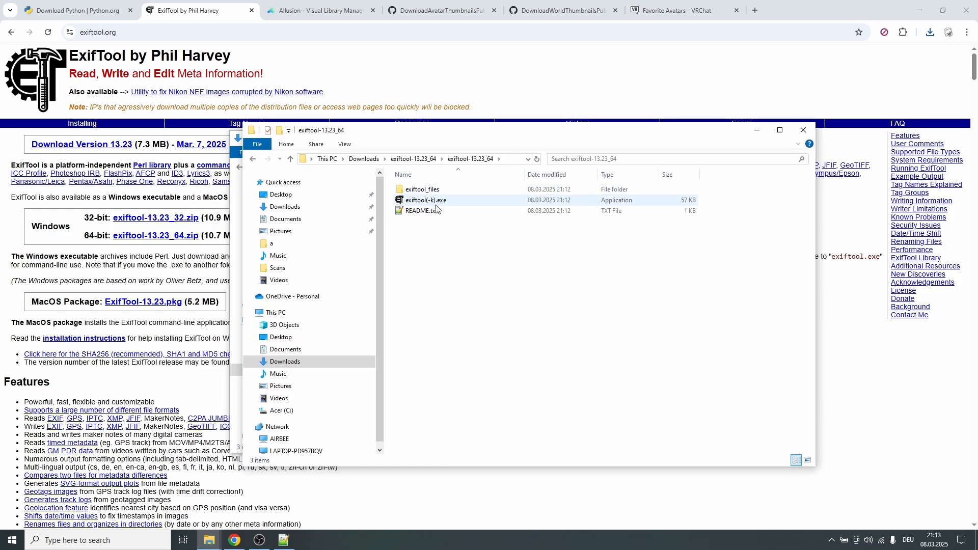
{"action": "mouse_move", "coordinate": [426, 201]}
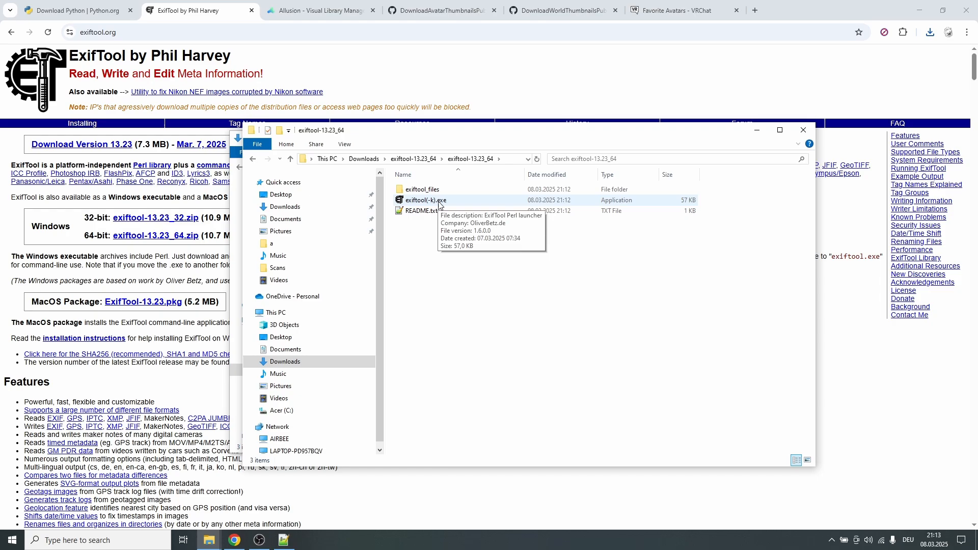
{"action": "left_click", "coordinate": [426, 200]}
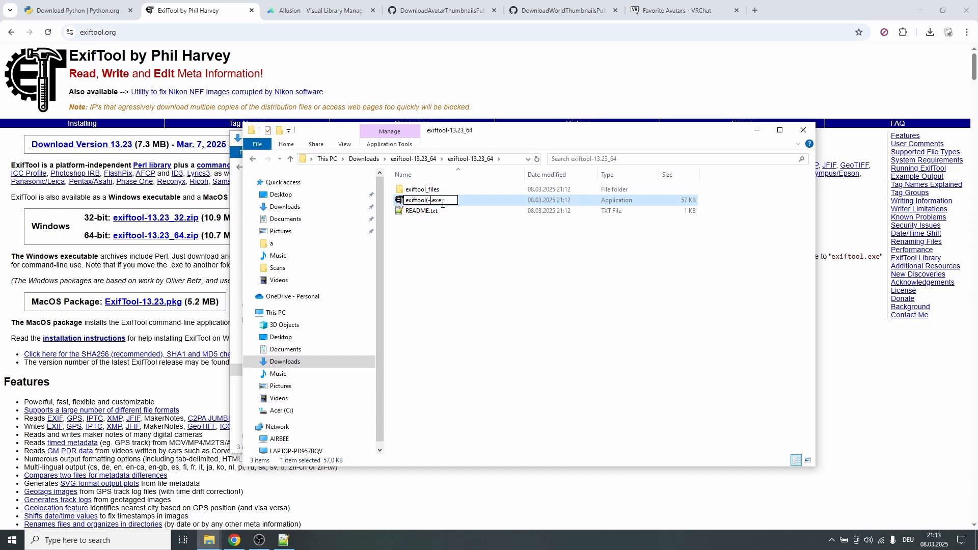
{"action": "key", "text": "Return"}
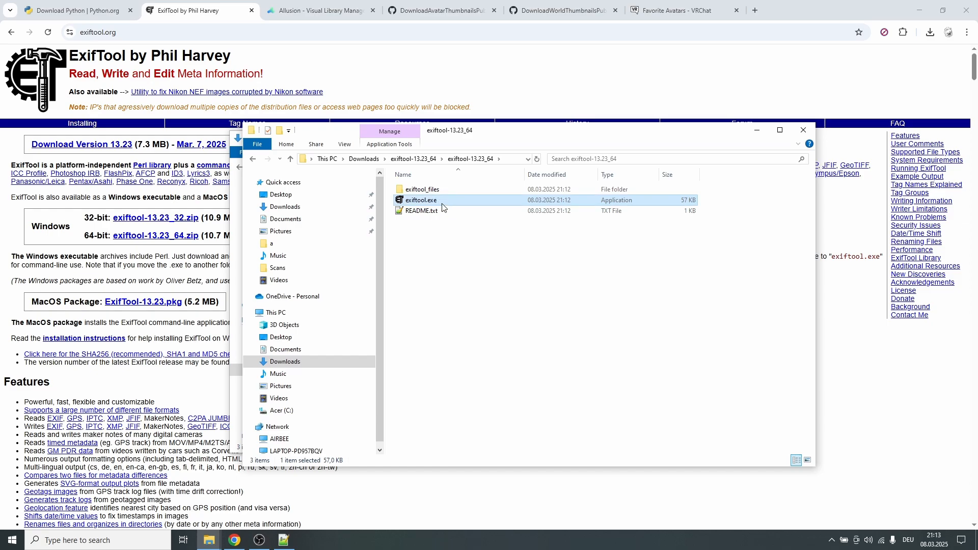
{"action": "mouse_move", "coordinate": [453, 255]}
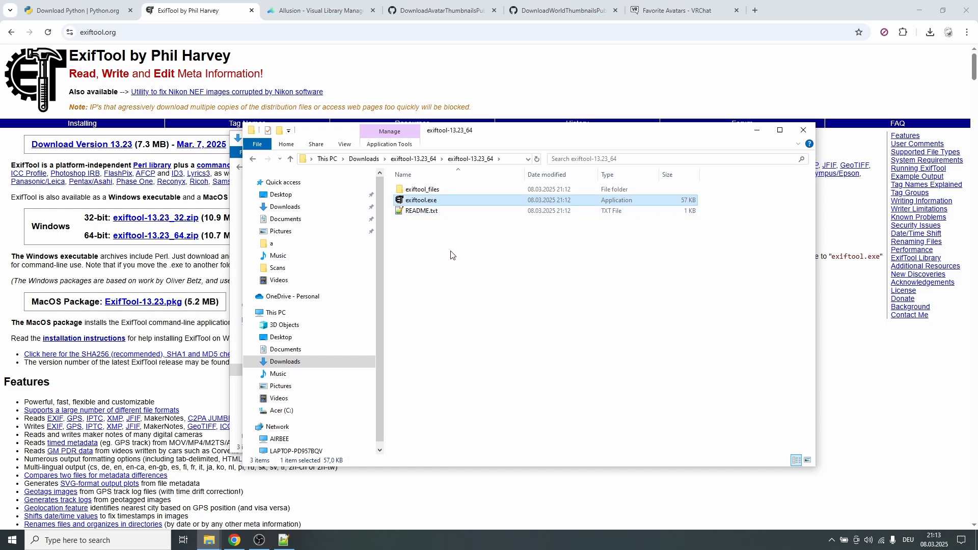
- Find the system environment variables settings and select the user Path variable for editing
{"action": "left_click", "coordinate": [10, 540]}
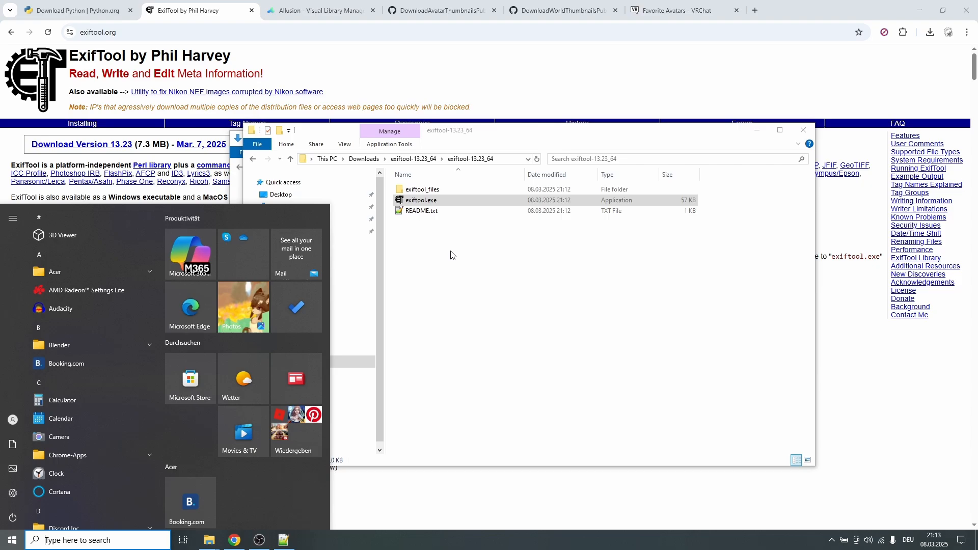
{"action": "type", "text": "settings"}
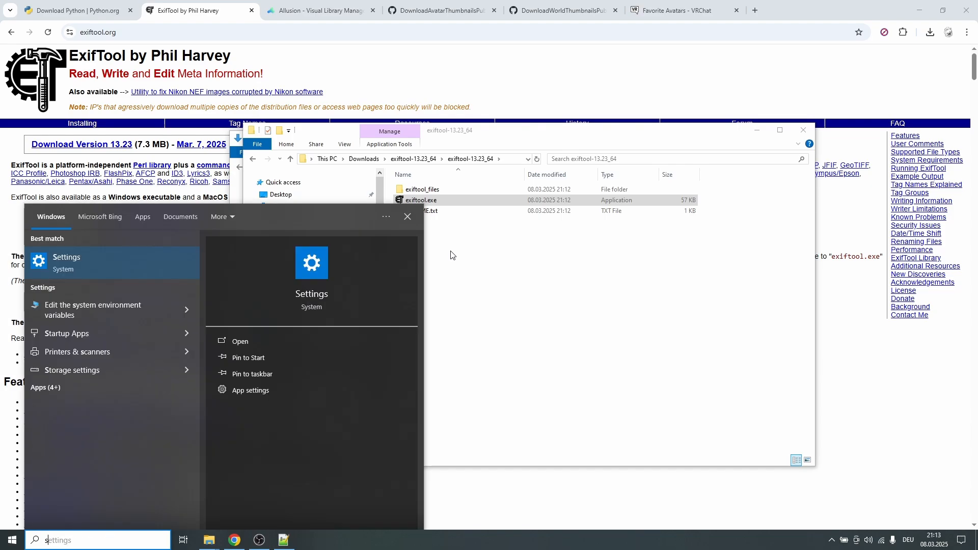
{"action": "type", "text": "syste"}
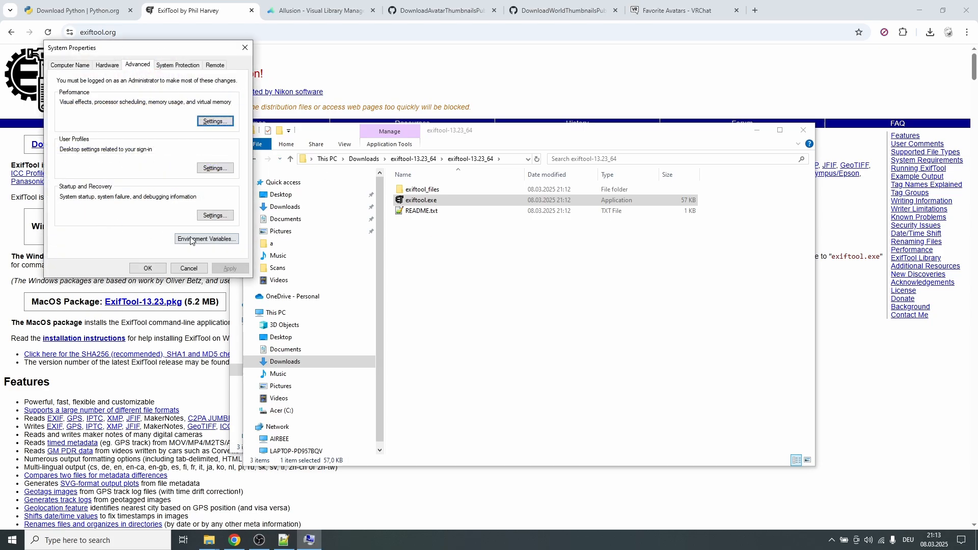
{"action": "left_click", "coordinate": [206, 239]}
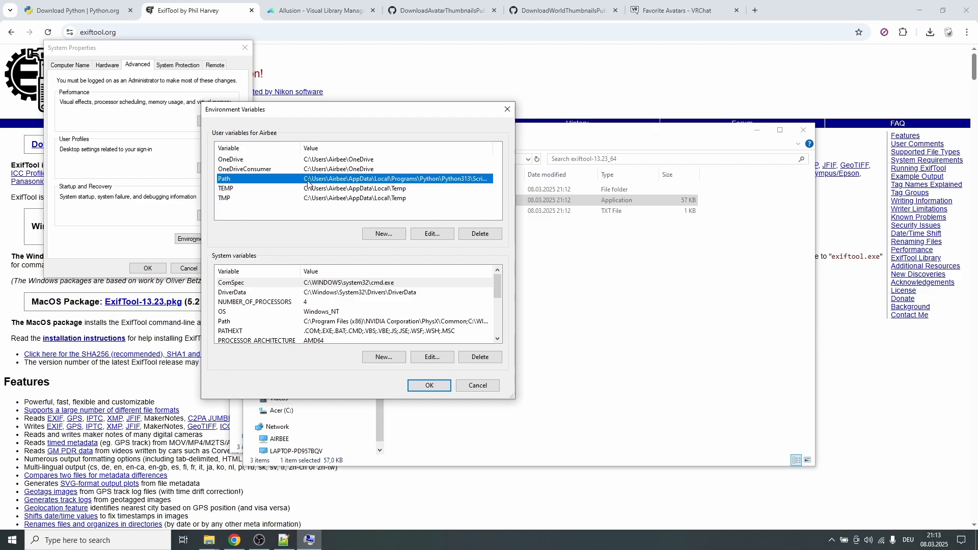
{"action": "left_click", "coordinate": [432, 233]}
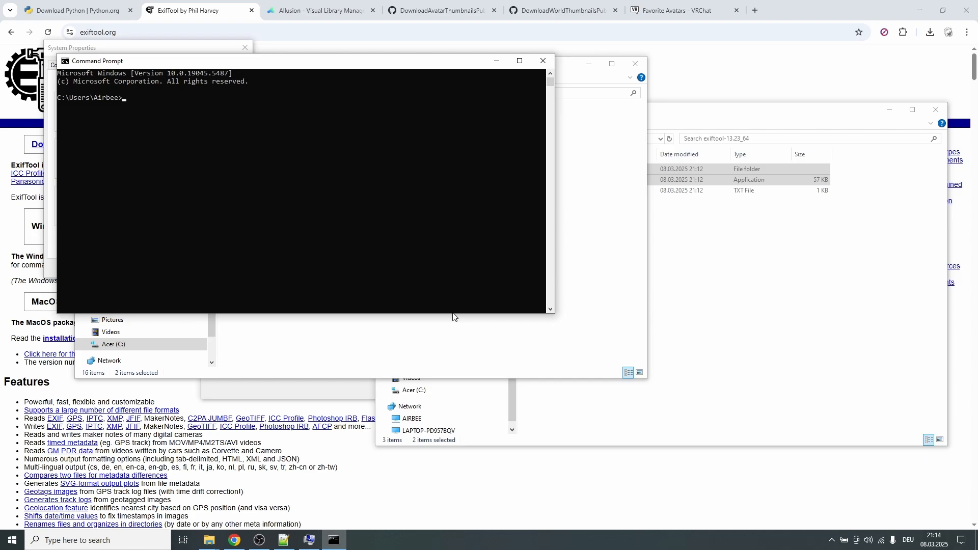
- Run exiftool in Command Prompt to confirm it works, then consult the setup checklist
{"action": "type", "text": "exiftool"}
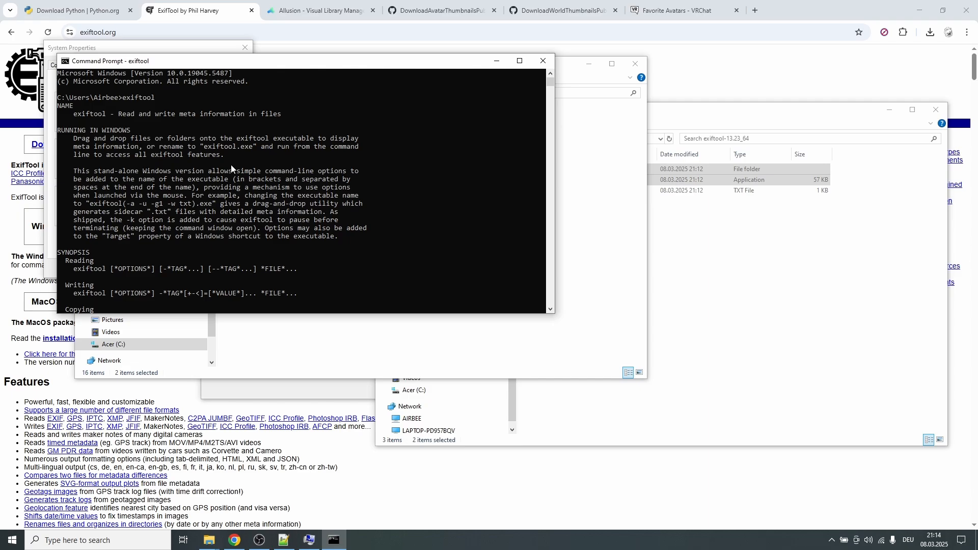
{"action": "left_click", "coordinate": [283, 540]}
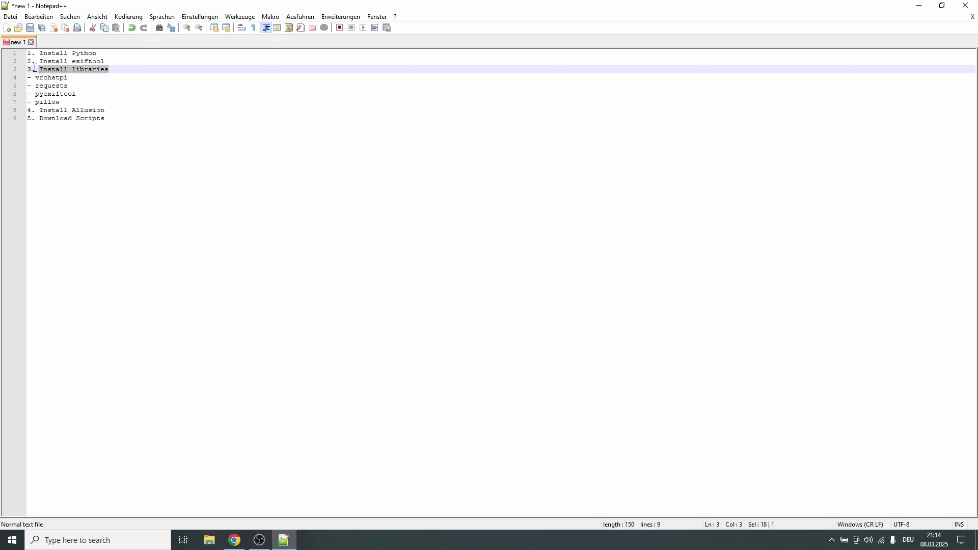
{"action": "left_click", "coordinate": [123, 70]}
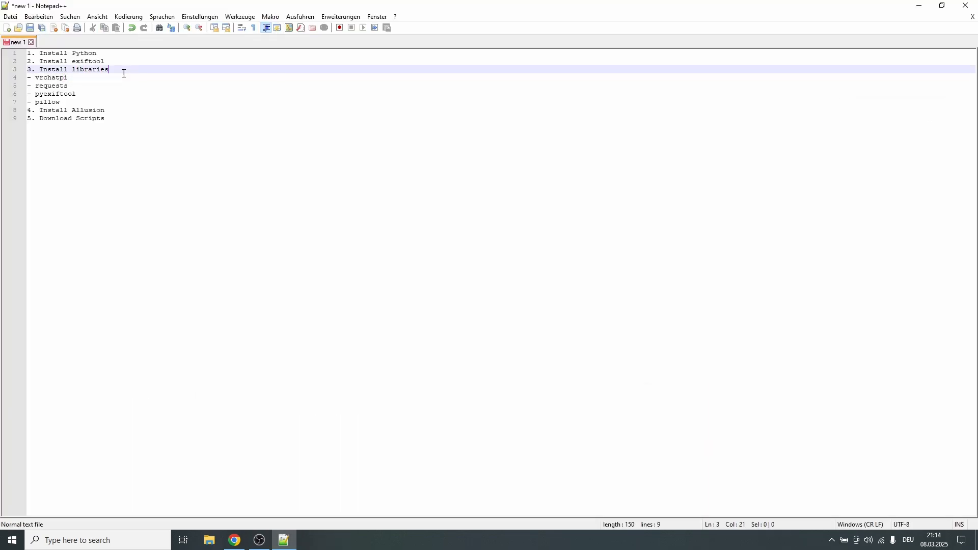
{"action": "mouse_move", "coordinate": [70, 104]}
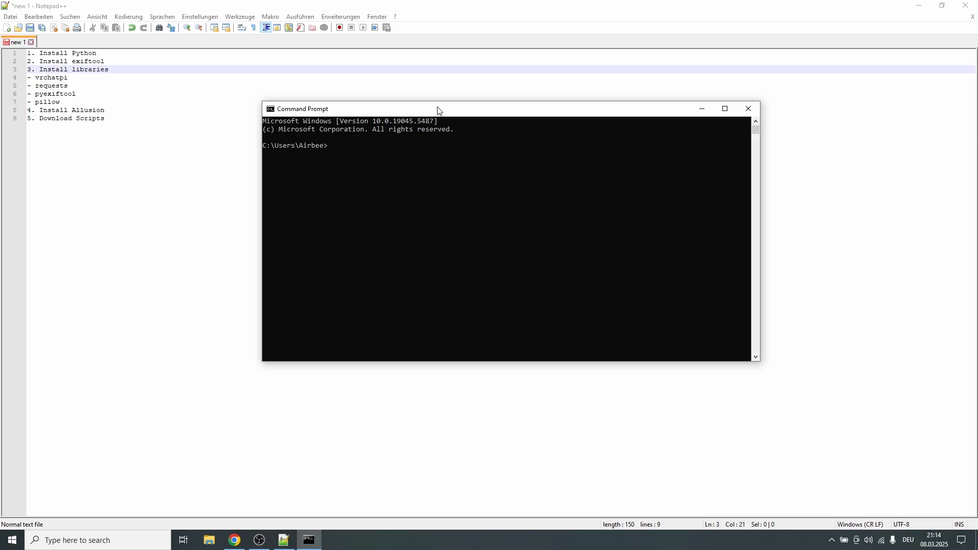
- Install the vrchatapi, requests, pyexiftool and pillow libraries with pip install
{"action": "type", "text": "pip"}
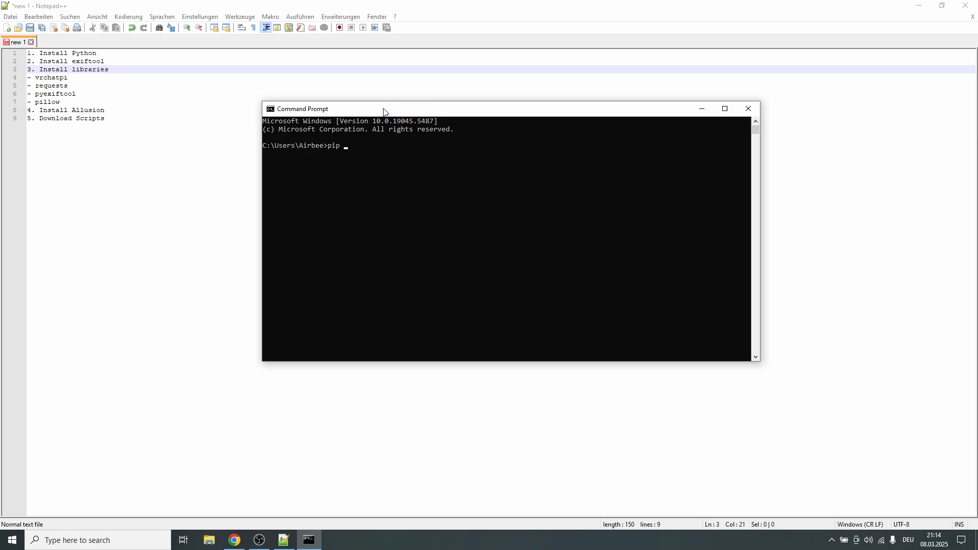
{"action": "type", "text": "install vrchata"}
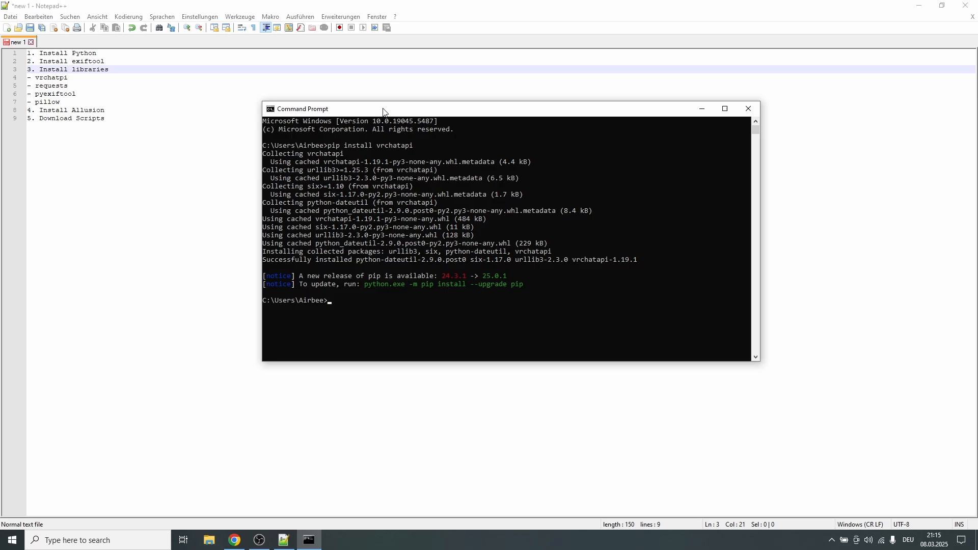
{"action": "type", "text": "pip"}
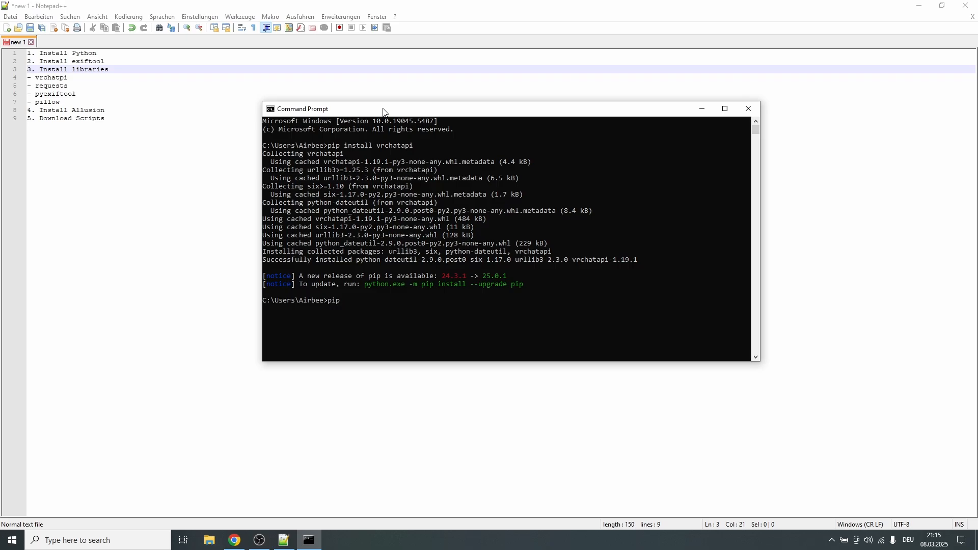
{"action": "type", "text": "install re"}
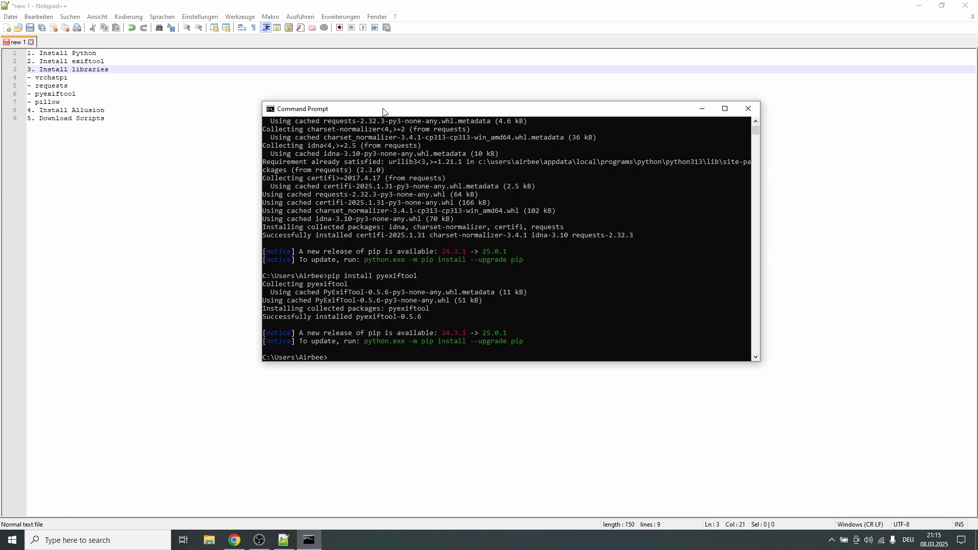
{"action": "type", "text": "pip install pillow"}
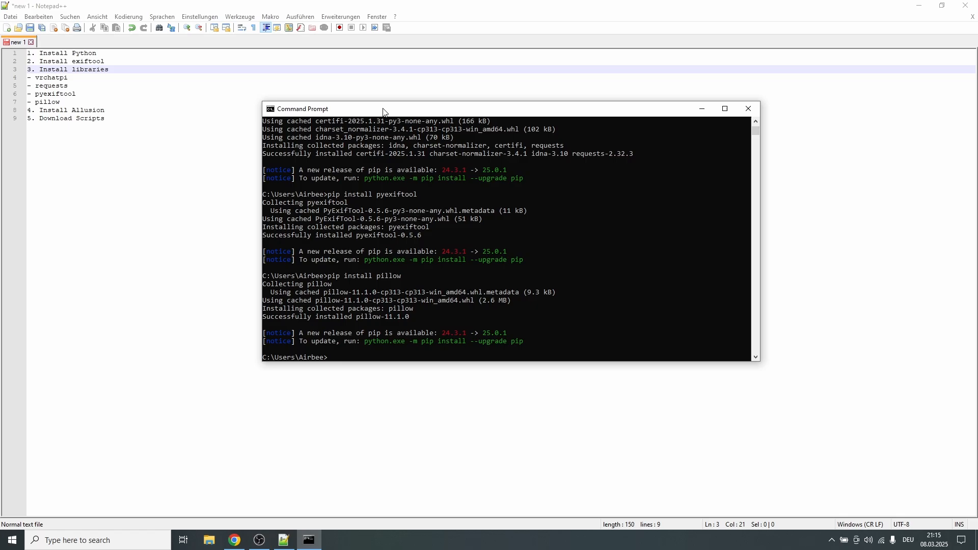
- Download the Windows Allusion setup from the Allusion website
{"action": "left_click", "coordinate": [233, 543]}
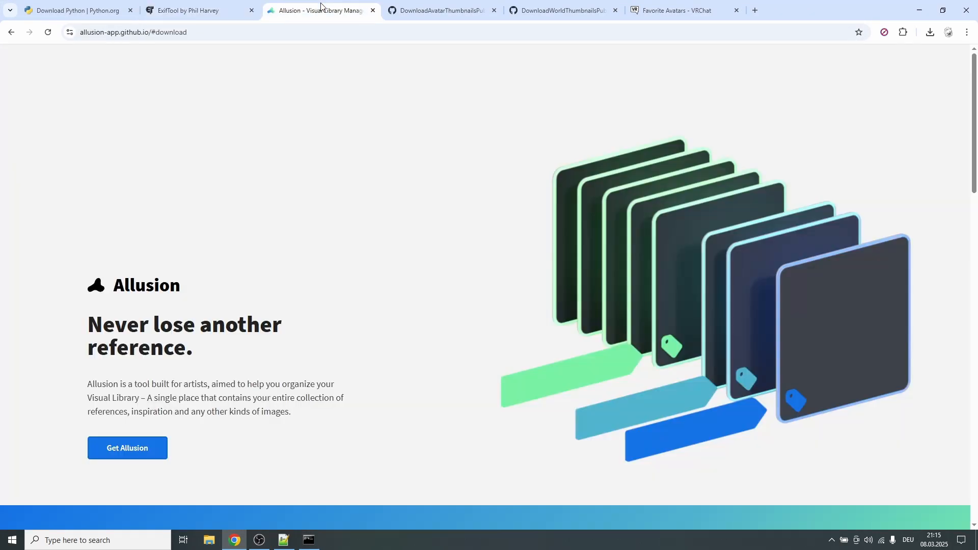
{"action": "mouse_move", "coordinate": [237, 226]}
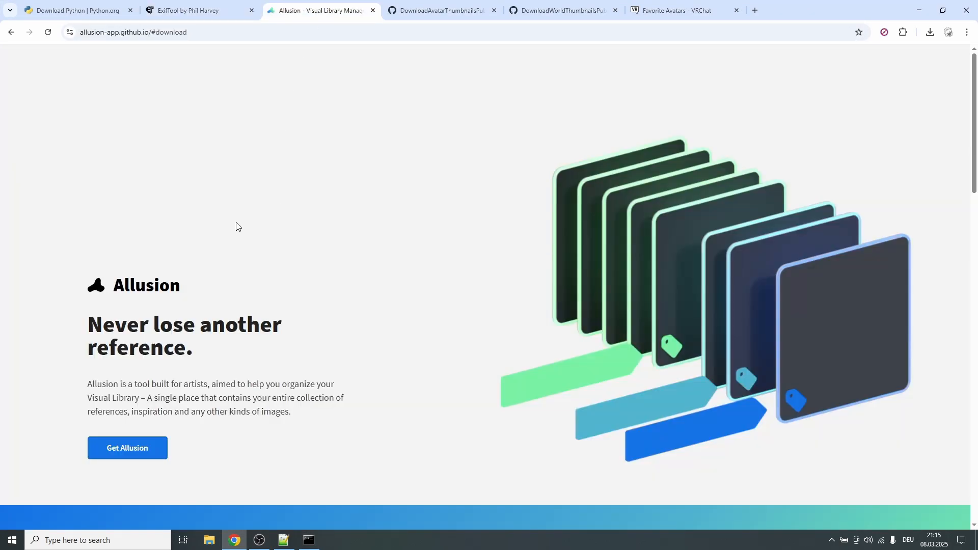
{"action": "scroll", "scroll_direction": "down", "scroll_amount": 3}
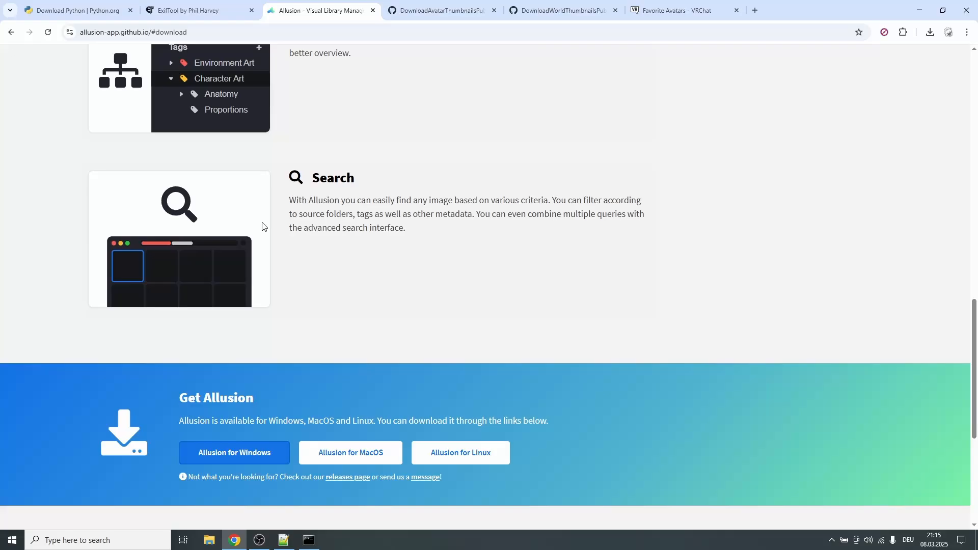
{"action": "scroll", "scroll_direction": "down", "scroll_amount": 3}
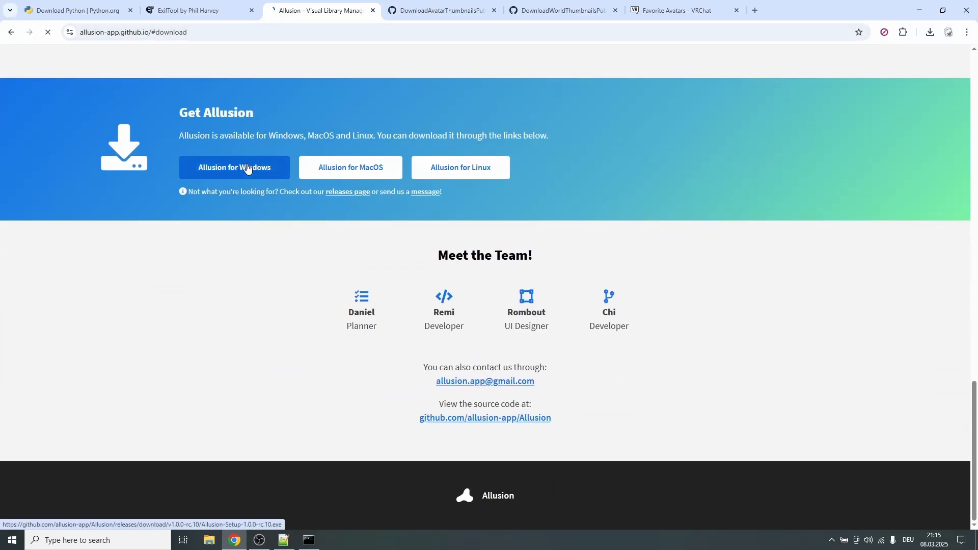
{"action": "left_click", "coordinate": [235, 167]}
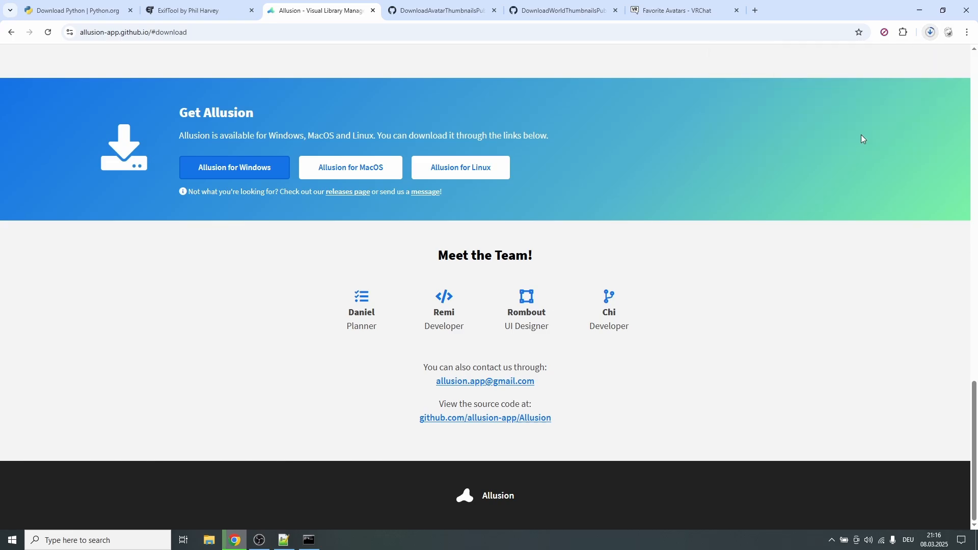
{"action": "mouse_move", "coordinate": [867, 136]}
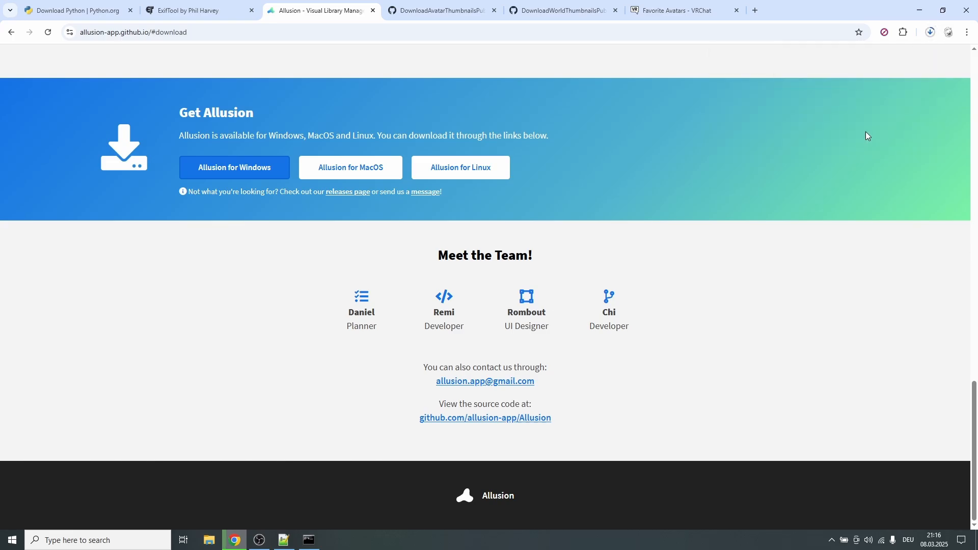
- Install Allusion for the current user only in the default folder and launch it
{"action": "left_click", "coordinate": [930, 32]}
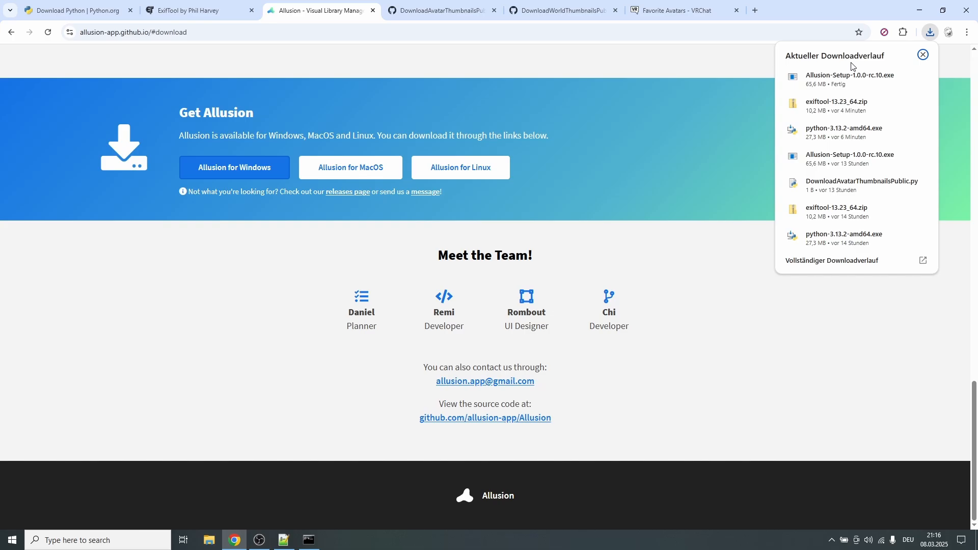
{"action": "left_click", "coordinate": [923, 55]}
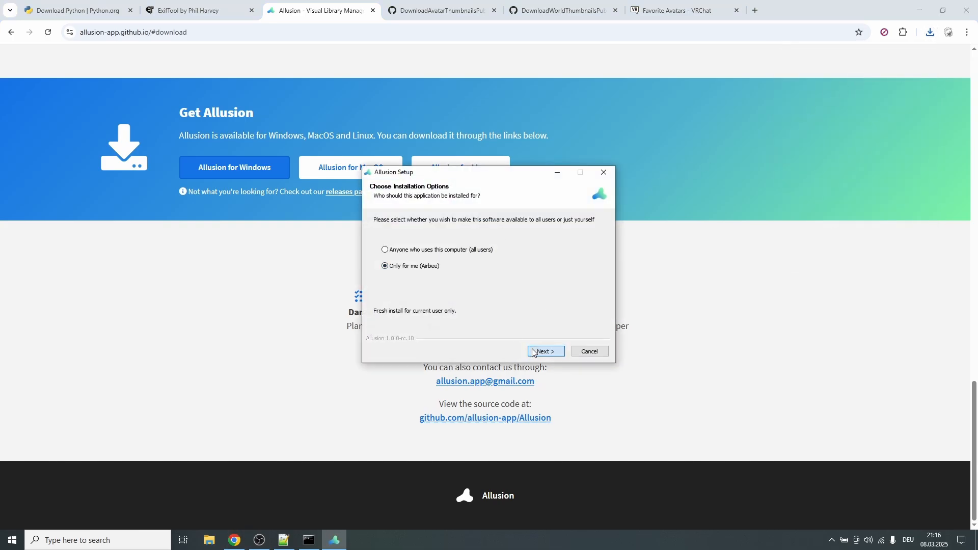
{"action": "left_click", "coordinate": [544, 351]}
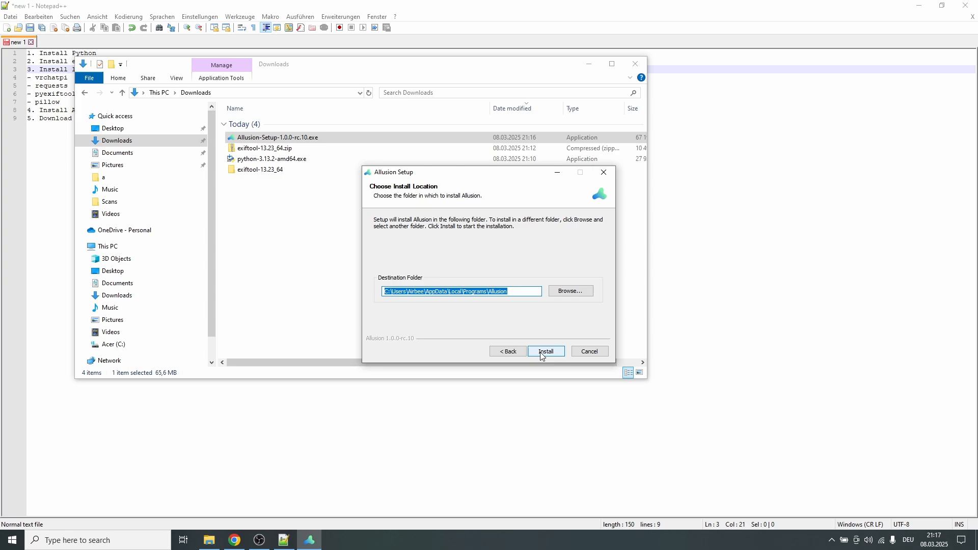
{"action": "left_click", "coordinate": [545, 351]}
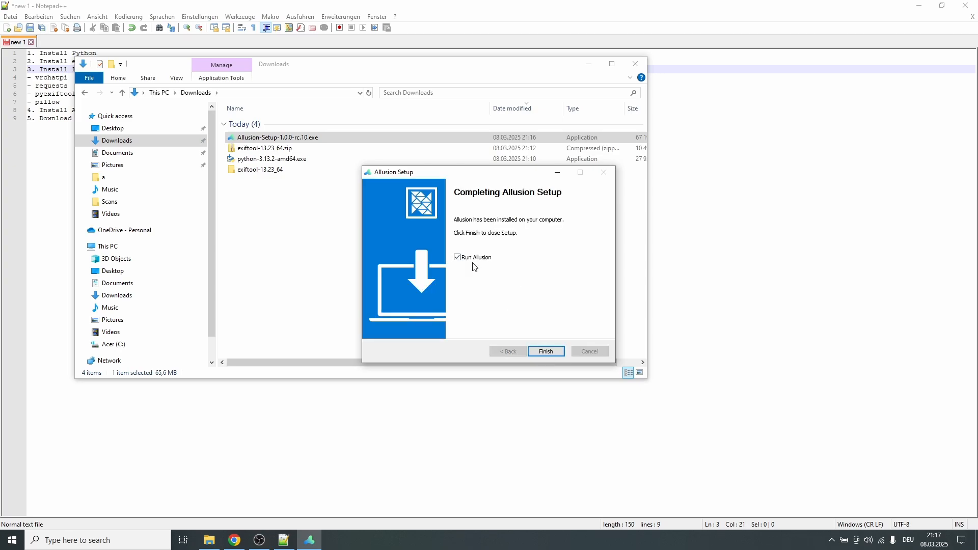
{"action": "left_click", "coordinate": [546, 351]}
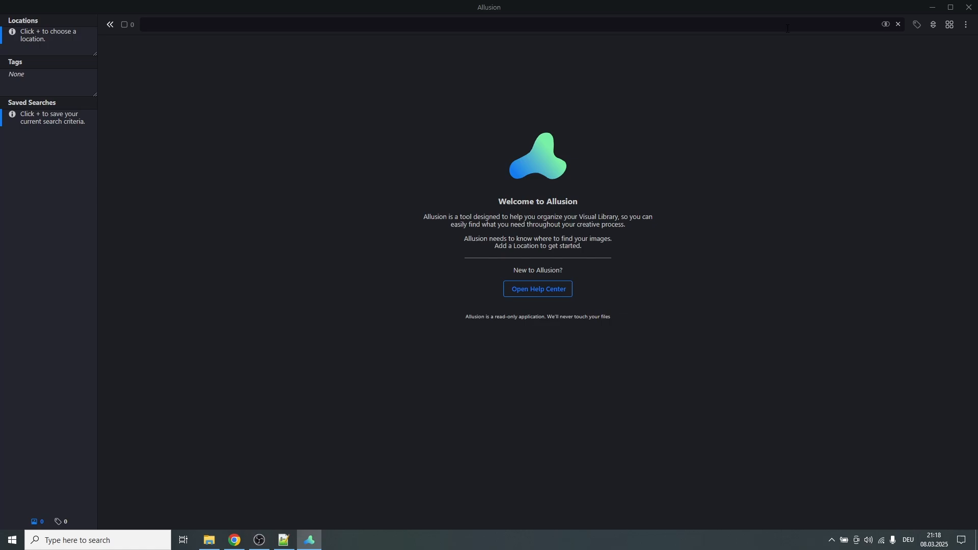
{"action": "mouse_move", "coordinate": [233, 540]}
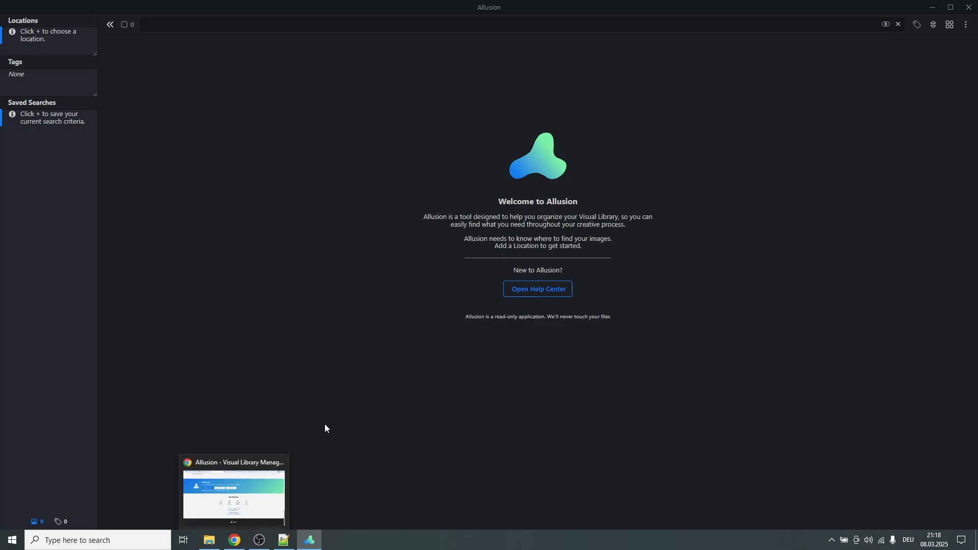
{"action": "mouse_move", "coordinate": [248, 493]}
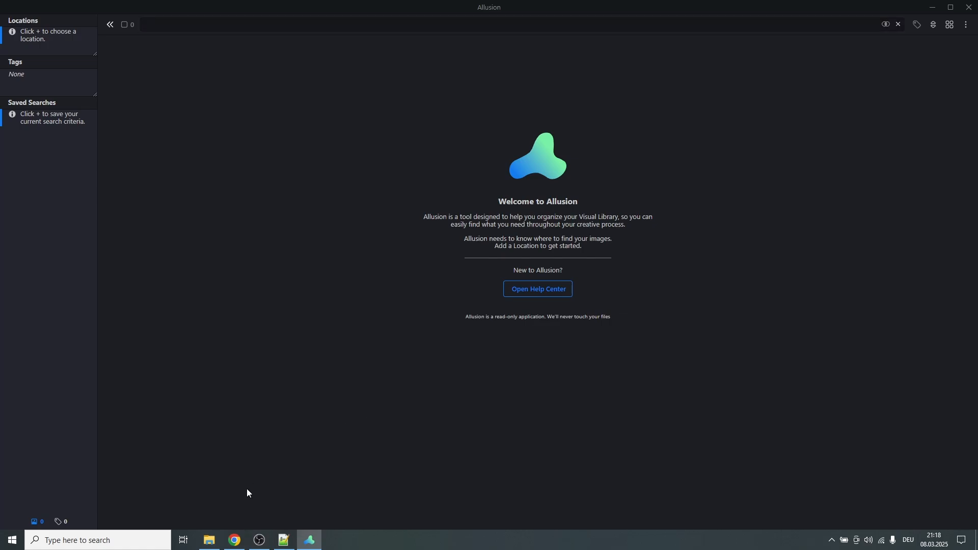
{"action": "left_click", "coordinate": [234, 544]}
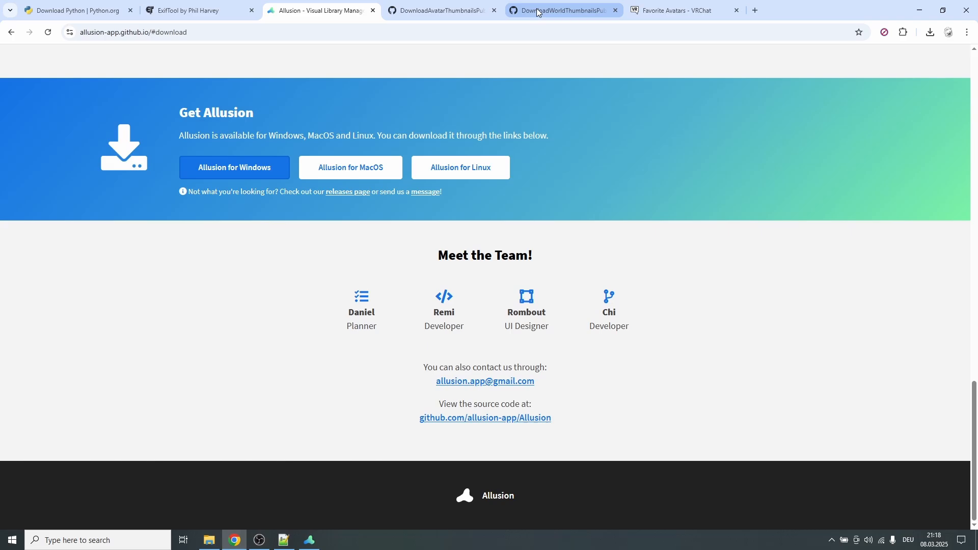
- Save DownloadAvatarThumbnailsPublic.py and DownloadWorldThumbnailsPublic.py from their Raw gist views into Downloads
{"action": "left_click", "coordinate": [439, 10]}
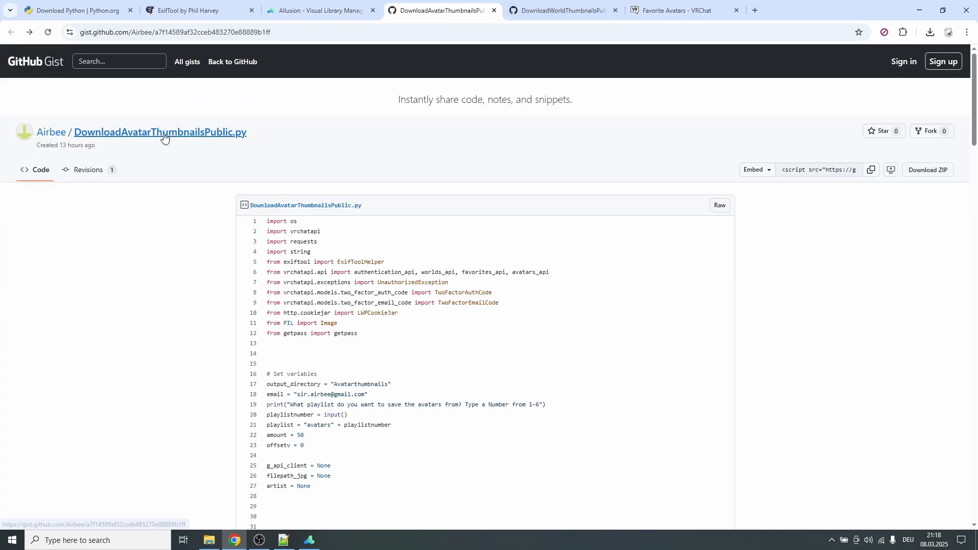
{"action": "left_click", "coordinate": [562, 10]}
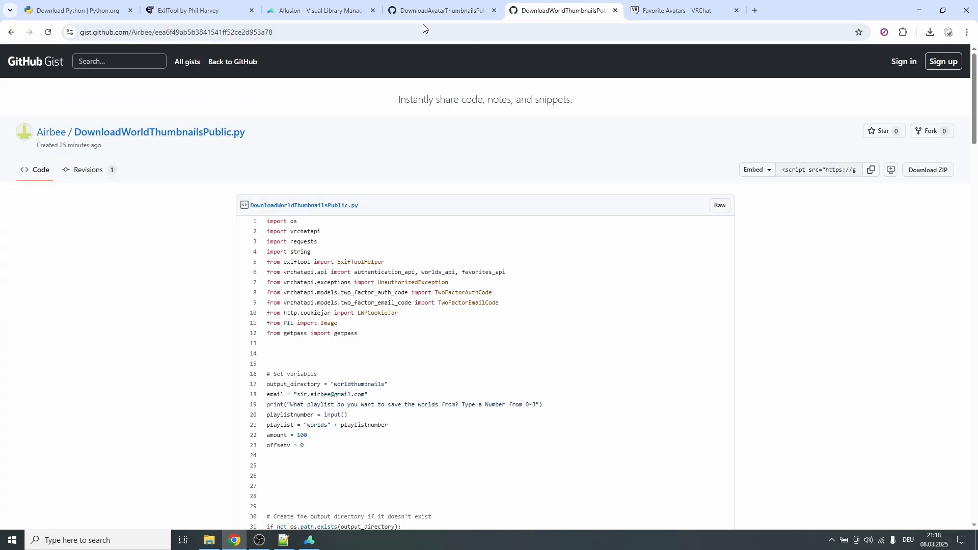
{"action": "left_click", "coordinate": [436, 11]}
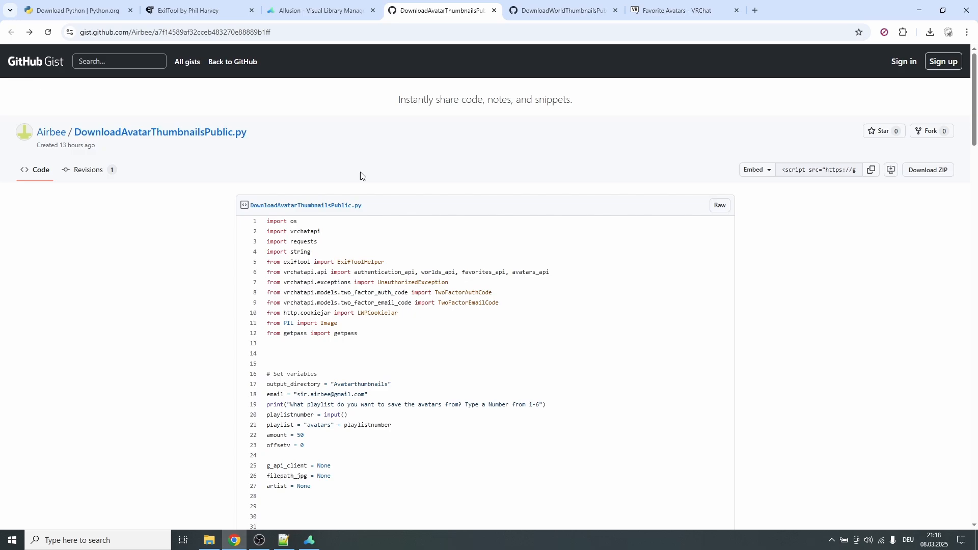
{"action": "mouse_move", "coordinate": [825, 192]}
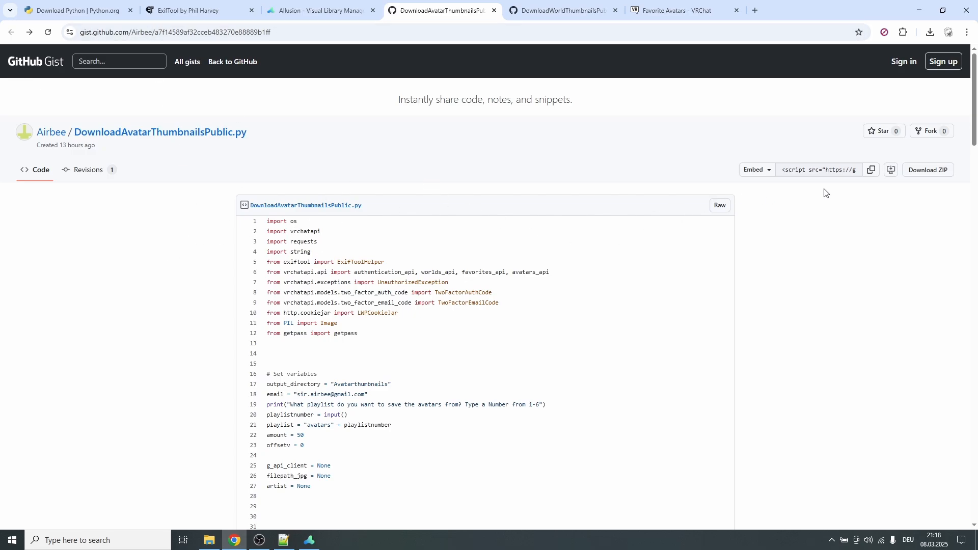
{"action": "left_click", "coordinate": [719, 206]}
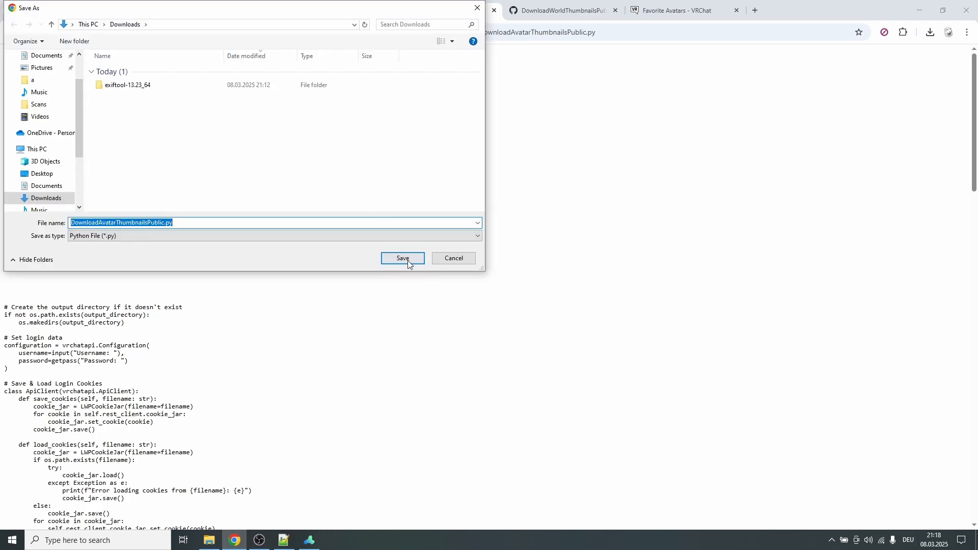
{"action": "left_click", "coordinate": [402, 259]}
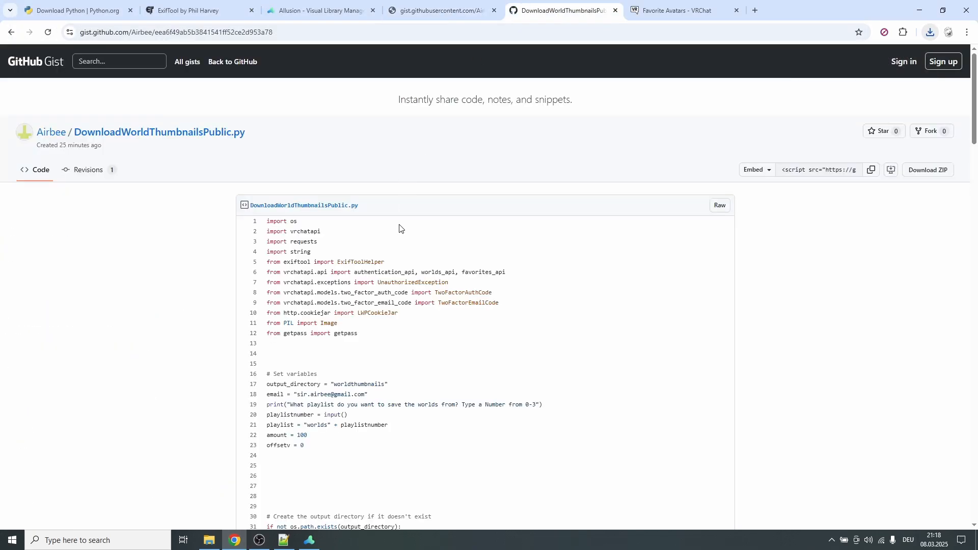
{"action": "left_click", "coordinate": [719, 204]}
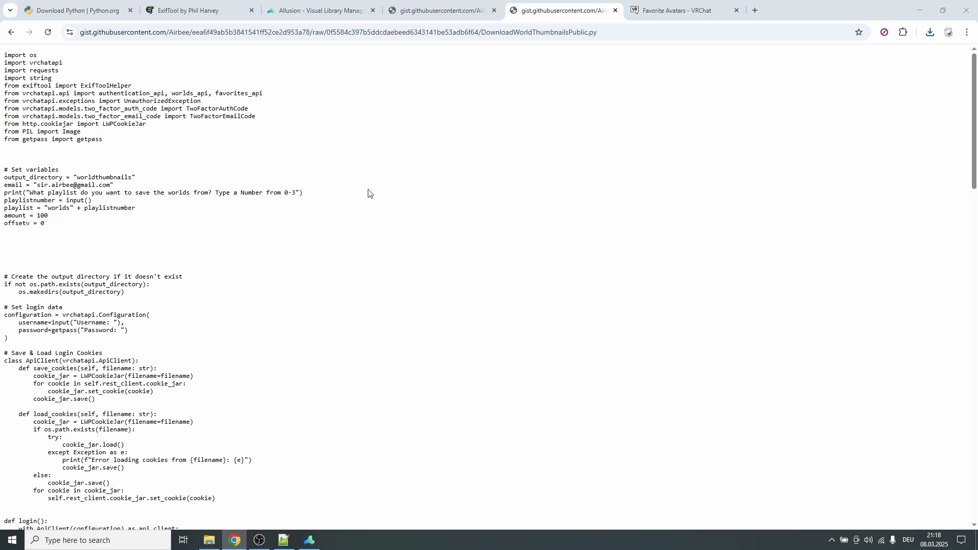
{"action": "mouse_move", "coordinate": [409, 261]}
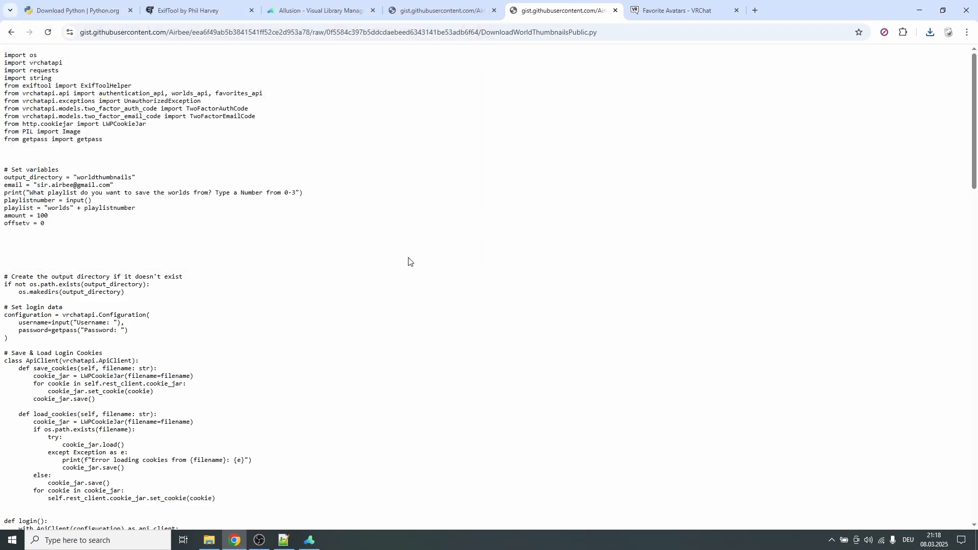
{"action": "mouse_move", "coordinate": [306, 399]}
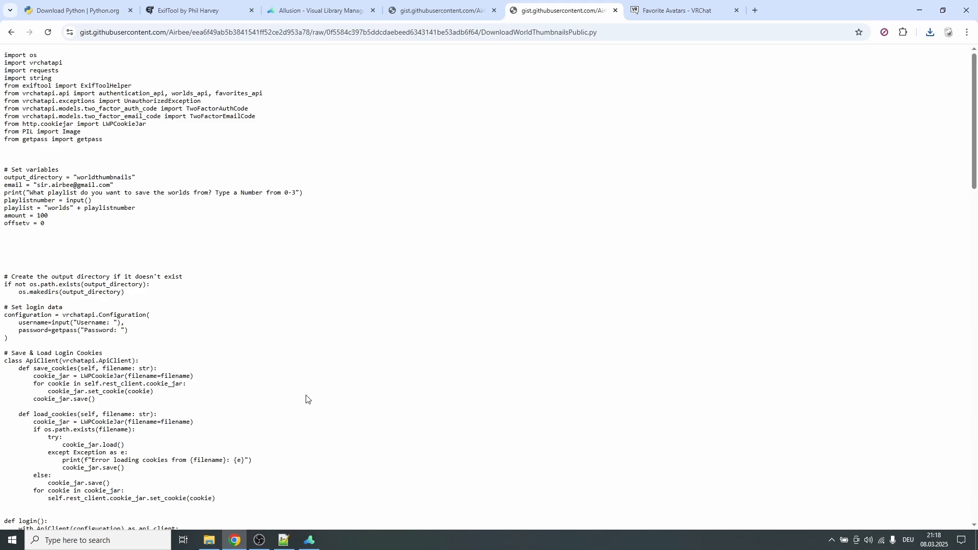
{"action": "left_click", "coordinate": [209, 540]}
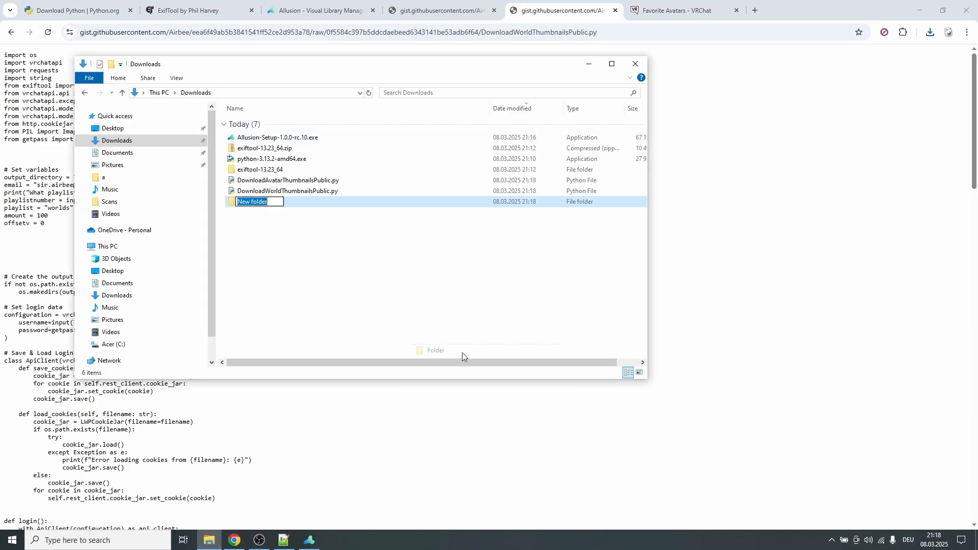
- Make a VRCFavourites folder, move both .py scripts into it, and run DownloadAvatarThumbnailsPublic.py
{"action": "type", "text": "VRCFavourites"}
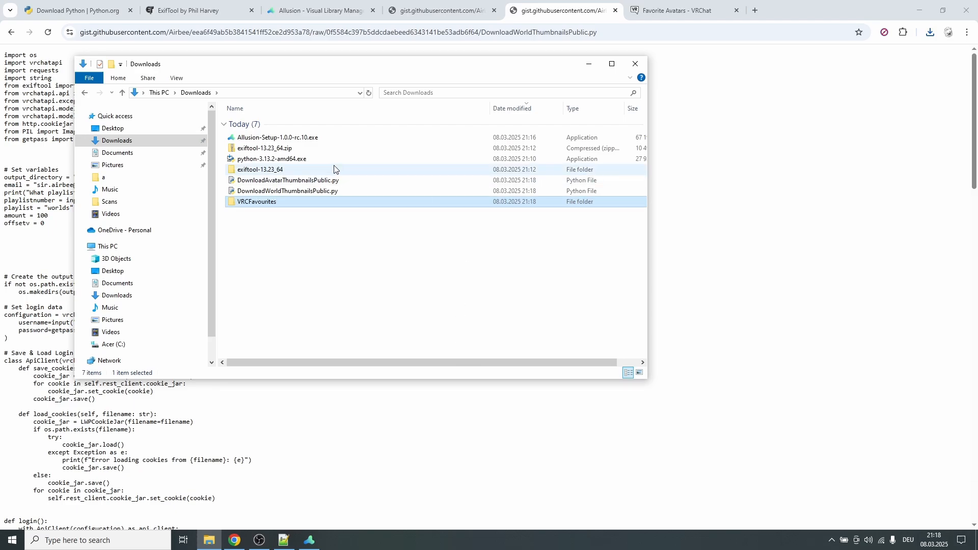
{"action": "left_click", "coordinate": [287, 180]}
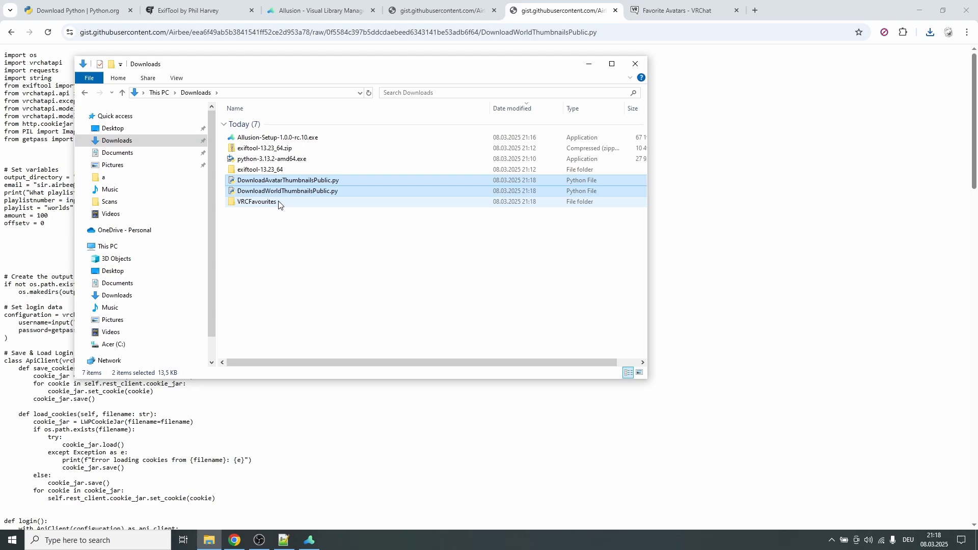
{"action": "double_click", "coordinate": [257, 202]}
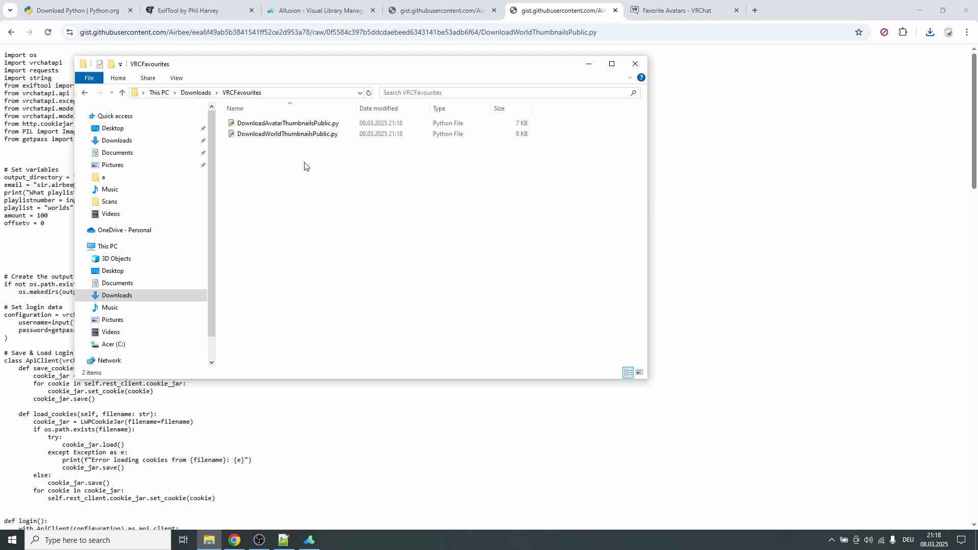
{"action": "mouse_move", "coordinate": [287, 123]}
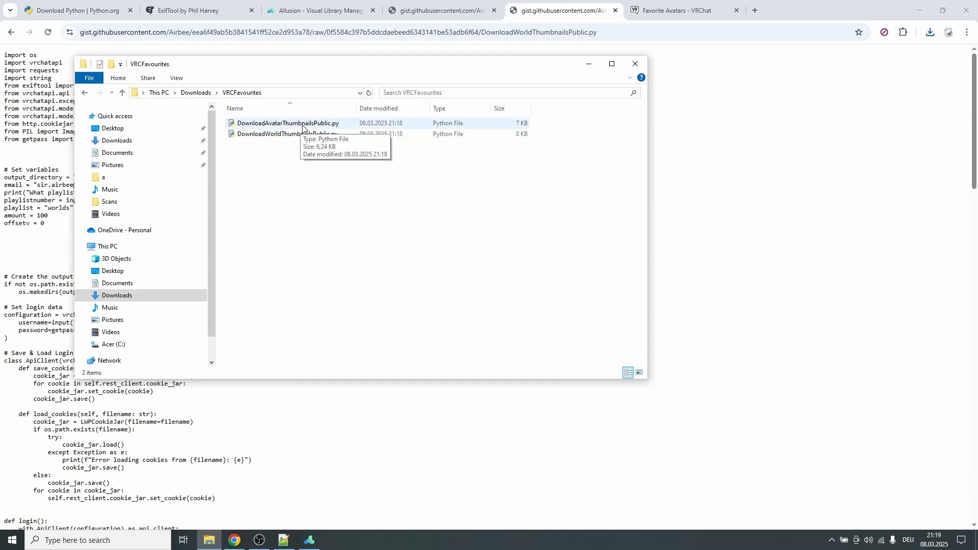
{"action": "left_click", "coordinate": [287, 123]}
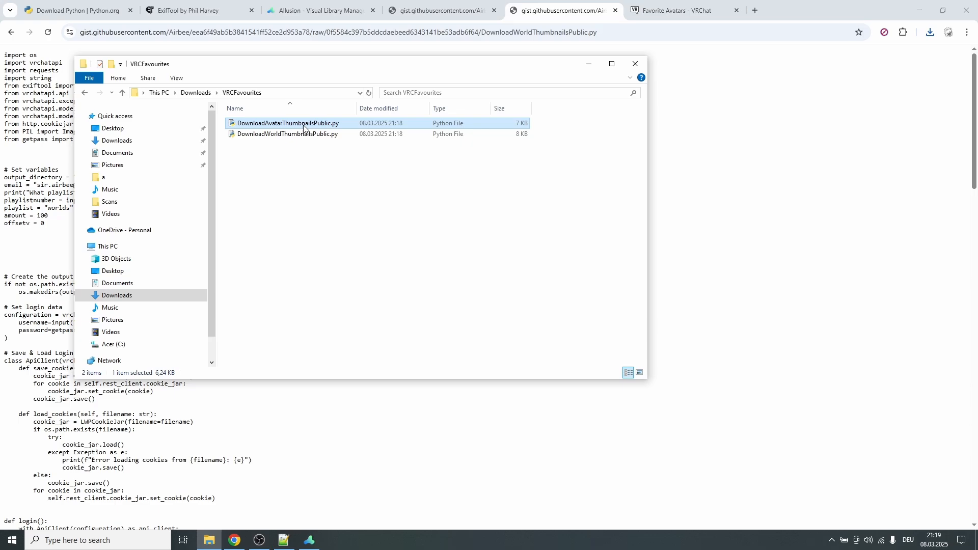
{"action": "double_click", "coordinate": [288, 133]}
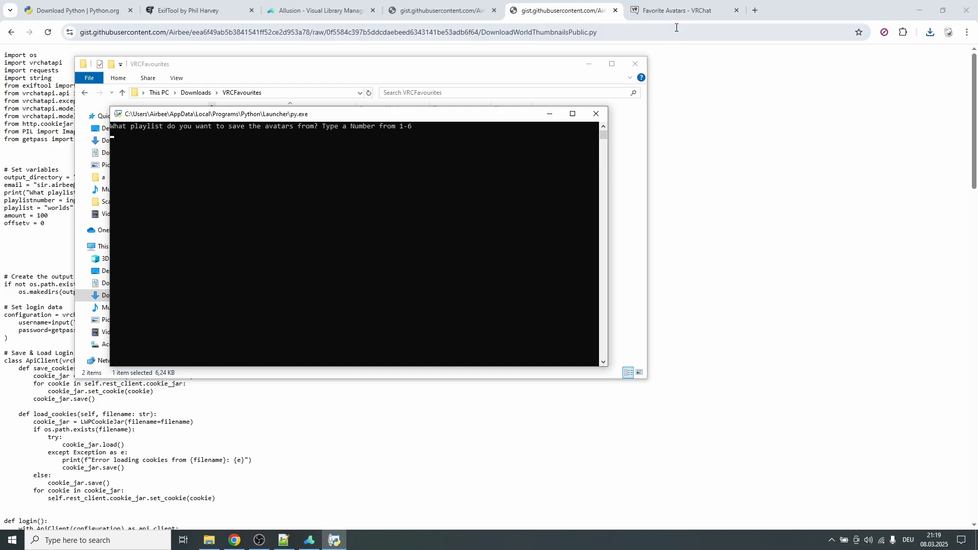
- Switch Chrome to the Favorite Avatars page showing the six-avatar Main Me's list
{"action": "left_click", "coordinate": [678, 11]}
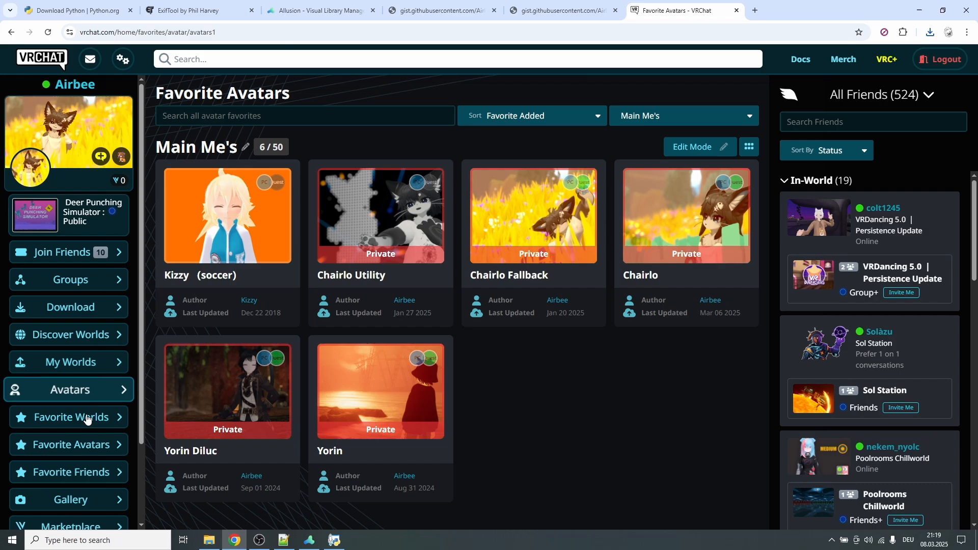
{"action": "mouse_move", "coordinate": [681, 125]}
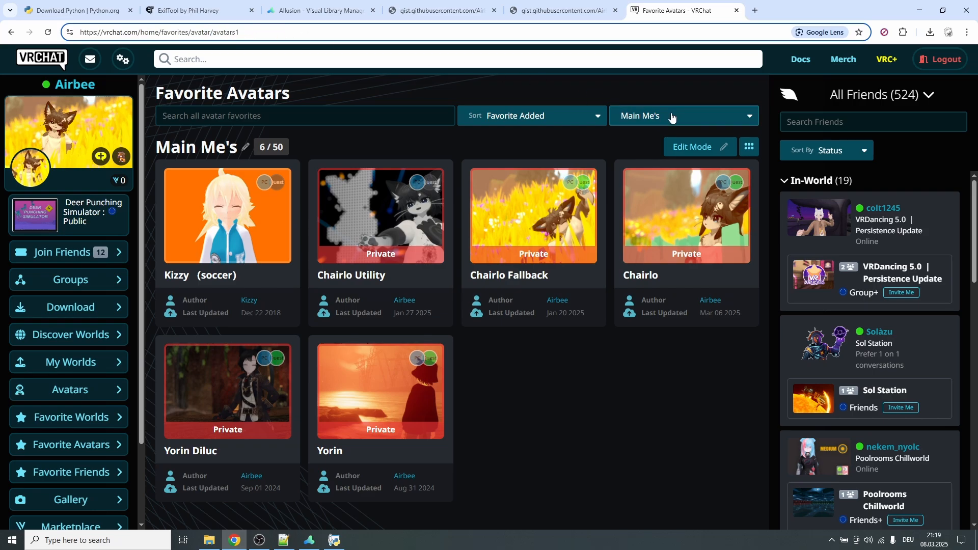
{"action": "left_click", "coordinate": [683, 115]}
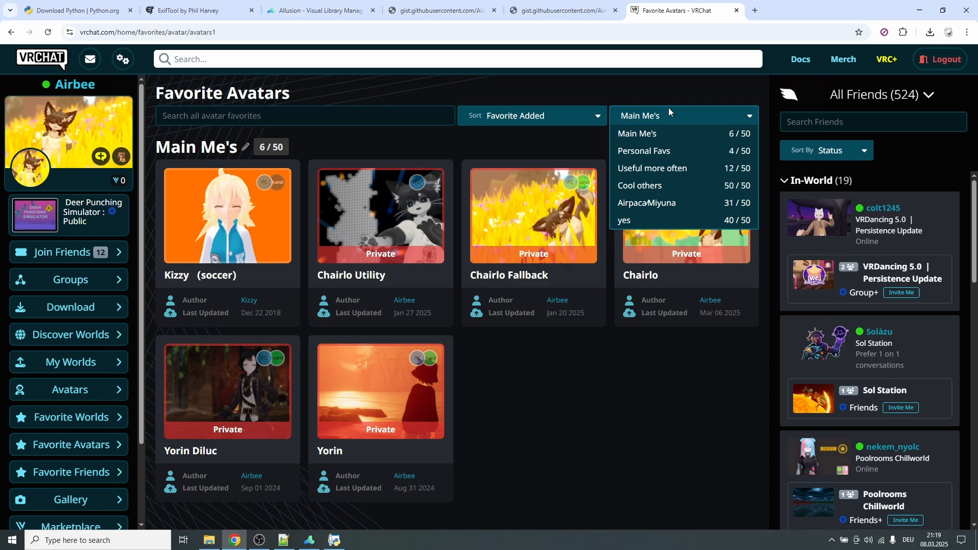
{"action": "mouse_move", "coordinate": [643, 183]}
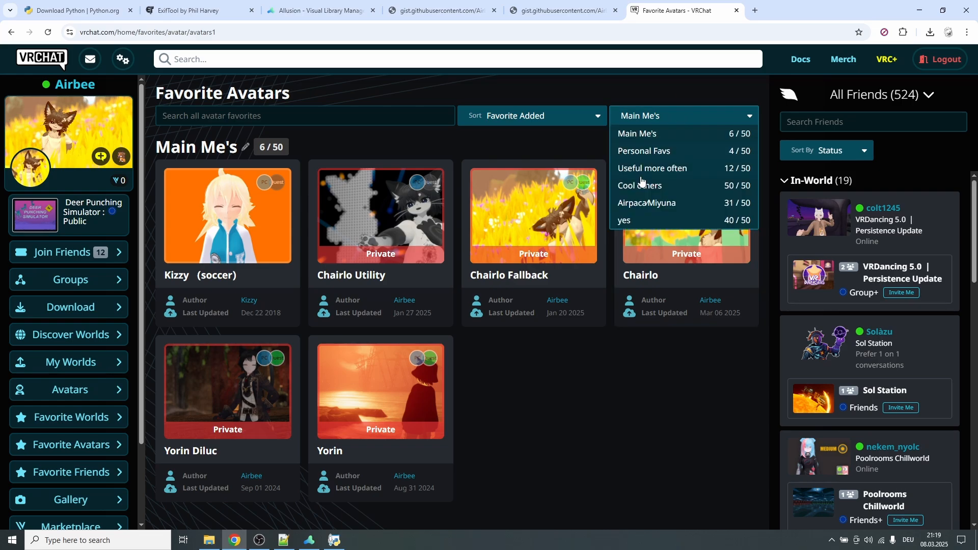
{"action": "mouse_move", "coordinate": [660, 185]}
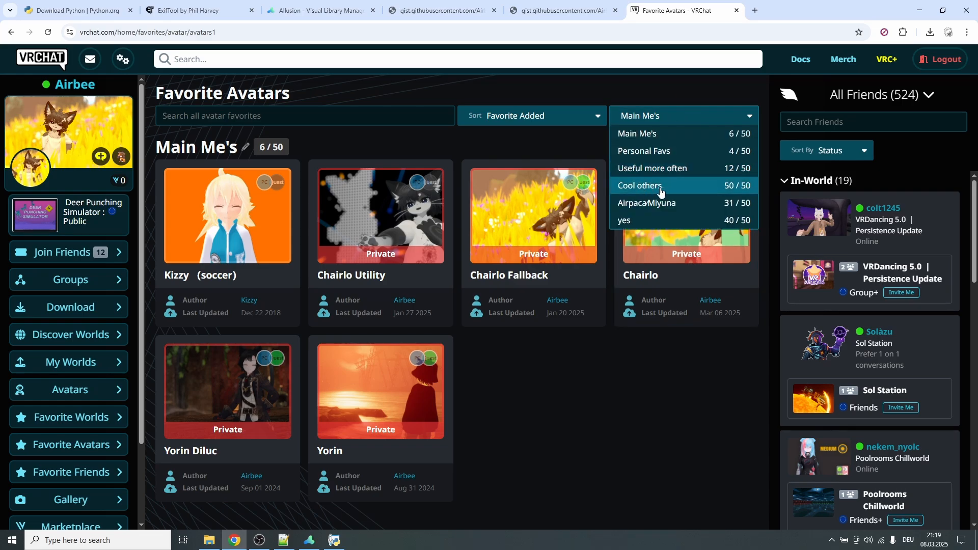
{"action": "left_click", "coordinate": [639, 185]}
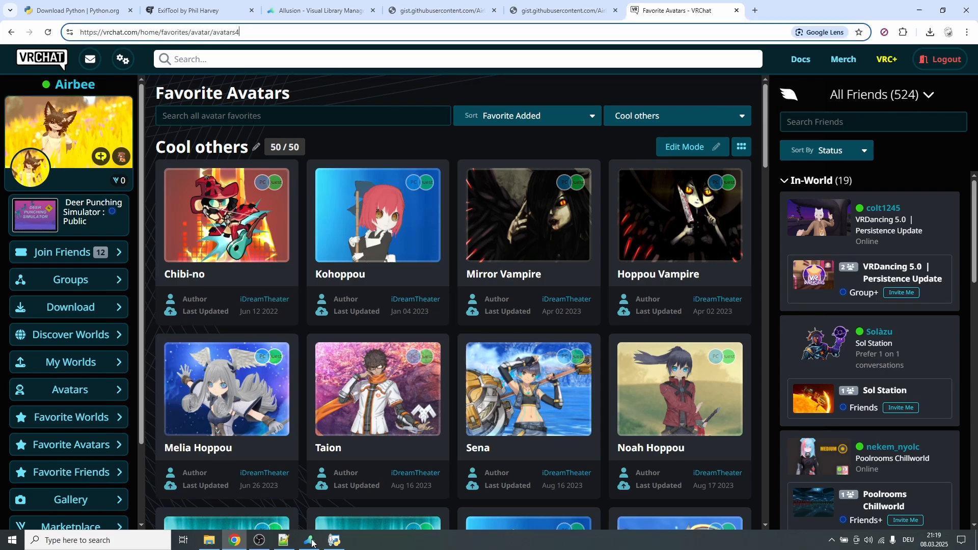
{"action": "left_click", "coordinate": [309, 541]}
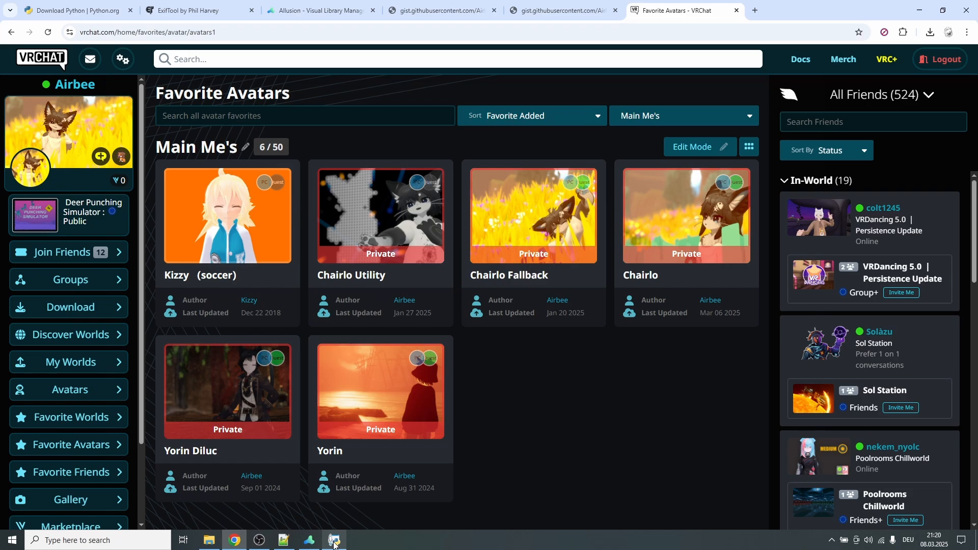
- Enter the account password and email 2FA code so the script downloads tagged avatar thumbnails
{"action": "left_click", "coordinate": [333, 539]}
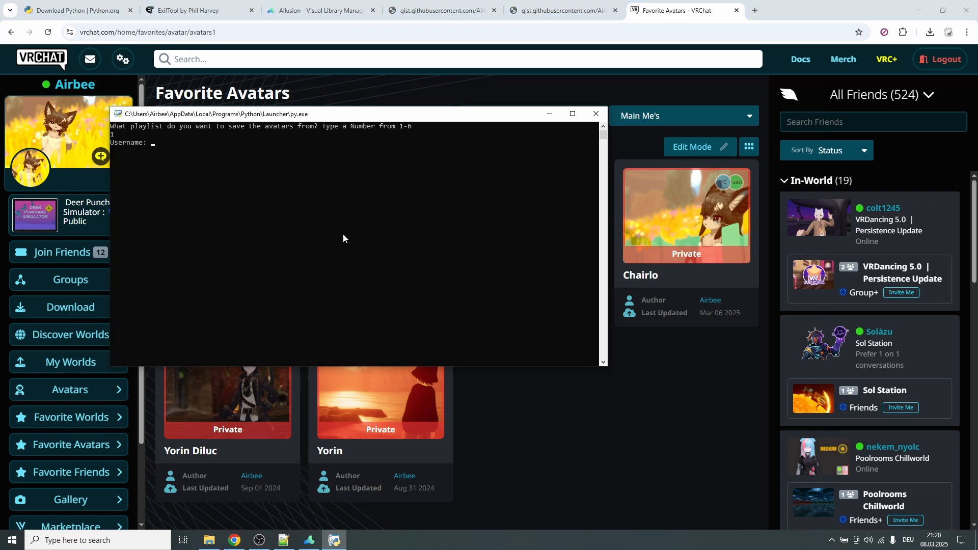
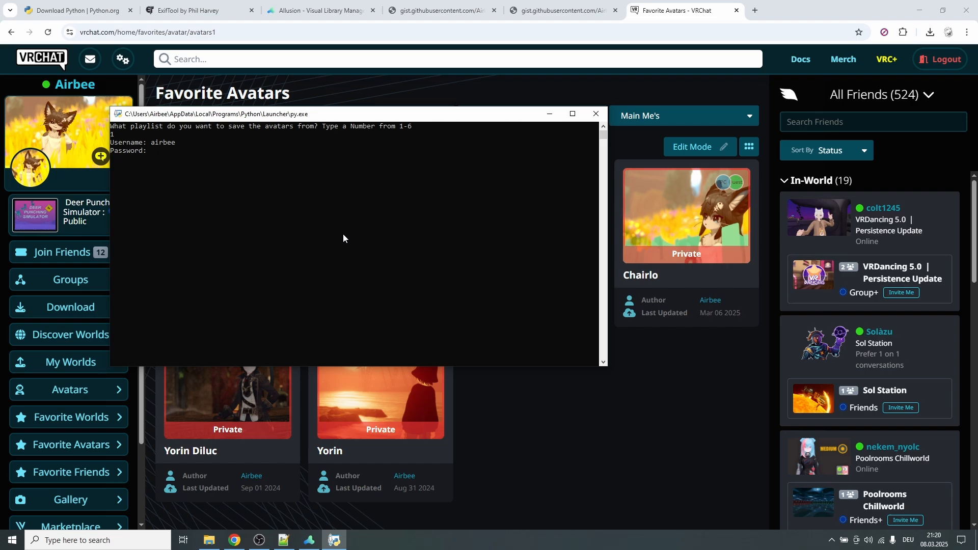
{"action": "key", "text": "Return"}
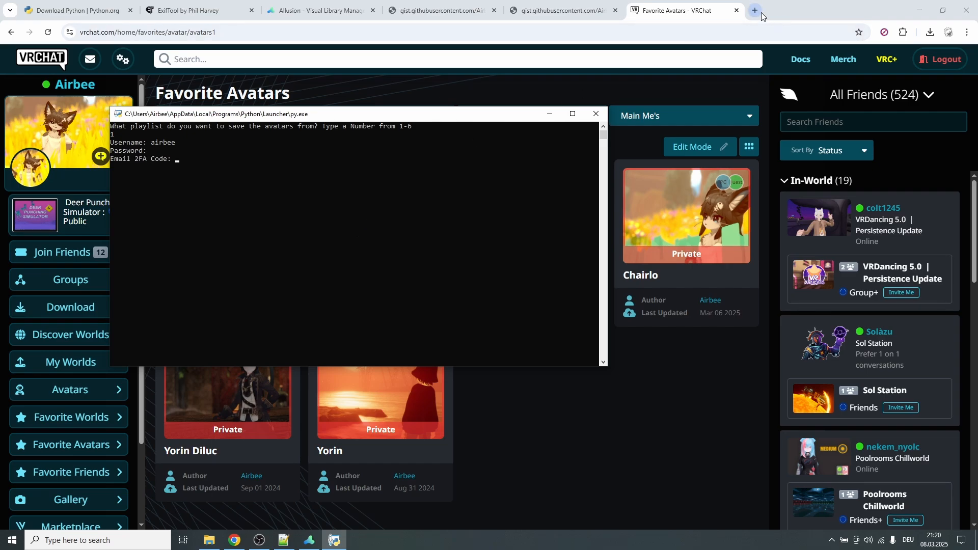
{"action": "mouse_move", "coordinate": [124, 190]}
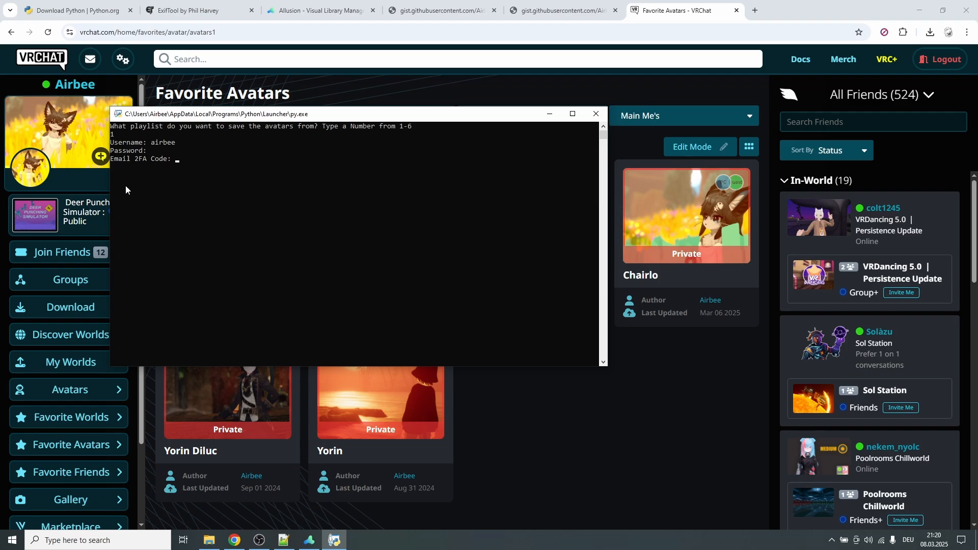
{"action": "mouse_move", "coordinate": [109, 176]}
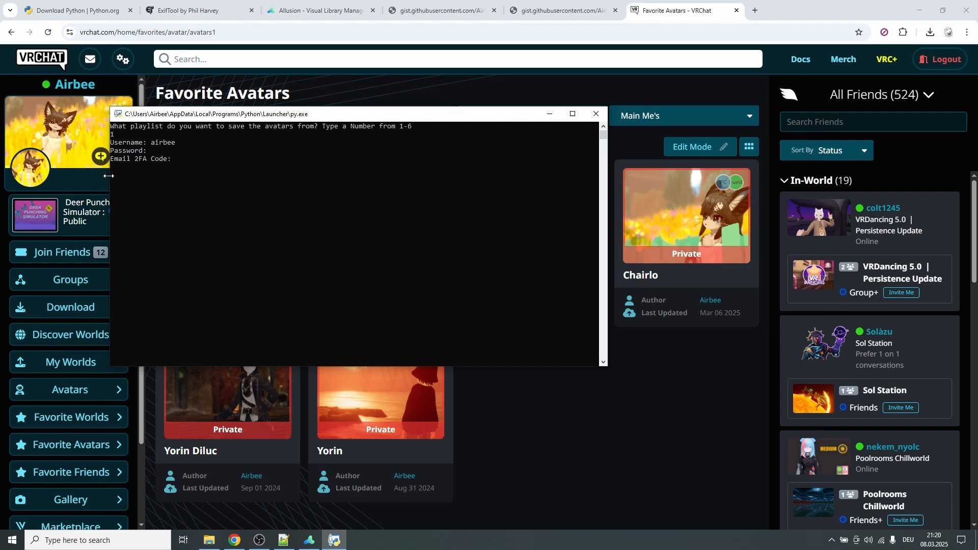
{"action": "mouse_move", "coordinate": [269, 205]}
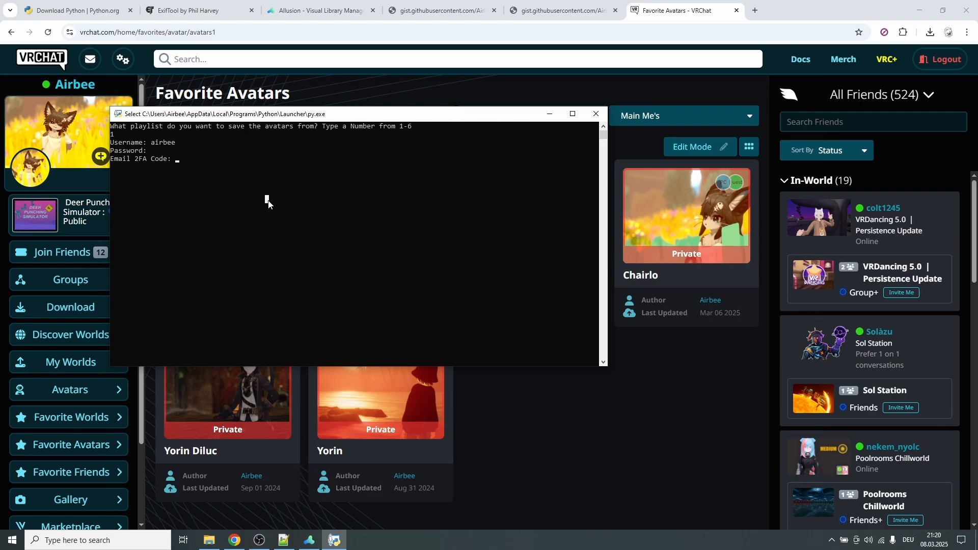
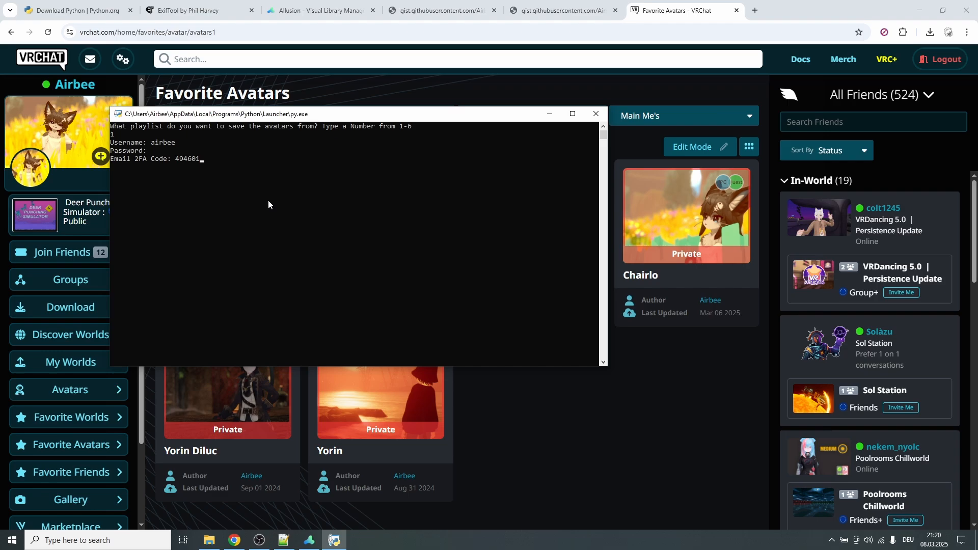
{"action": "key", "text": "Return"}
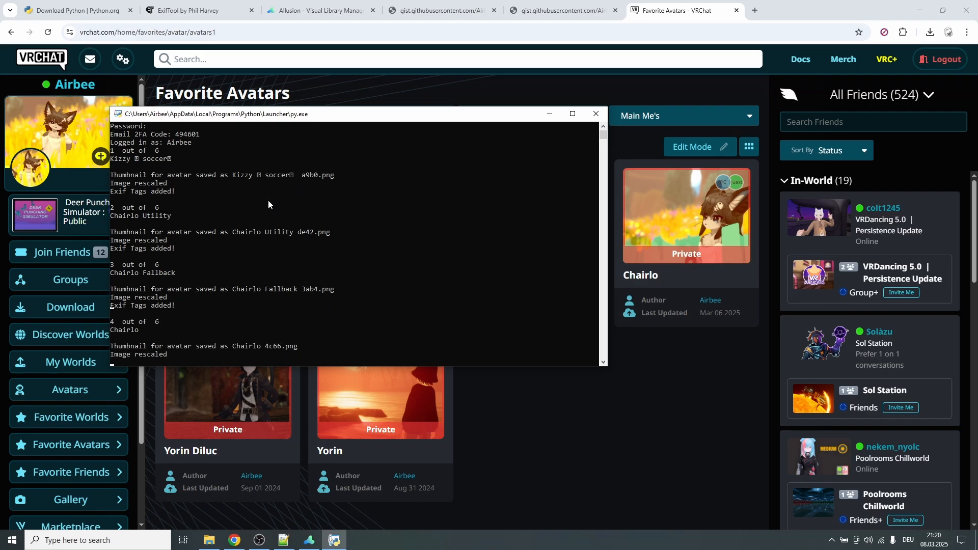
{"action": "left_click", "coordinate": [594, 113]}
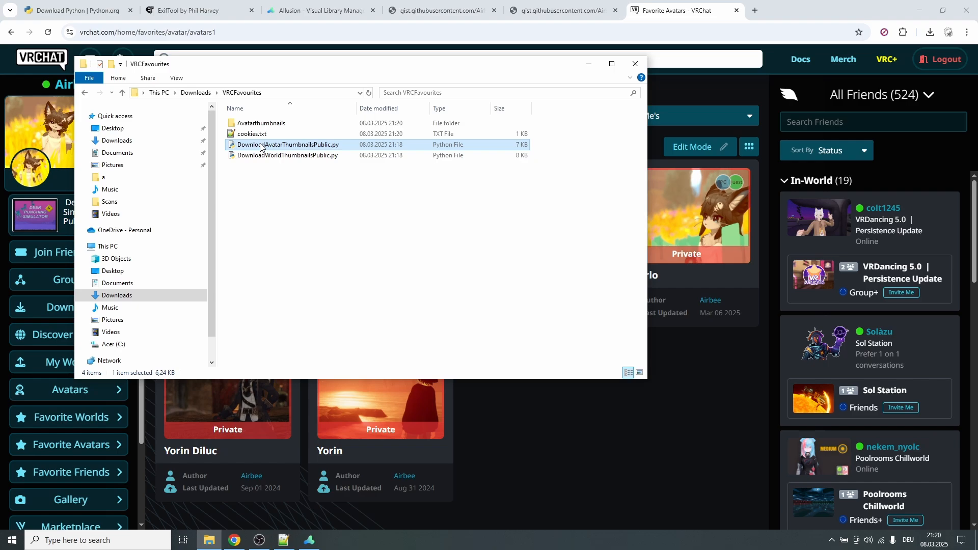
- Review Avatarthumbnails and cookies.txt in the VRCFavourites folder, then bring up Allusion
{"action": "left_click", "coordinate": [251, 133]}
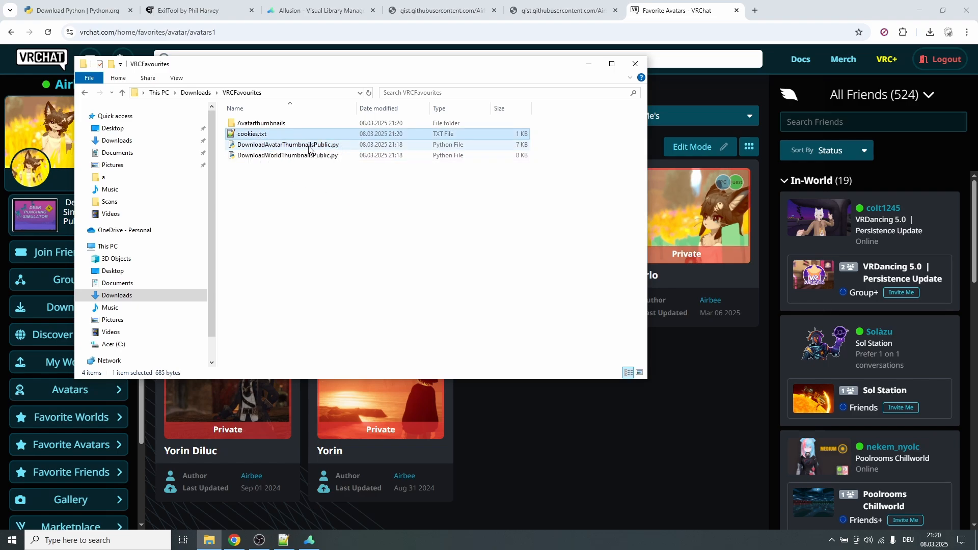
{"action": "mouse_move", "coordinate": [265, 137]}
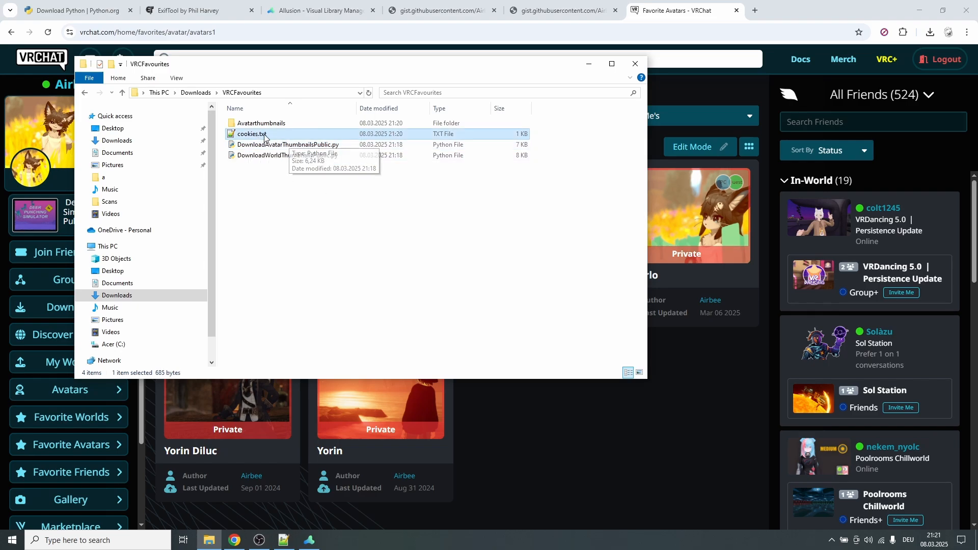
{"action": "mouse_move", "coordinate": [281, 148]}
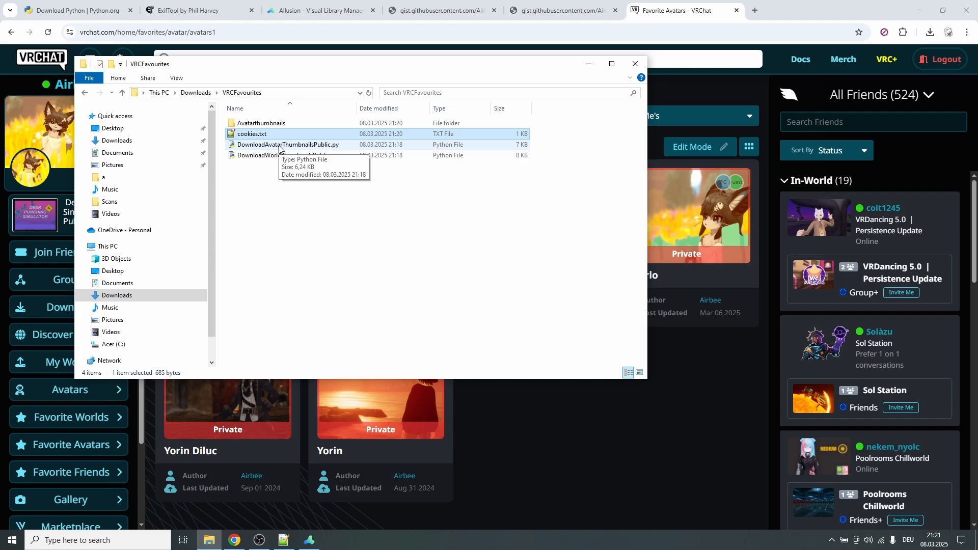
{"action": "mouse_move", "coordinate": [275, 155]}
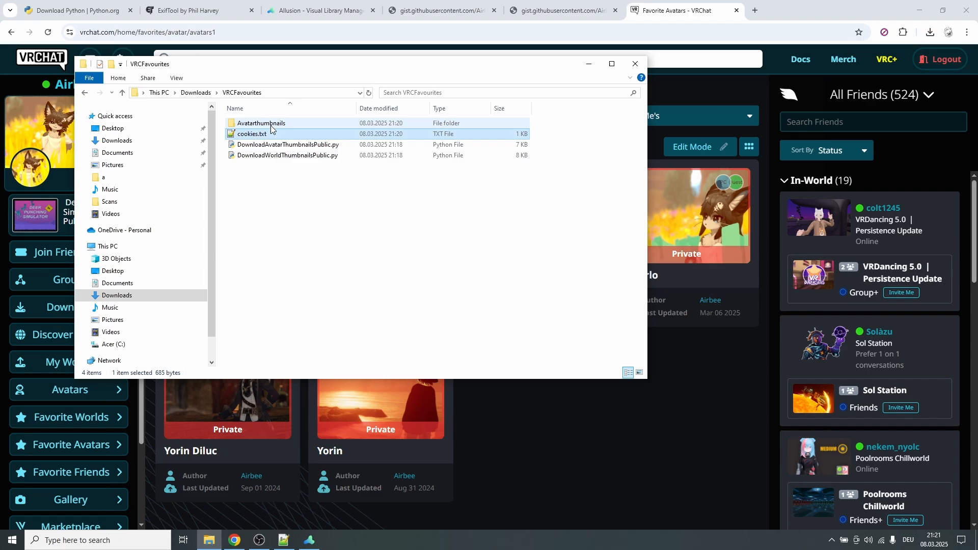
{"action": "double_click", "coordinate": [261, 123]}
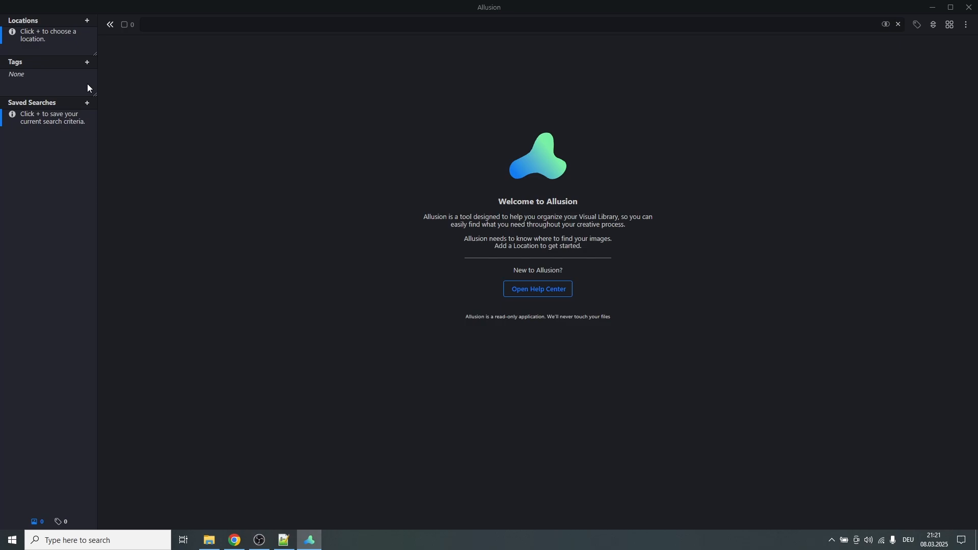
- Add Downloads > VRCFavourites > Avatarthumbnails as a location and select all six images
{"action": "left_click", "coordinate": [86, 21]}
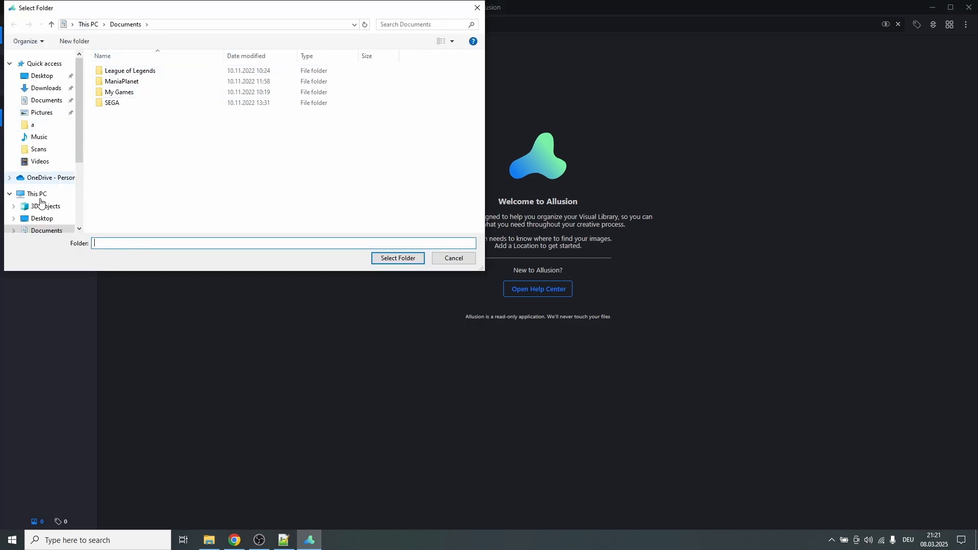
{"action": "left_click", "coordinate": [47, 88]}
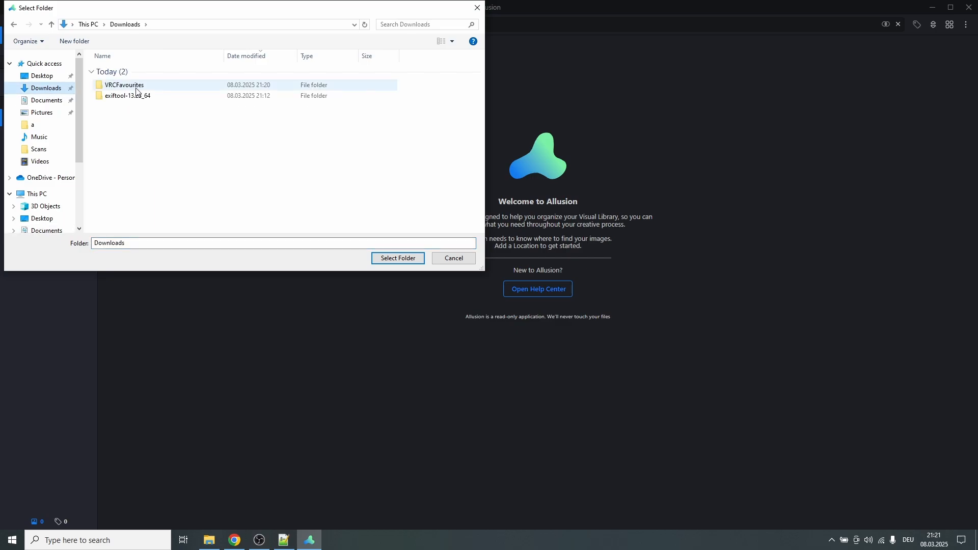
{"action": "double_click", "coordinate": [125, 85]}
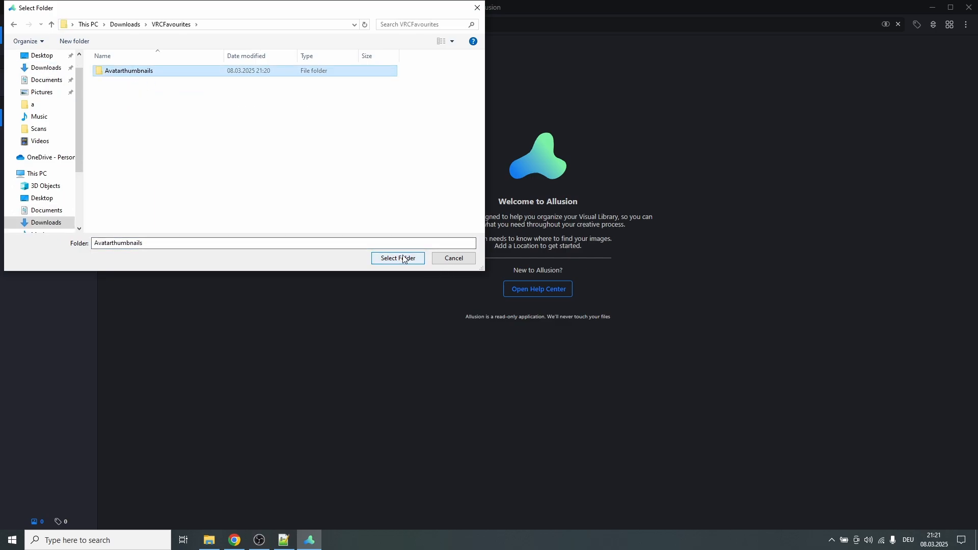
{"action": "left_click", "coordinate": [397, 258]}
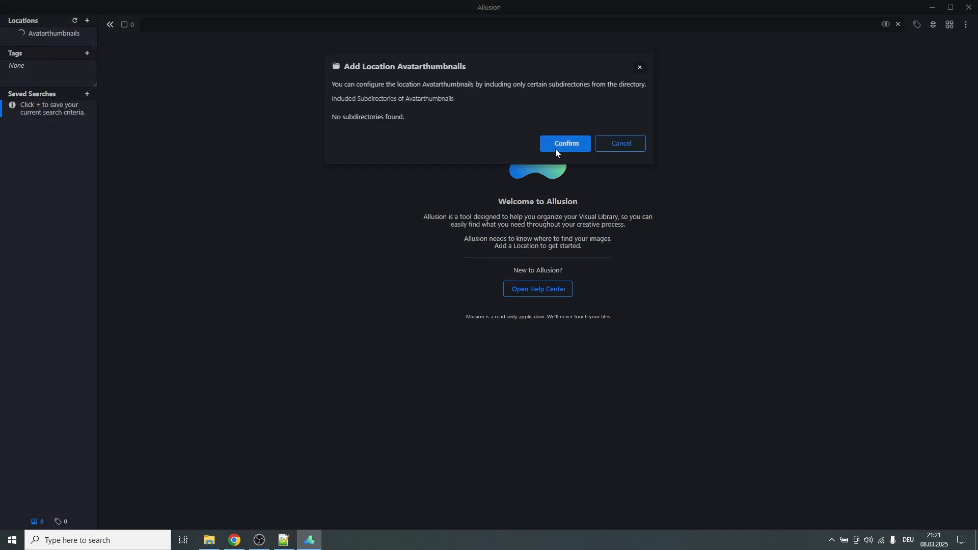
{"action": "left_click", "coordinate": [564, 144]}
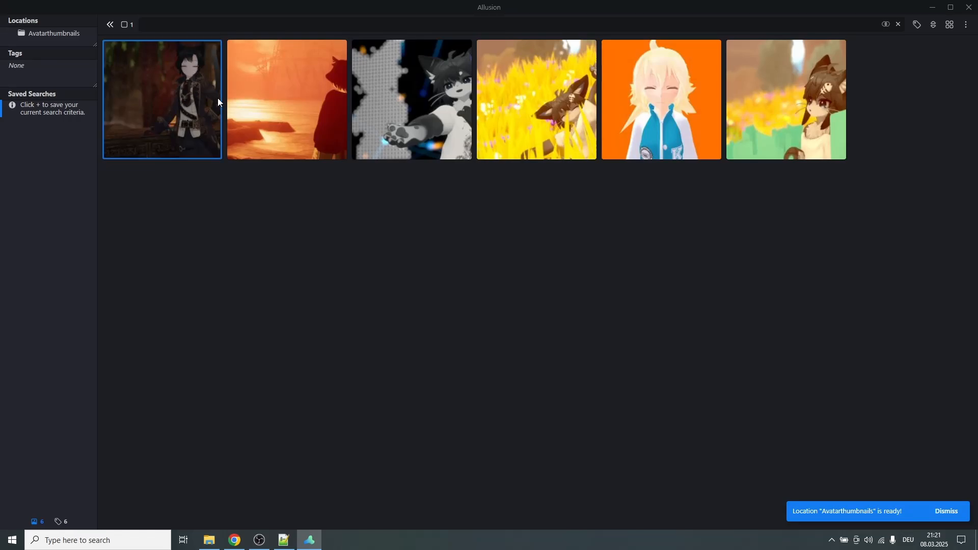
{"action": "left_click", "coordinate": [536, 99]}
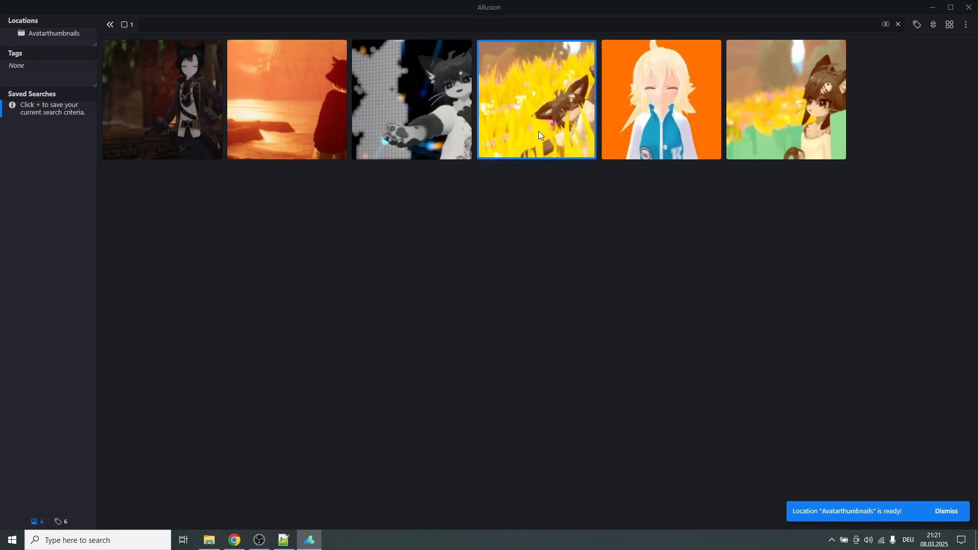
{"action": "key", "text": "ctrl+a"}
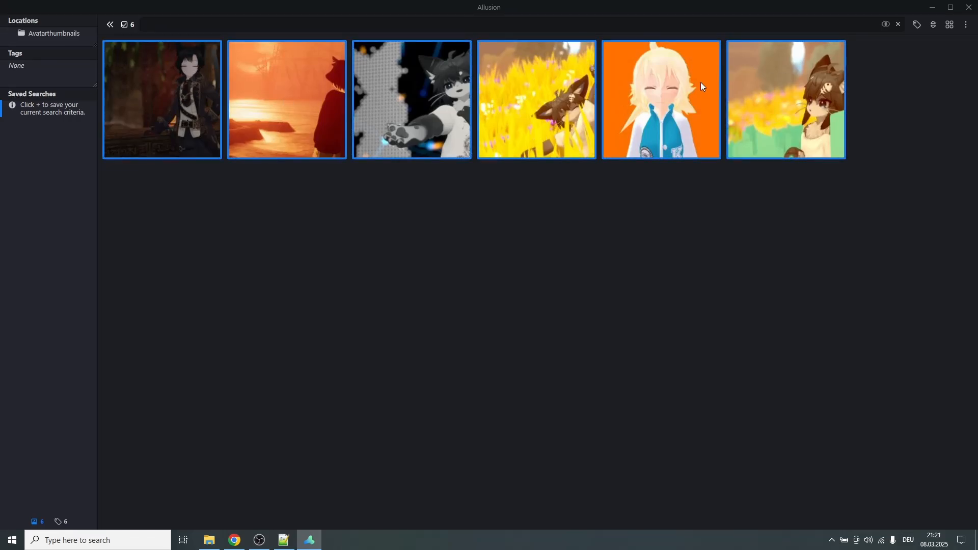
{"action": "mouse_move", "coordinate": [970, 29]}
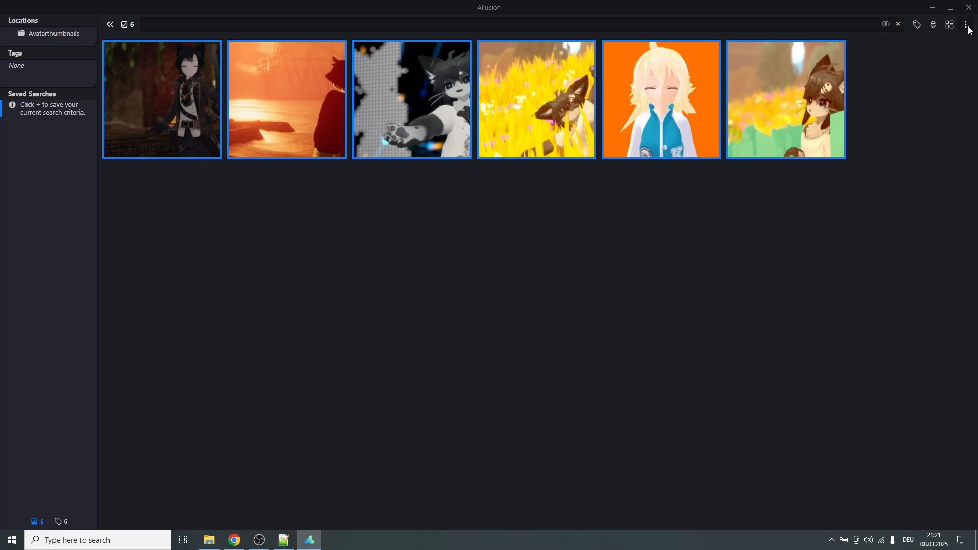
- Import tags from file metadata in Settings > Import/Export, then search tags for 'ver'
{"action": "left_click", "coordinate": [967, 24]}
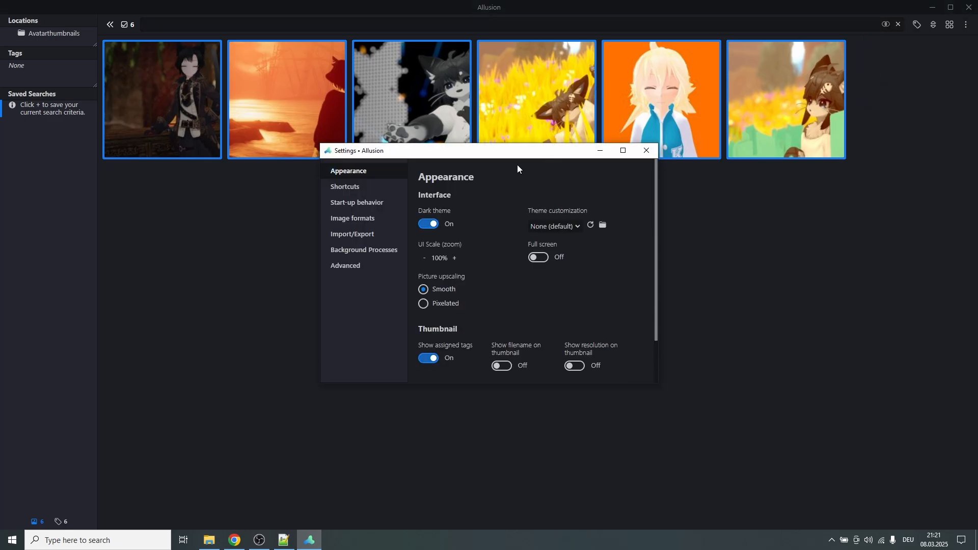
{"action": "left_click", "coordinate": [352, 234]}
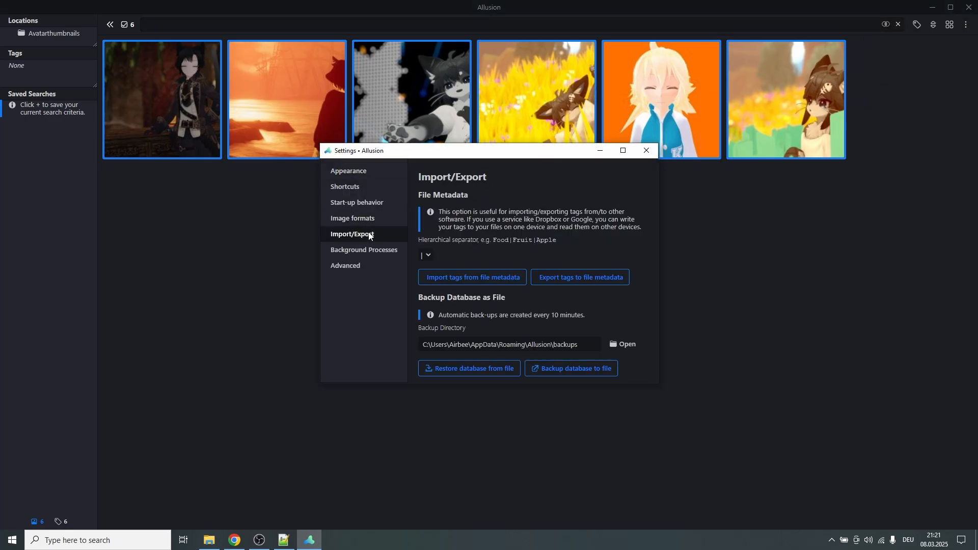
{"action": "mouse_move", "coordinate": [473, 281]}
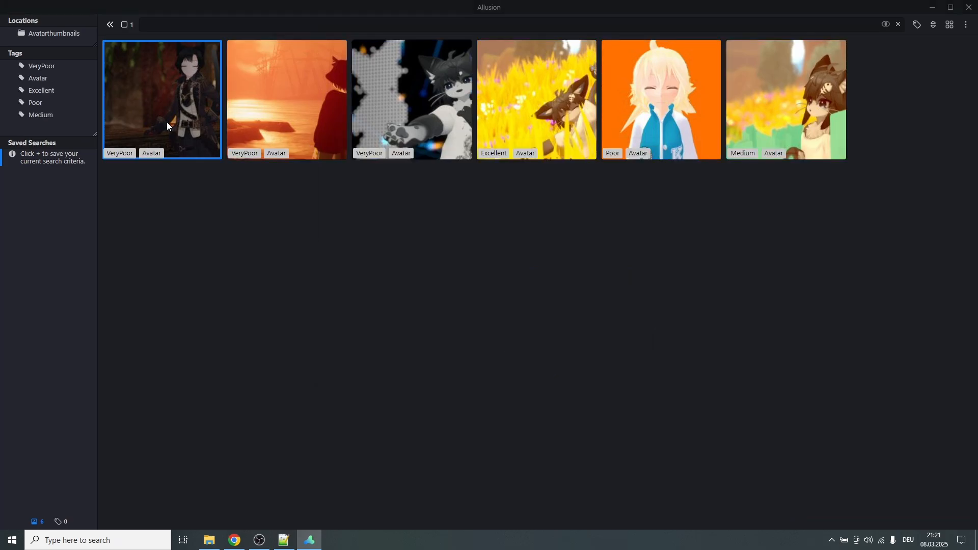
{"action": "left_click", "coordinate": [286, 99]}
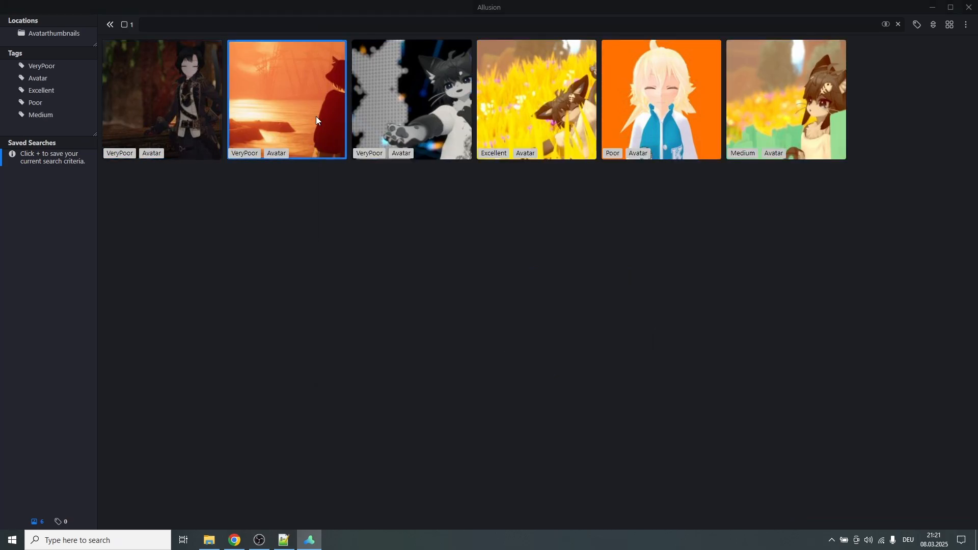
{"action": "mouse_move", "coordinate": [41, 115]}
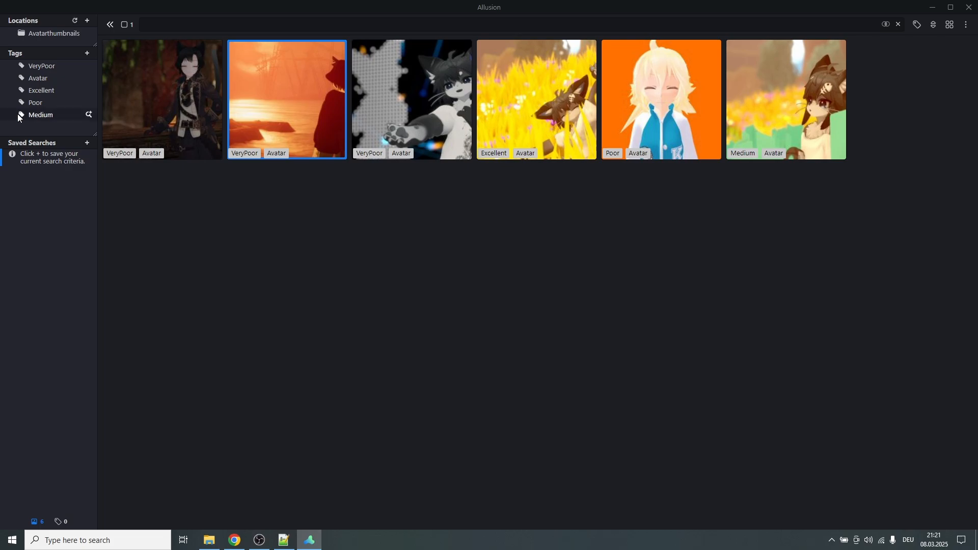
{"action": "type", "text": "ver"}
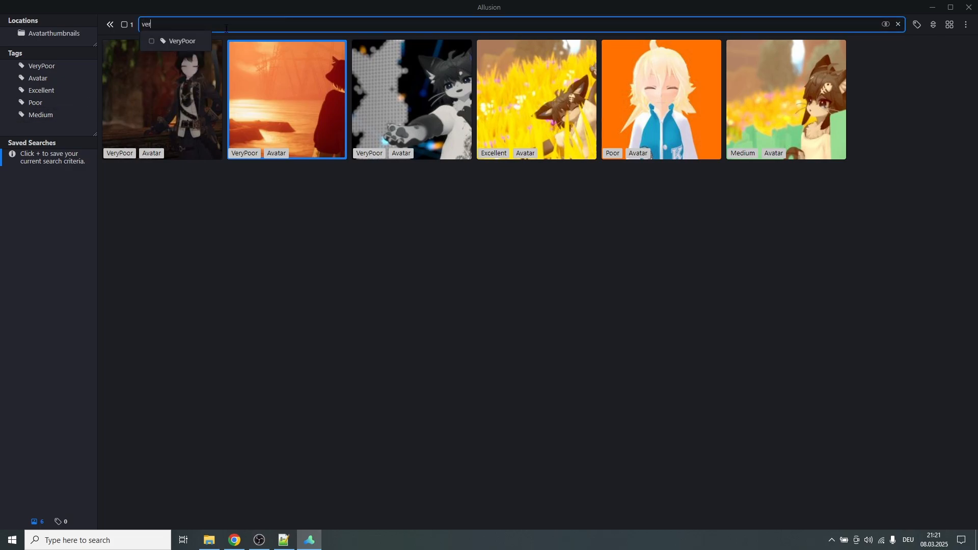
{"action": "left_click", "coordinate": [898, 24]}
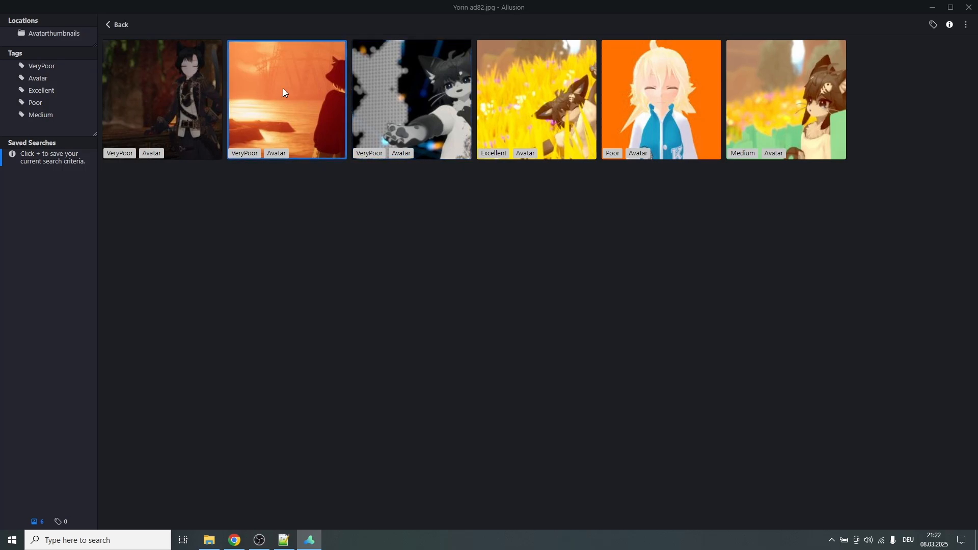
- Open the Yorin image to read its creator, VRChat link and tags, then move on
{"action": "double_click", "coordinate": [286, 99]}
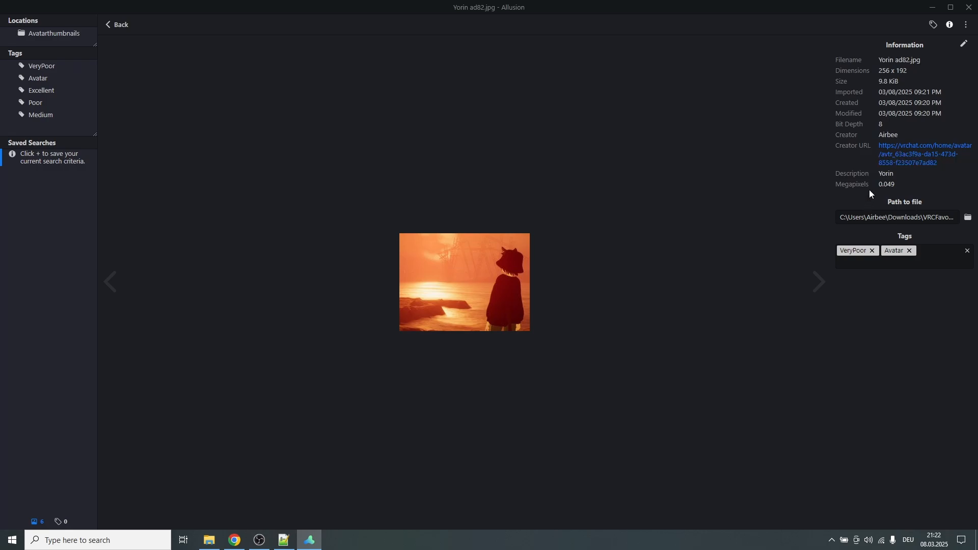
{"action": "mouse_move", "coordinate": [877, 178]}
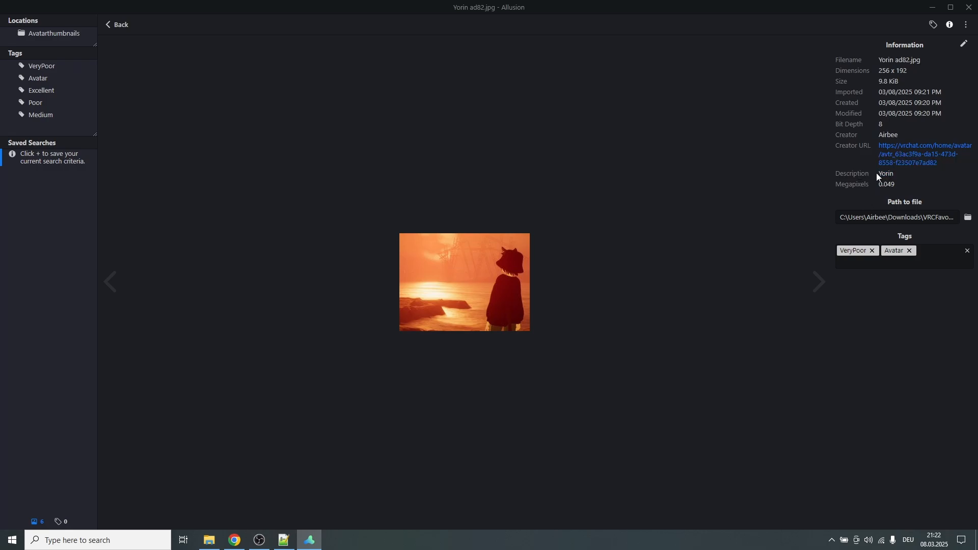
{"action": "left_click", "coordinate": [817, 281]}
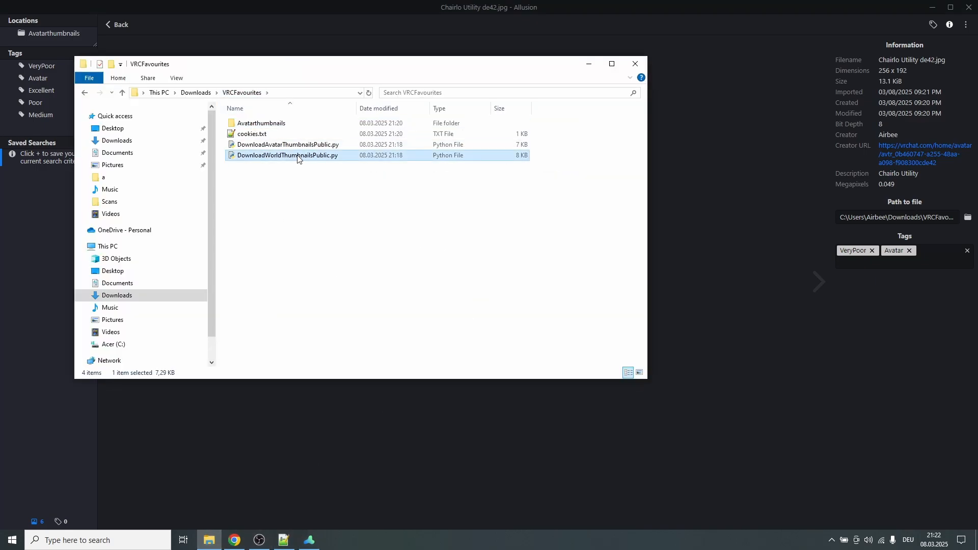
- Run DownloadWorldThumbnailsPublic.py and compare Favorite Worlds playlists to locate the 18-world Allusion list
{"action": "double_click", "coordinate": [288, 155]}
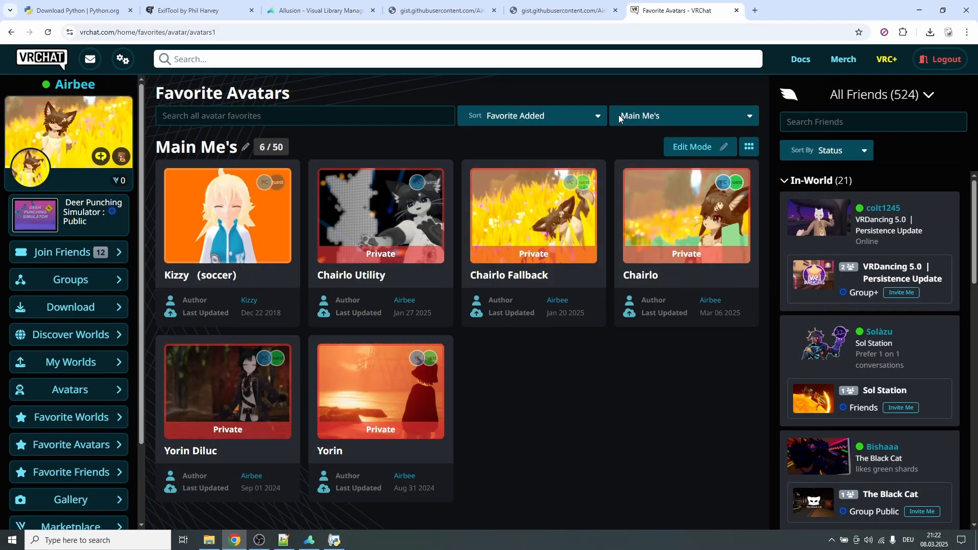
{"action": "left_click", "coordinate": [70, 416]}
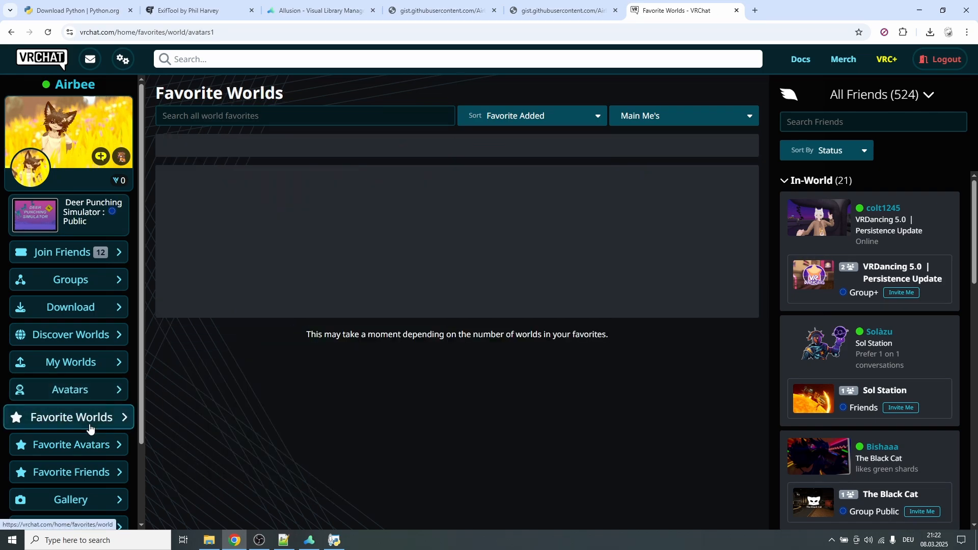
{"action": "left_click", "coordinate": [70, 417]}
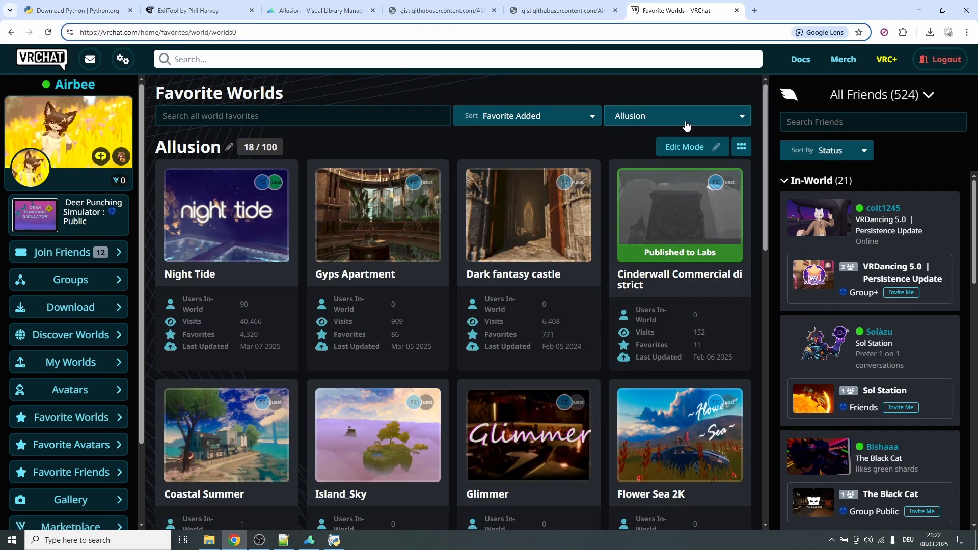
{"action": "left_click", "coordinate": [677, 116]}
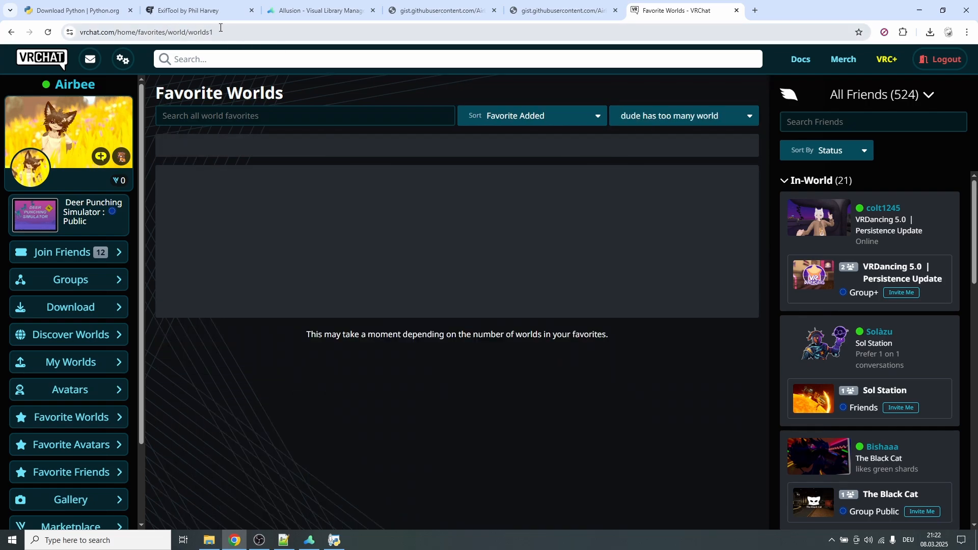
{"action": "left_click", "coordinate": [684, 115]}
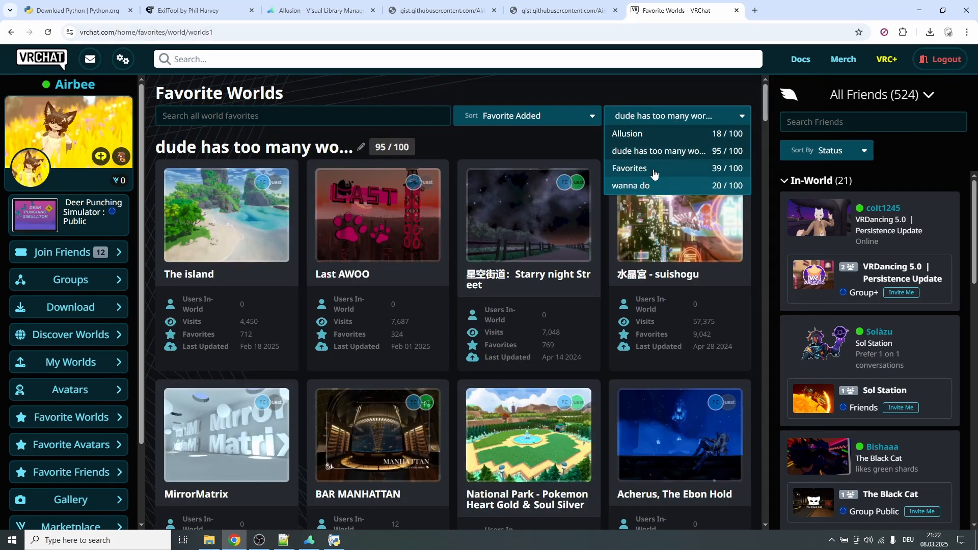
{"action": "mouse_move", "coordinate": [709, 134]}
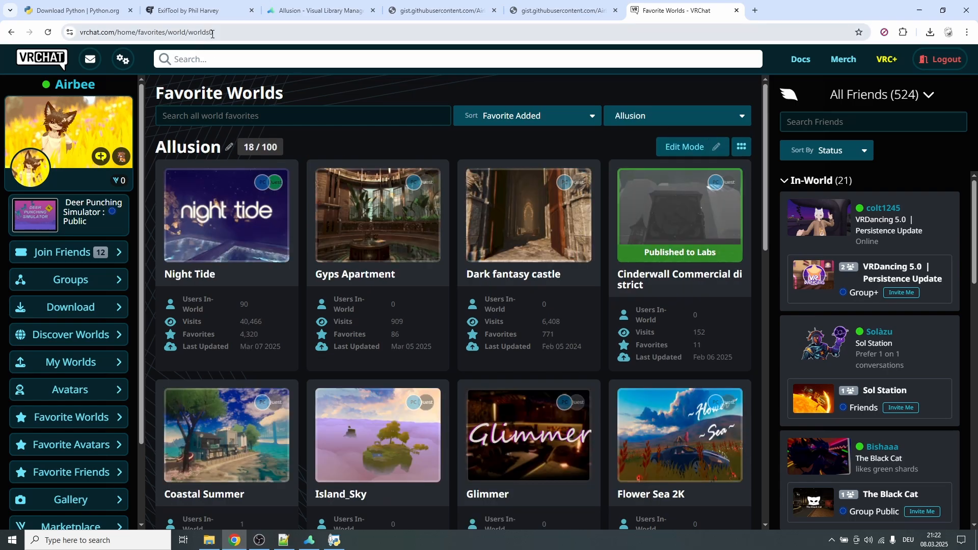
{"action": "left_click", "coordinate": [334, 540]}
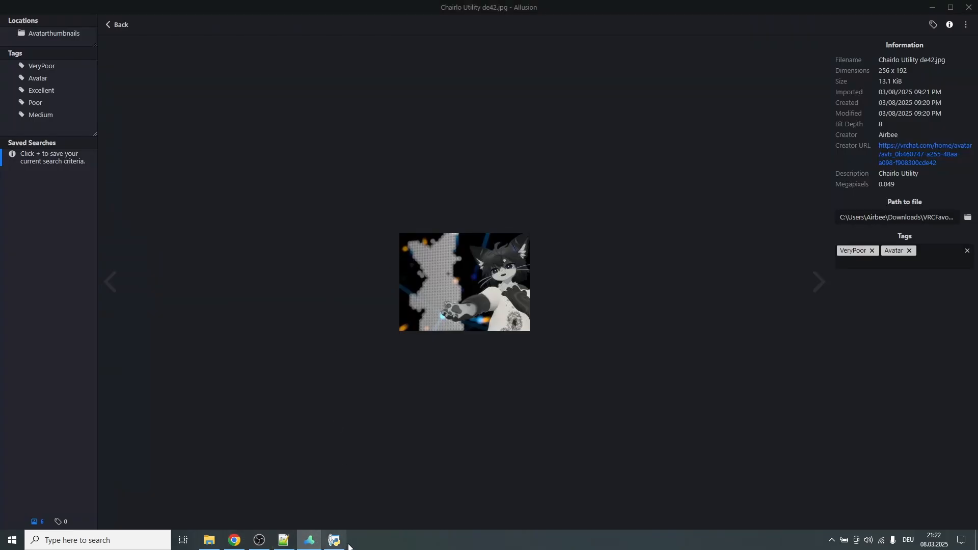
- Submit playlist 0 and login details to save world thumbnails, then open the worldthumbnails folder
{"action": "left_click", "coordinate": [334, 541]}
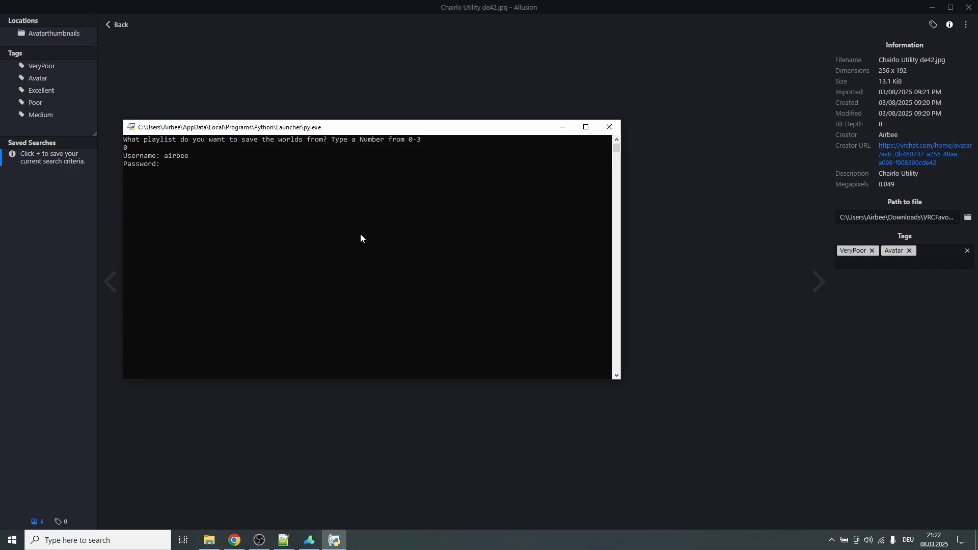
{"action": "key", "text": "Return"}
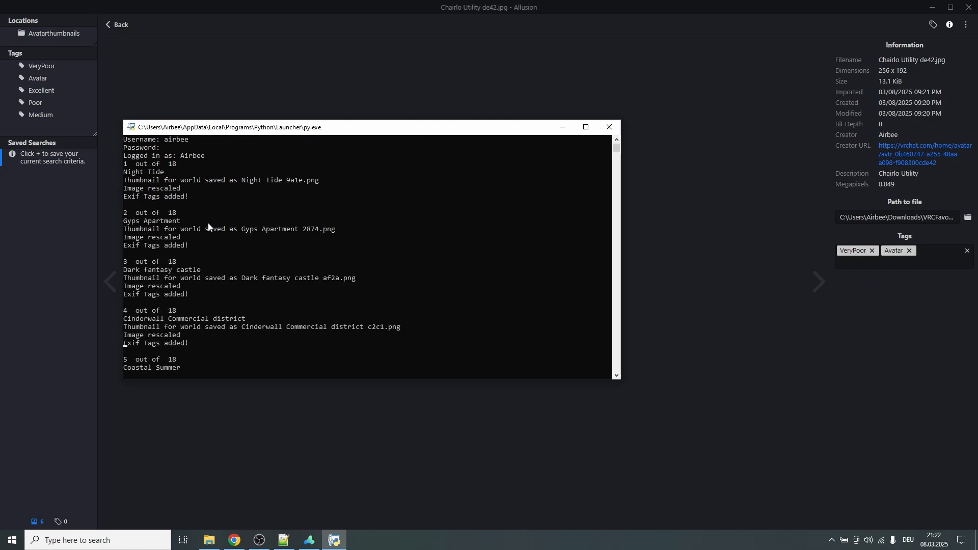
{"action": "scroll", "scroll_direction": "down", "scroll_amount": 3}
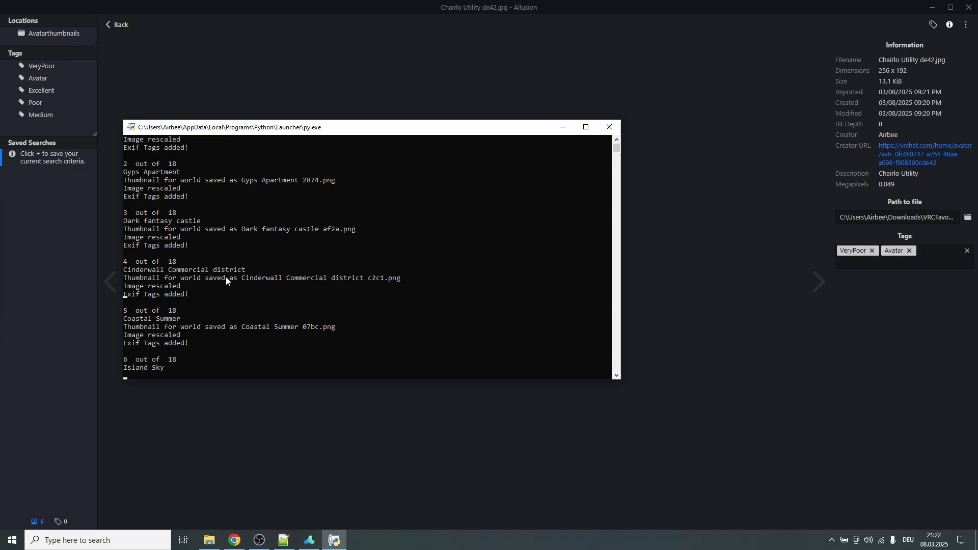
{"action": "scroll", "scroll_direction": "down", "scroll_amount": 3}
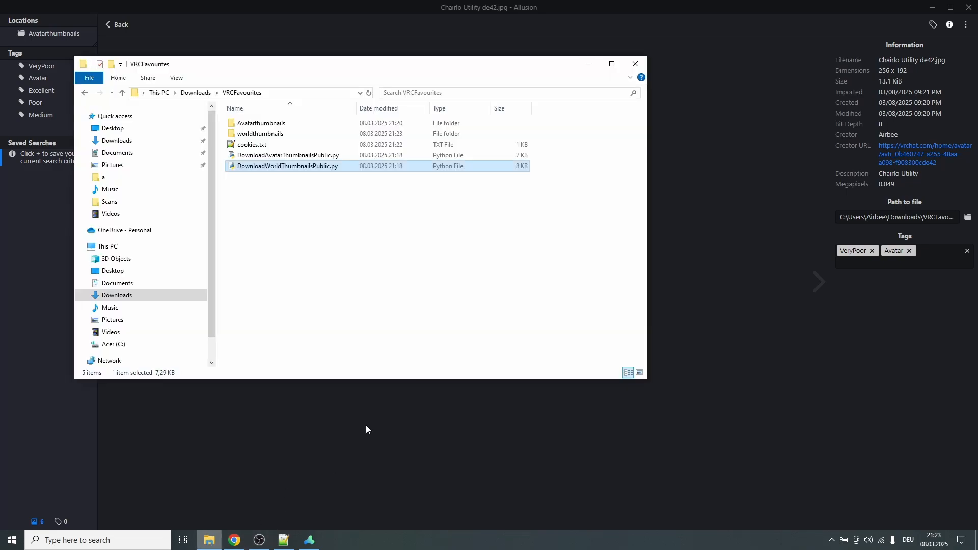
{"action": "mouse_move", "coordinate": [260, 134]}
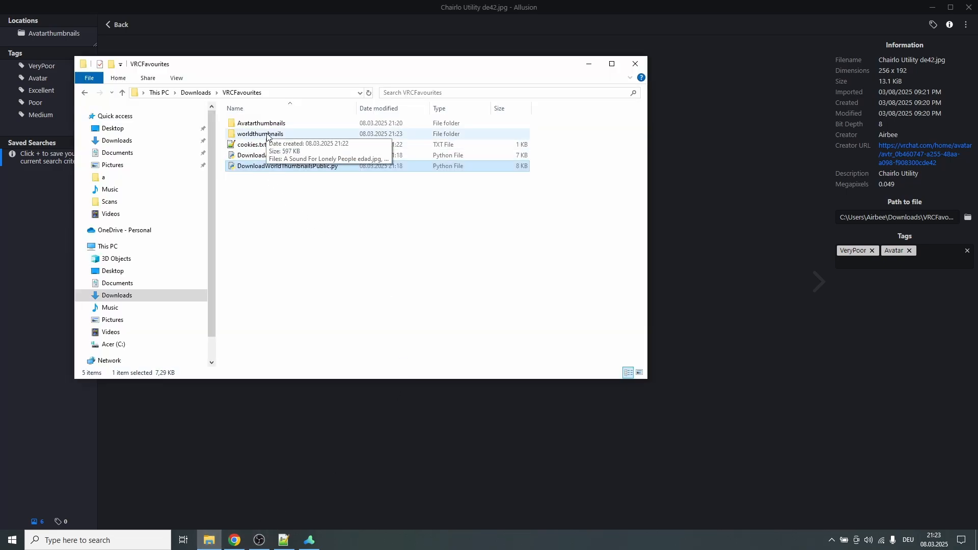
{"action": "double_click", "coordinate": [260, 133]}
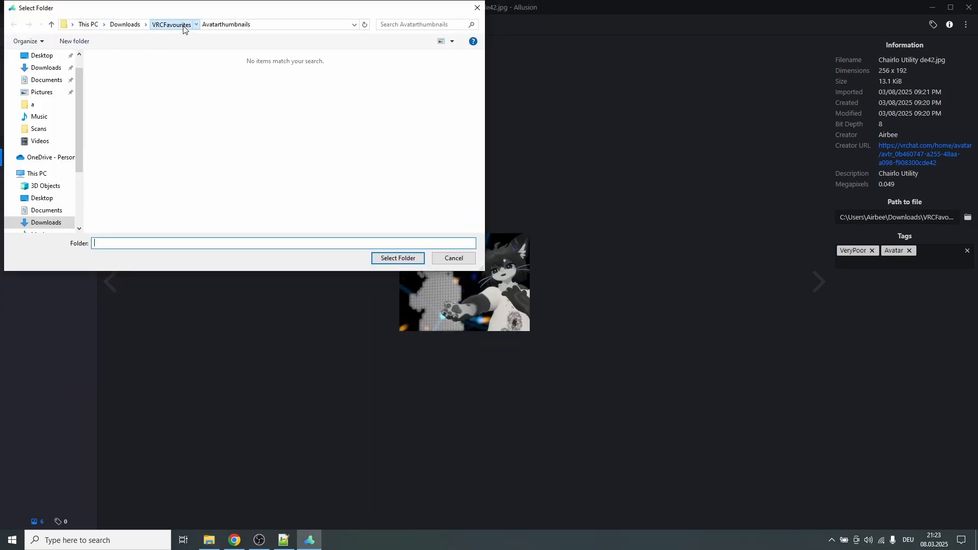
- Select the worldthumbnails folder as a location, bringing the library to 24 images
{"action": "type", "text": "worldthumbnails"}
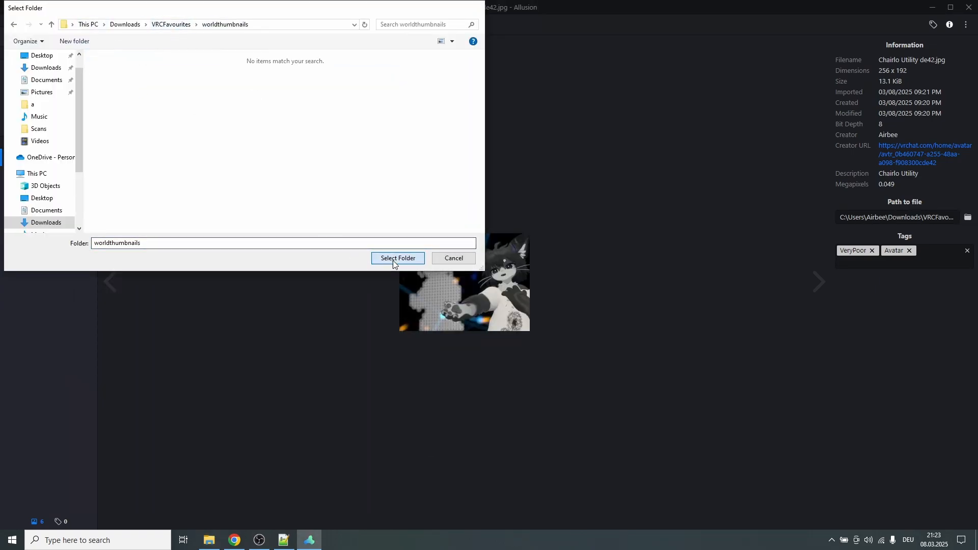
{"action": "left_click", "coordinate": [398, 258]}
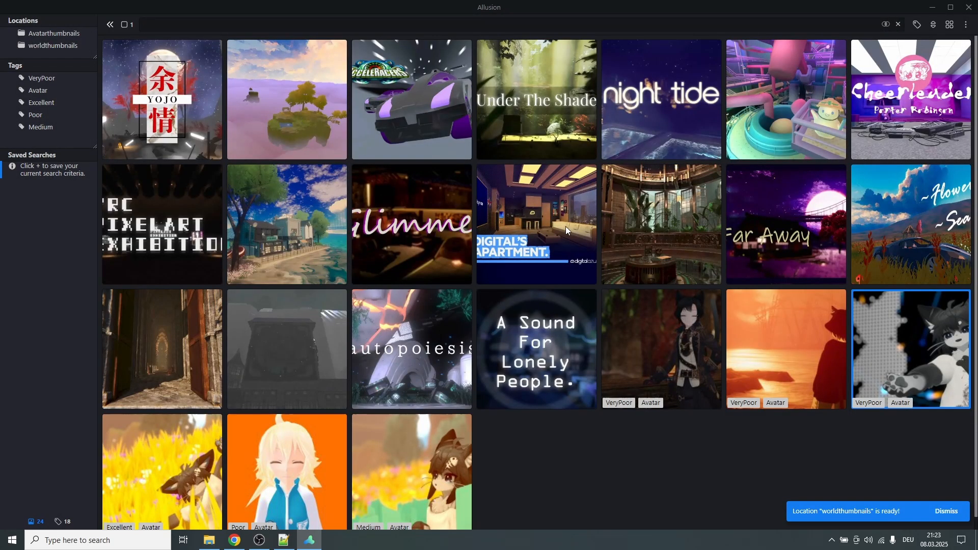
{"action": "mouse_move", "coordinate": [178, 94]}
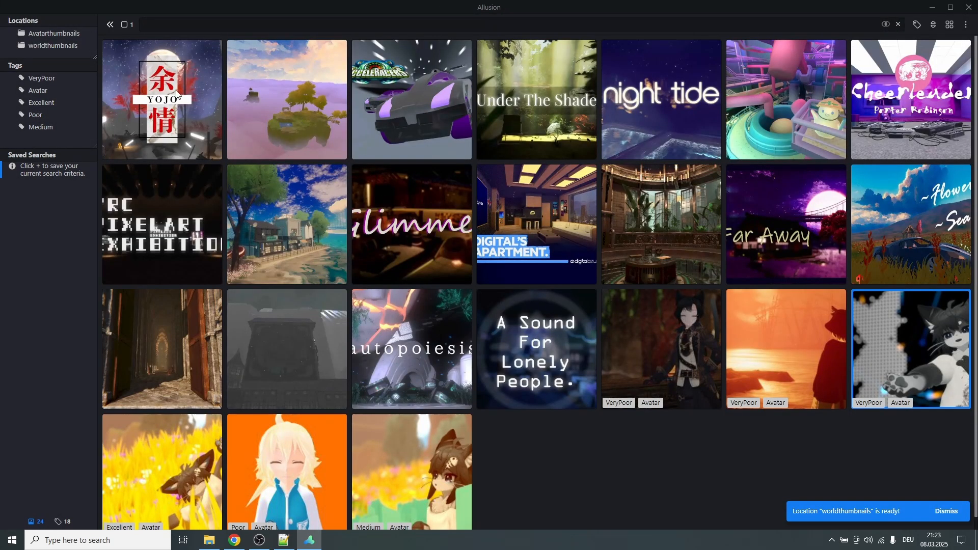
{"action": "left_click", "coordinate": [162, 98]}
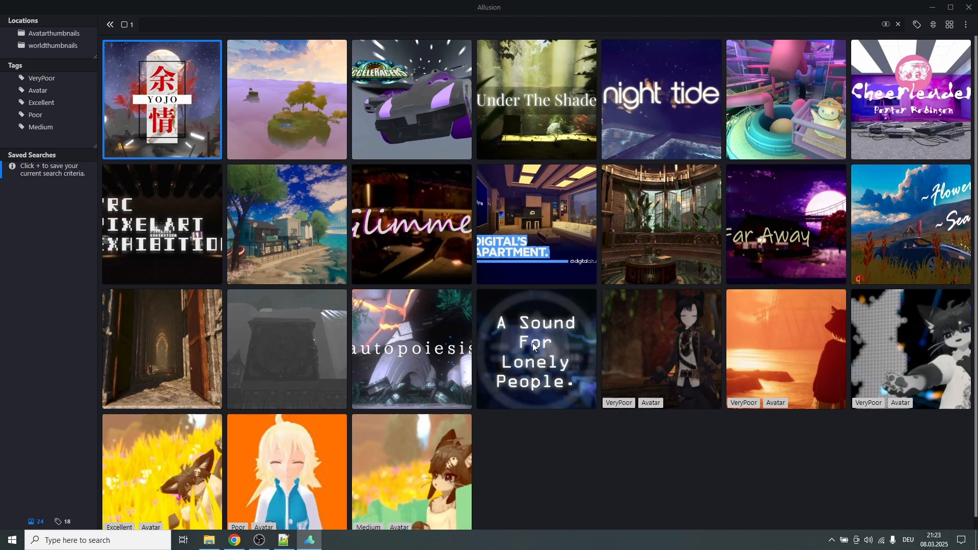
{"action": "left_click", "coordinate": [967, 24]}
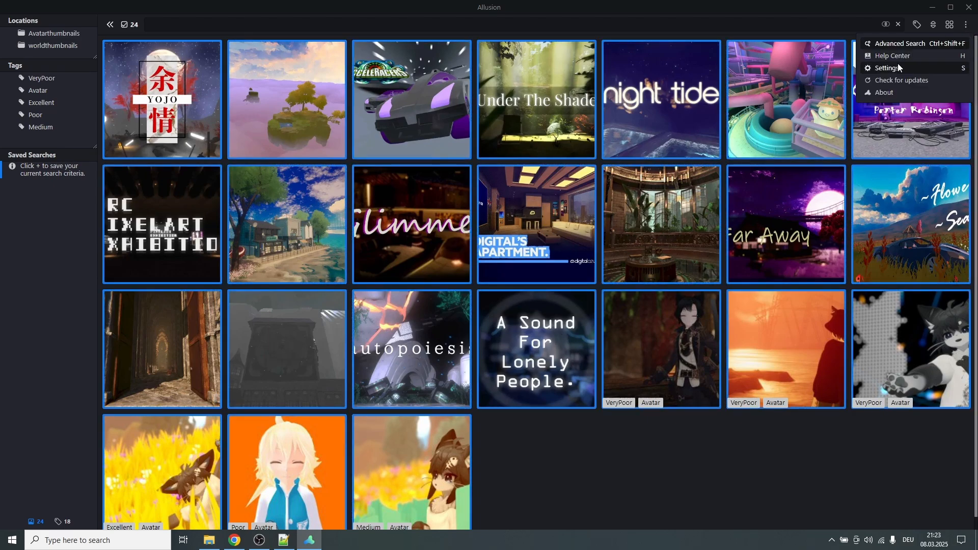
- Import world tags like Chill, Night and Android from file metadata, then close Settings
{"action": "left_click", "coordinate": [885, 67]}
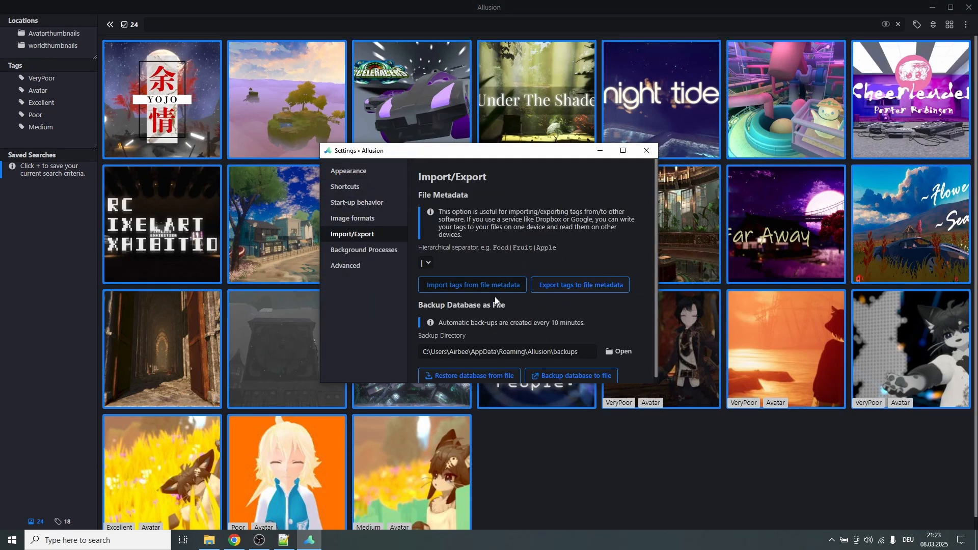
{"action": "left_click", "coordinate": [472, 285]}
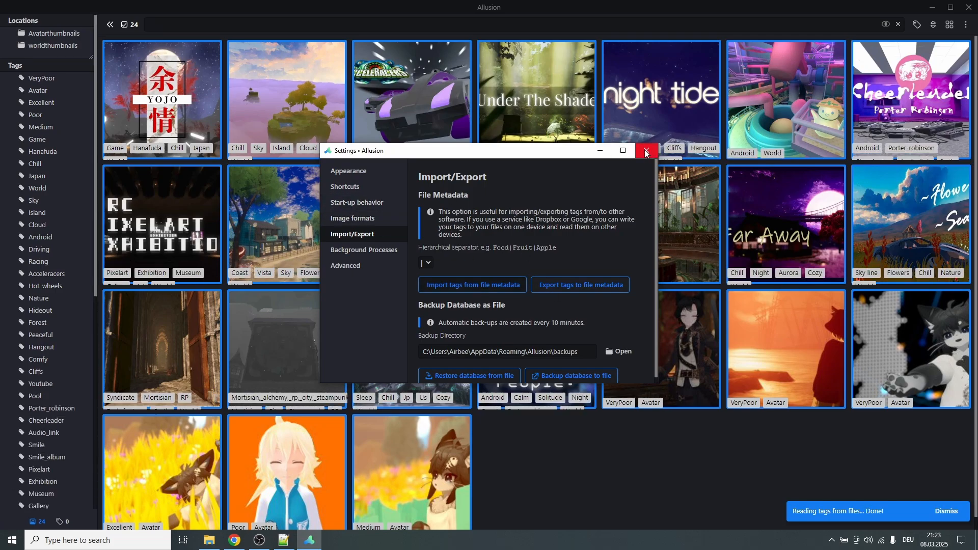
{"action": "left_click", "coordinate": [646, 150]}
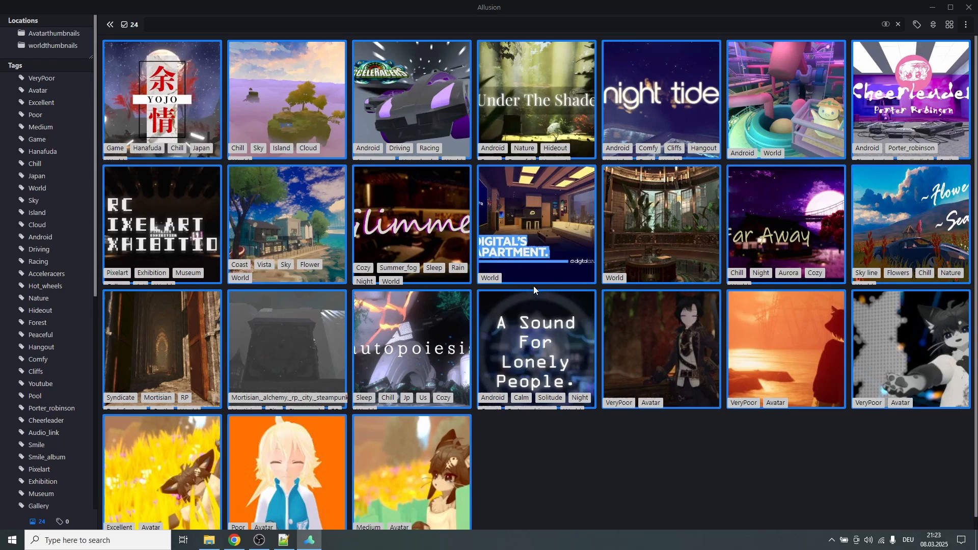
{"action": "mouse_move", "coordinate": [283, 94]}
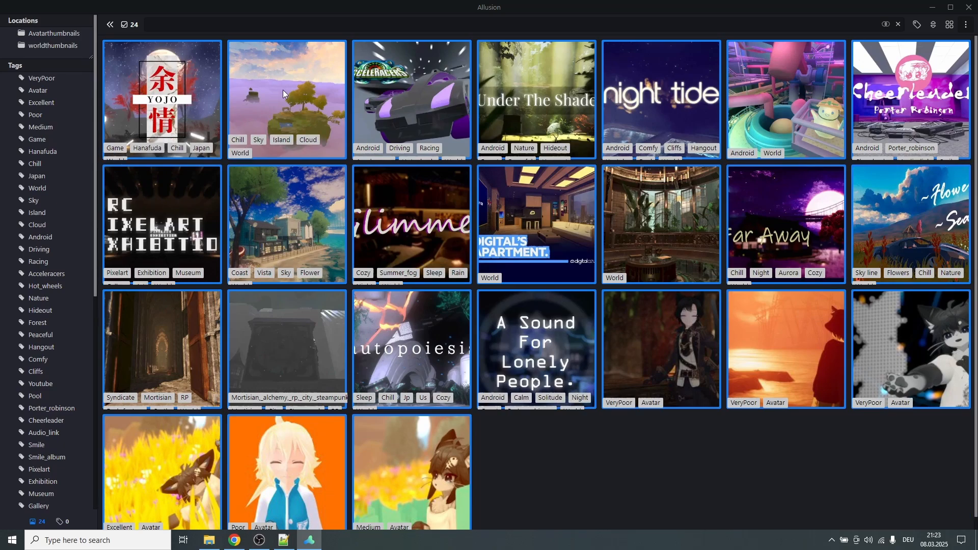
- Select the YOJO world image, start a tag search, and show only worldthumbnails images
{"action": "left_click", "coordinate": [162, 94]}
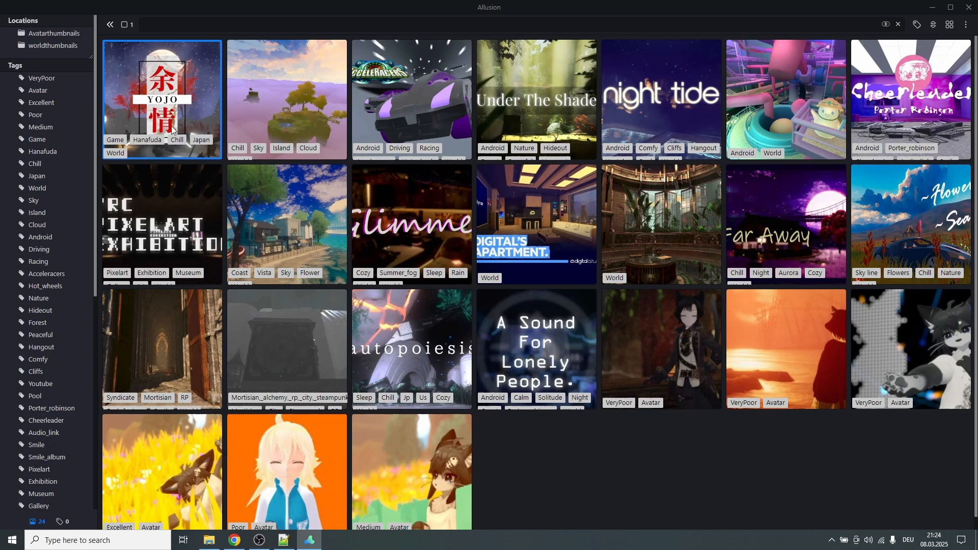
{"action": "mouse_move", "coordinate": [120, 156]}
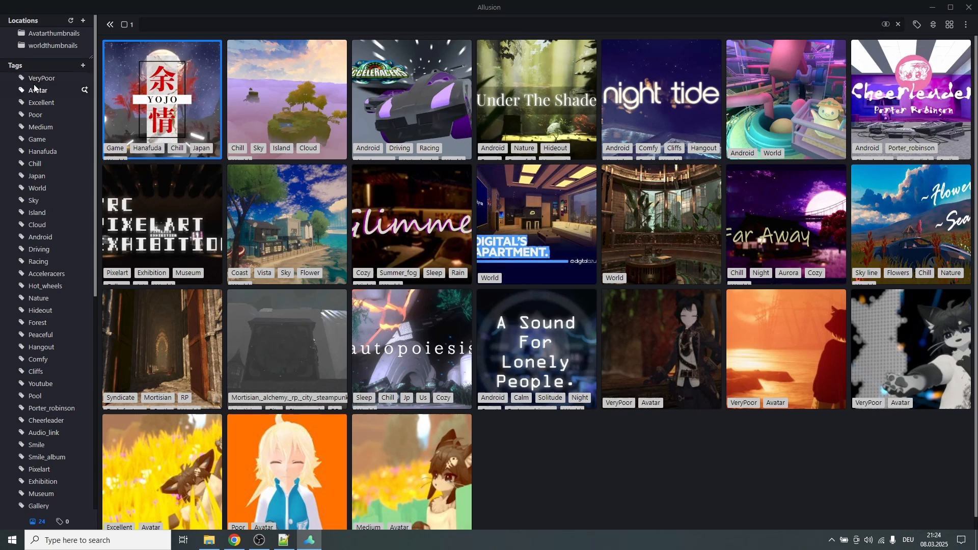
{"action": "left_click", "coordinate": [499, 25]}
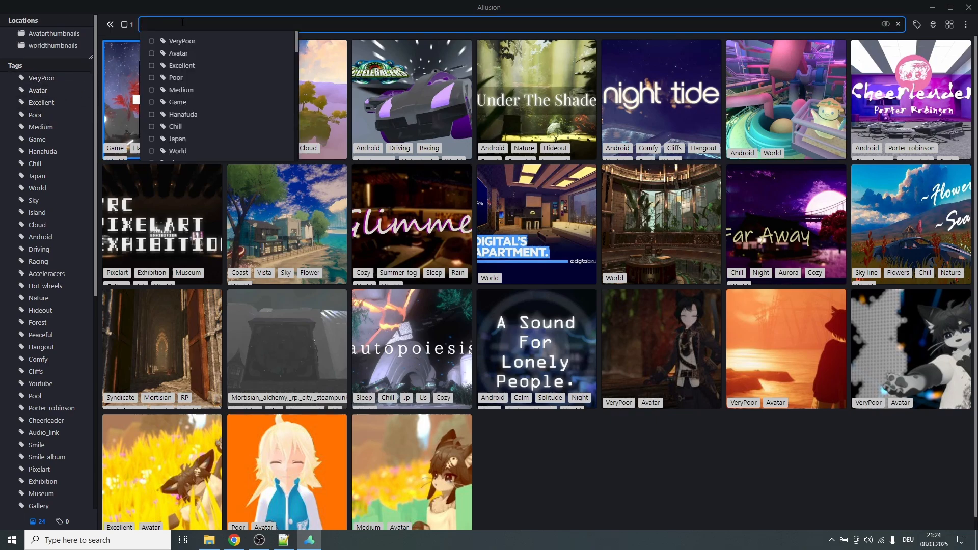
{"action": "left_click", "coordinate": [179, 150]}
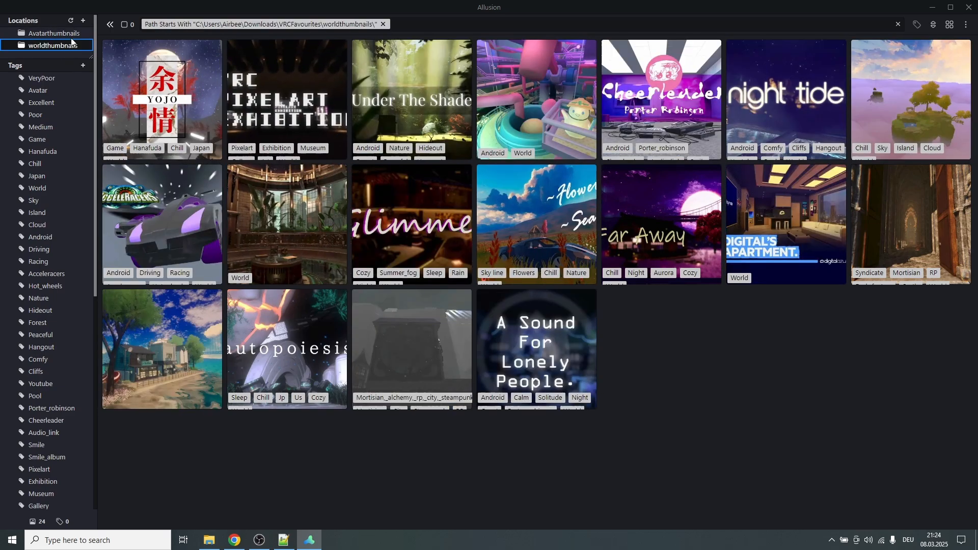
{"action": "mouse_move", "coordinate": [56, 33]}
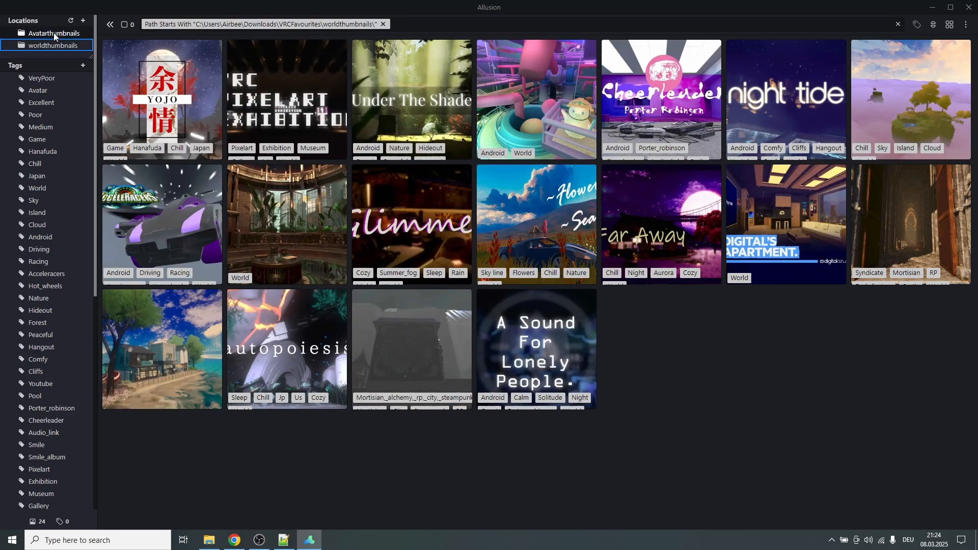
- View Avatarthumbnails, switch back to worldthumbnails, and open the YOJO image's details
{"action": "left_click", "coordinate": [52, 33]}
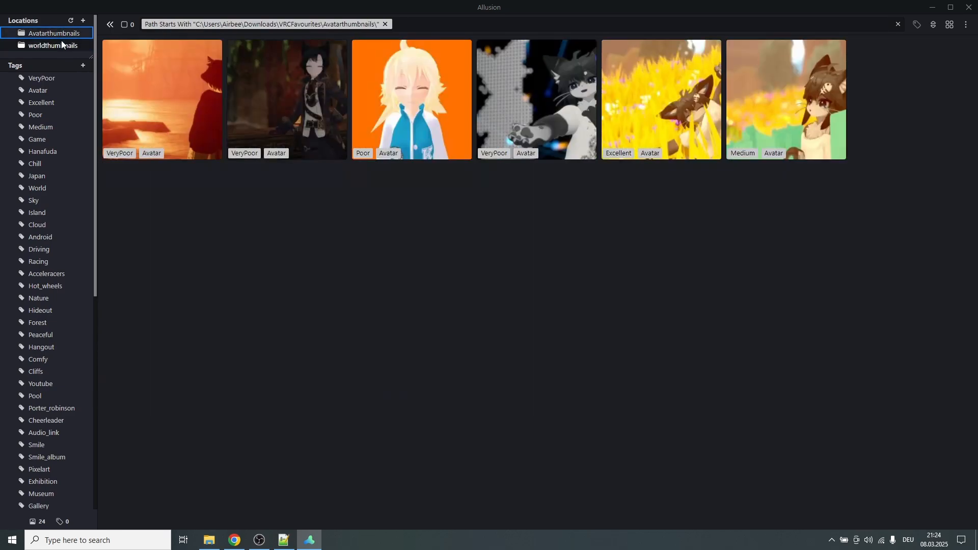
{"action": "left_click", "coordinate": [53, 45]}
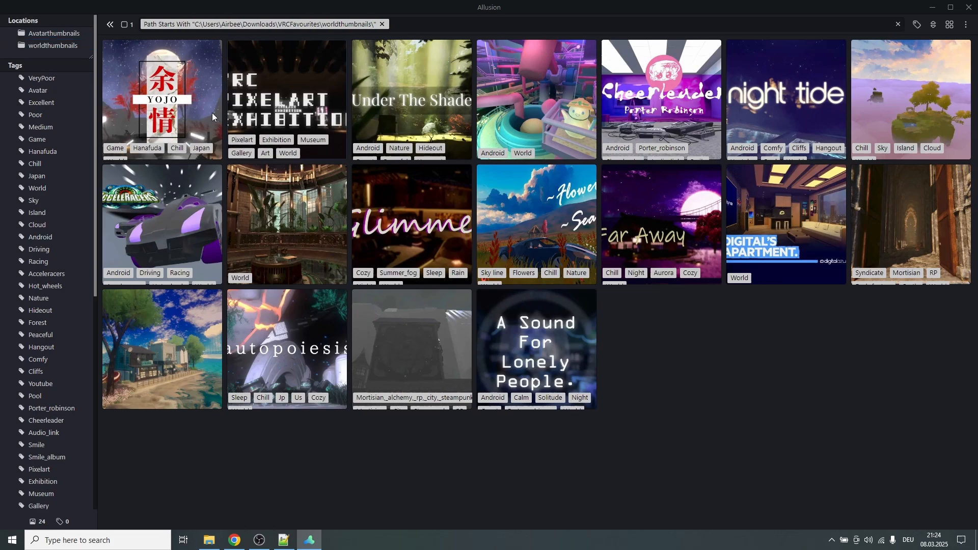
{"action": "double_click", "coordinate": [161, 99]}
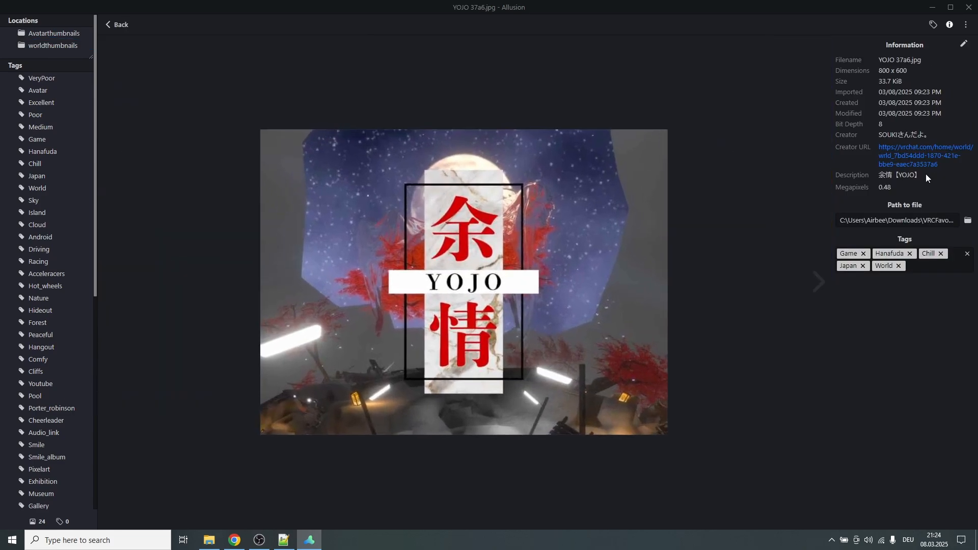
{"action": "left_click", "coordinate": [118, 24]}
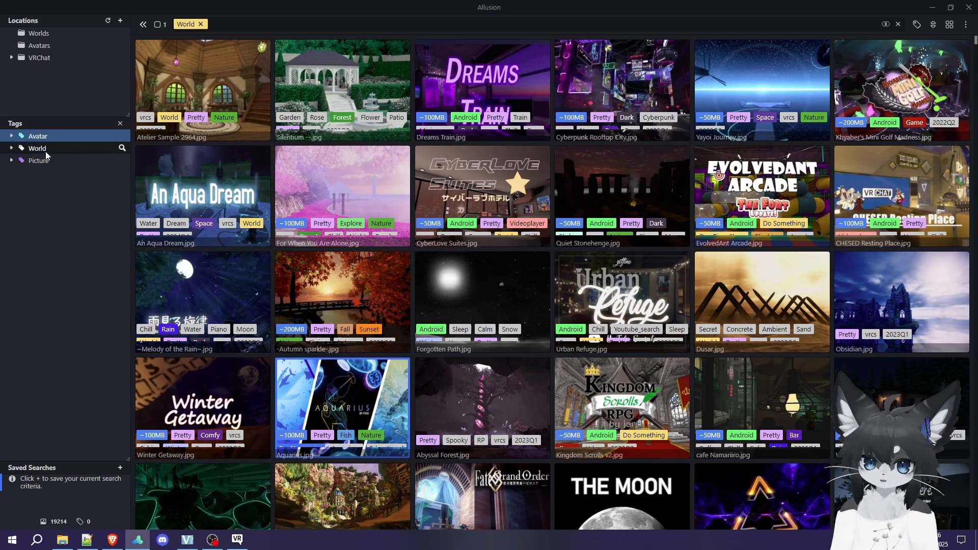
{"action": "left_click", "coordinate": [36, 135]}
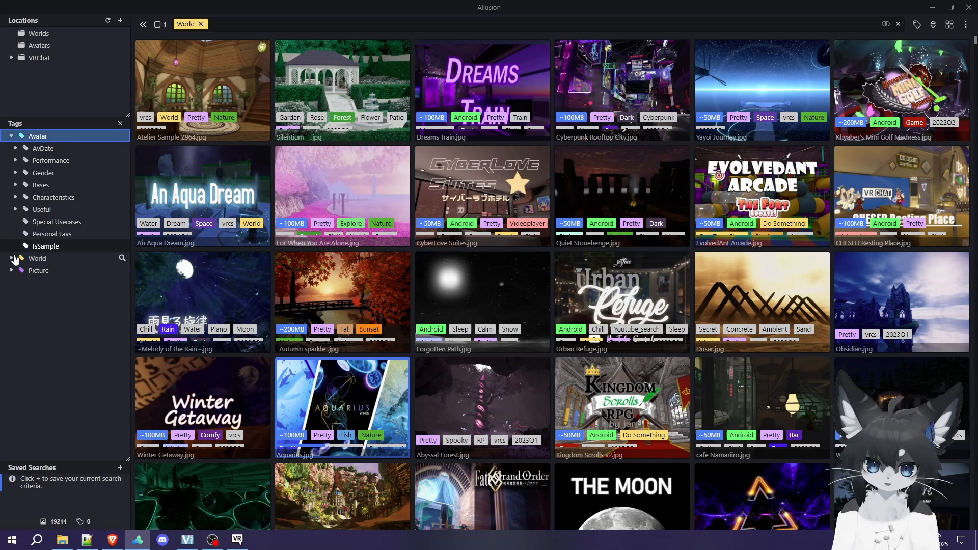
{"action": "left_click", "coordinate": [11, 258]}
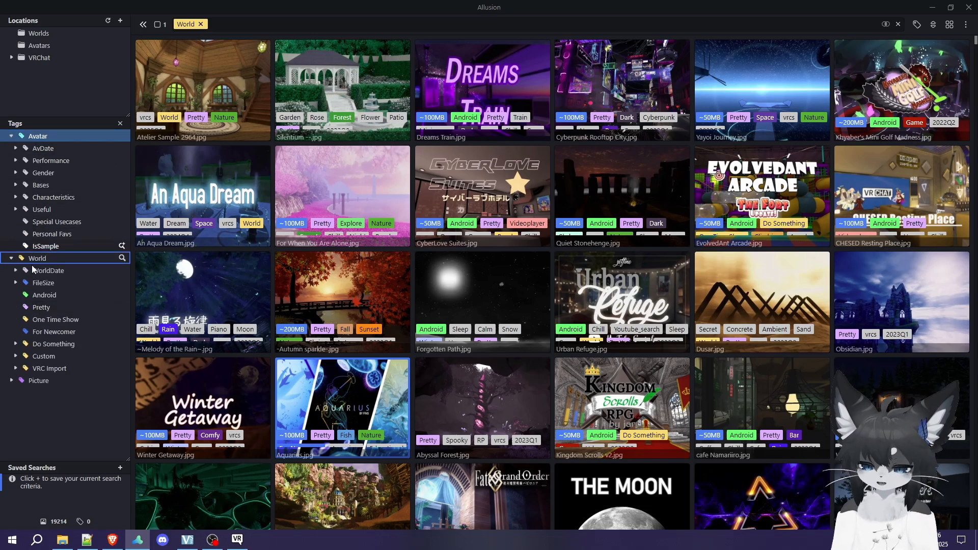
{"action": "mouse_move", "coordinate": [42, 283]}
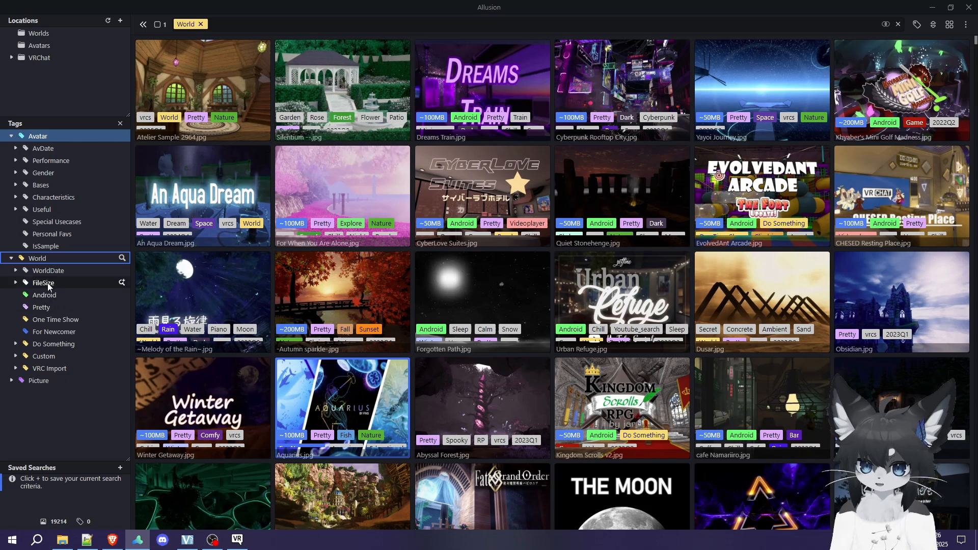
{"action": "left_click", "coordinate": [11, 368]}
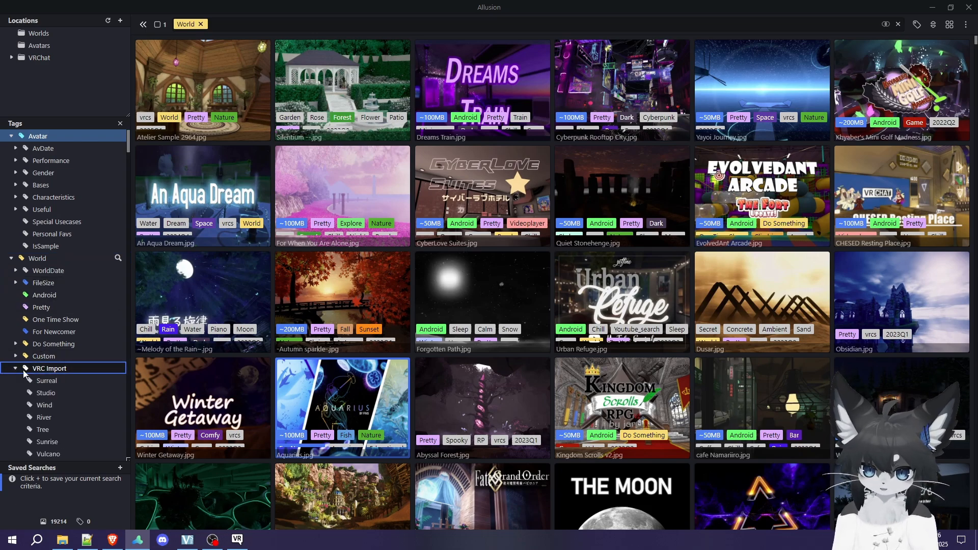
{"action": "left_click", "coordinate": [42, 356]}
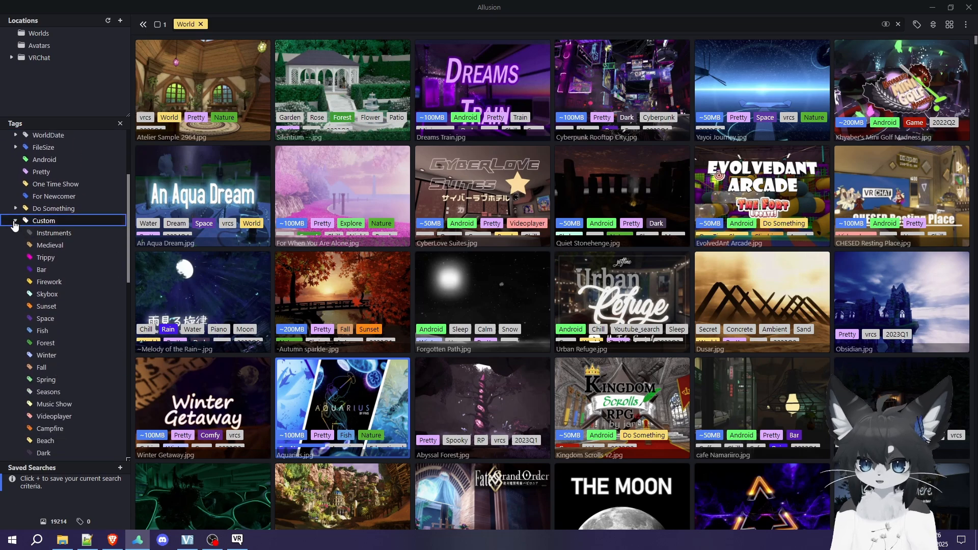
{"action": "left_click", "coordinate": [38, 135]}
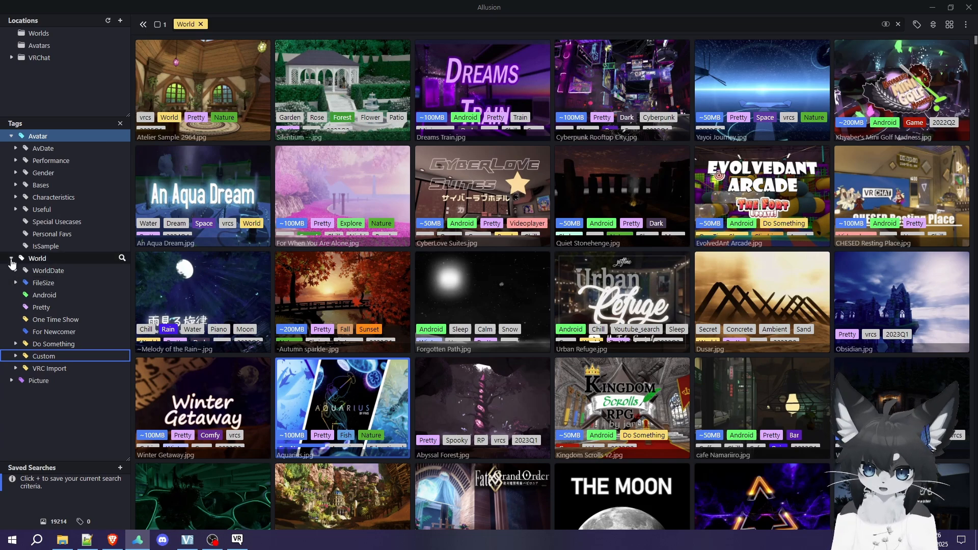
{"action": "left_click", "coordinate": [12, 135]}
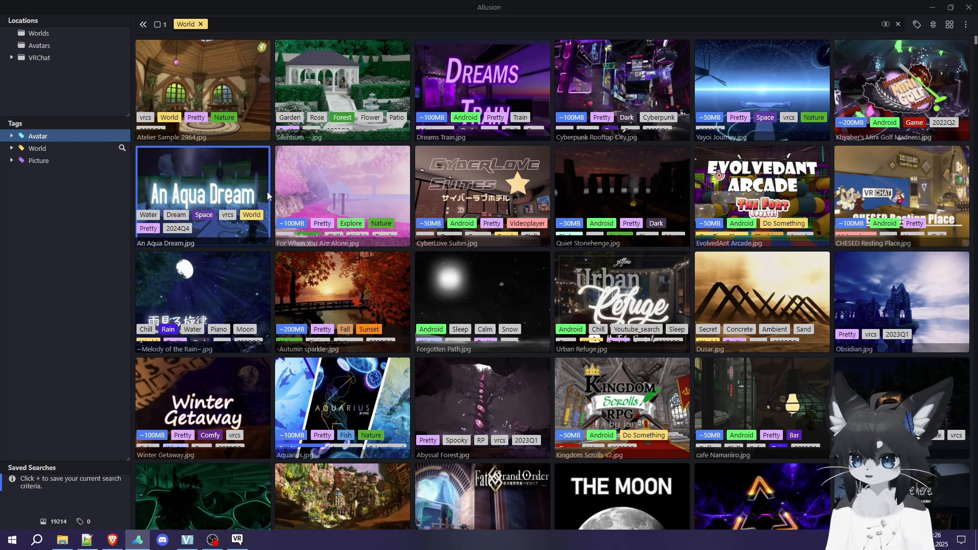
{"action": "mouse_move", "coordinate": [256, 306]}
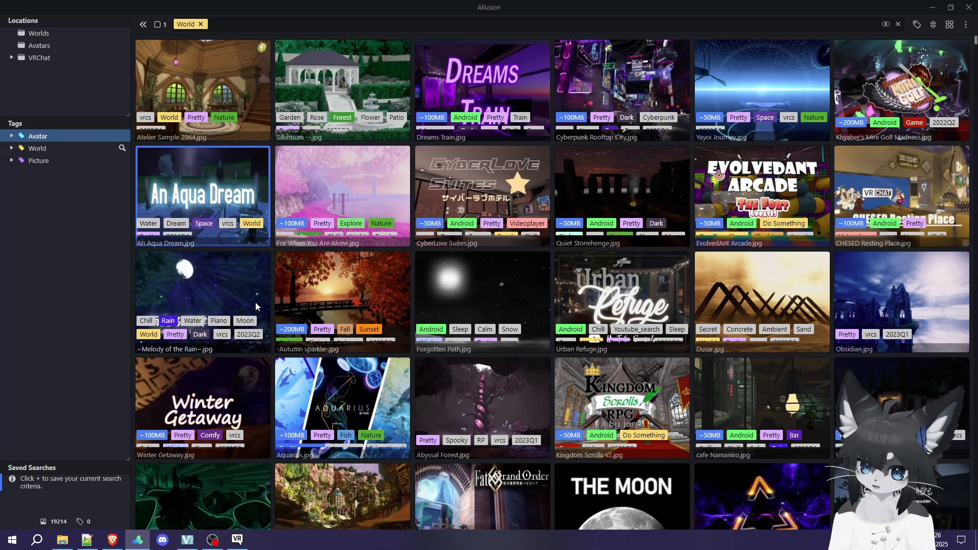
{"action": "mouse_move", "coordinate": [171, 277]}
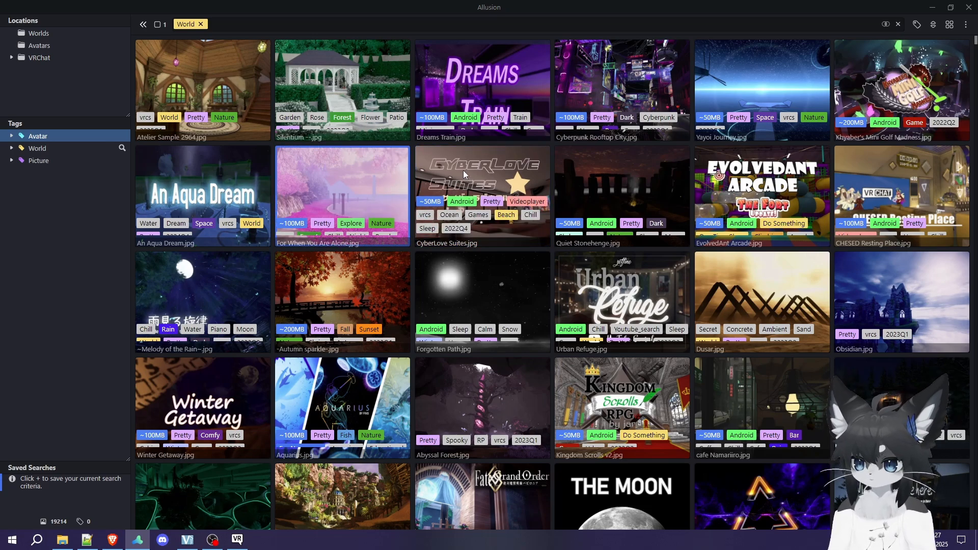
{"action": "left_click", "coordinate": [482, 81]}
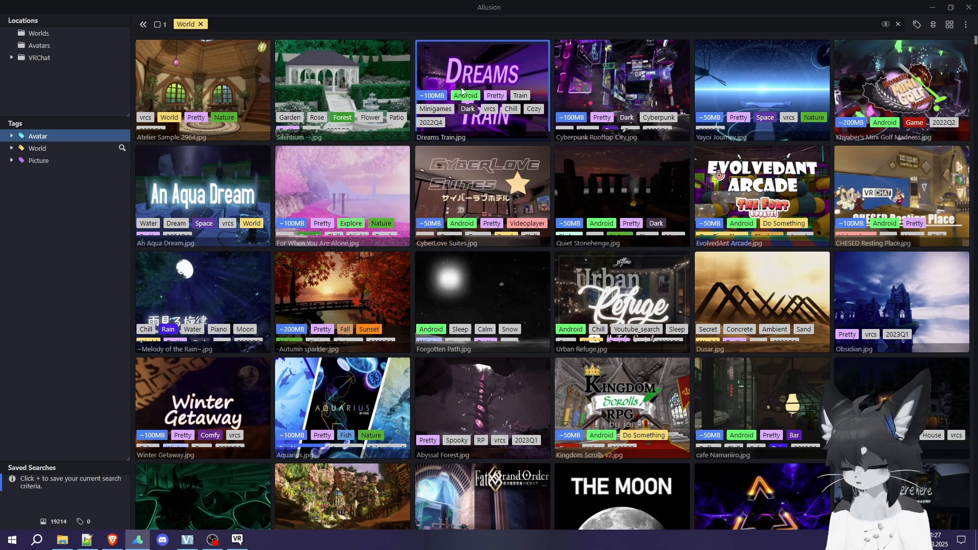